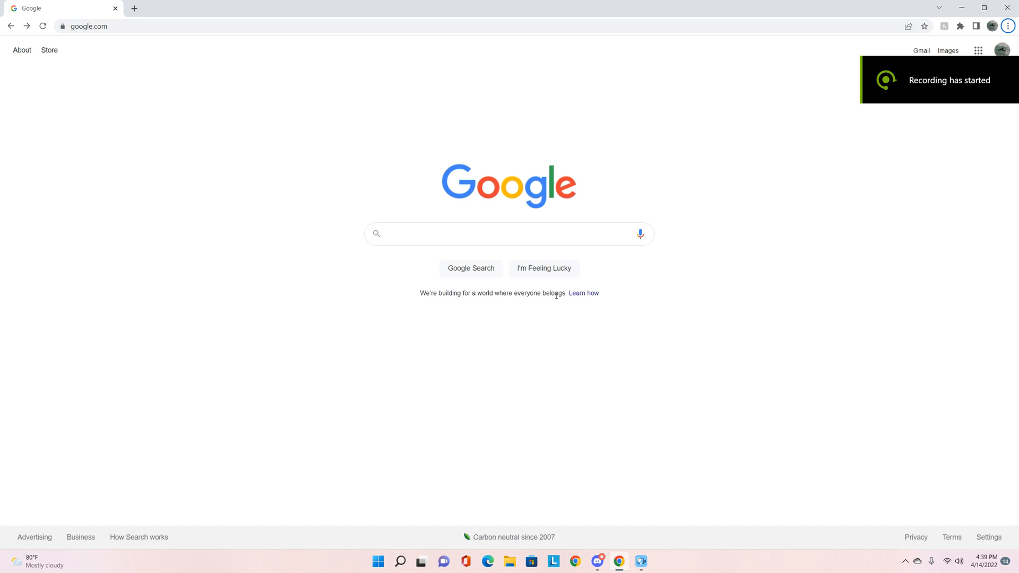
{"action": "mouse_move", "coordinate": [308, 101]}
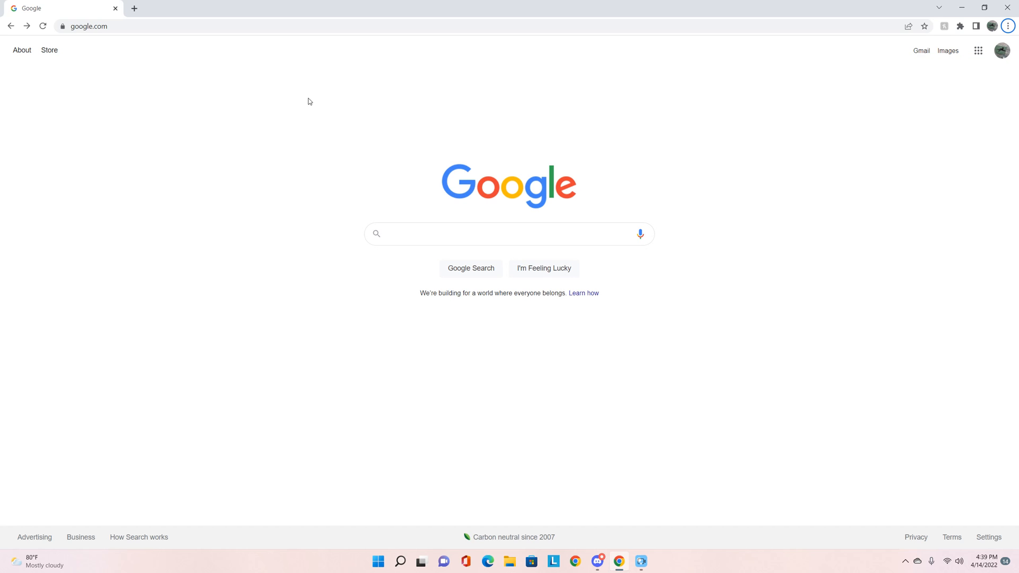
{"action": "mouse_move", "coordinate": [245, 285]}
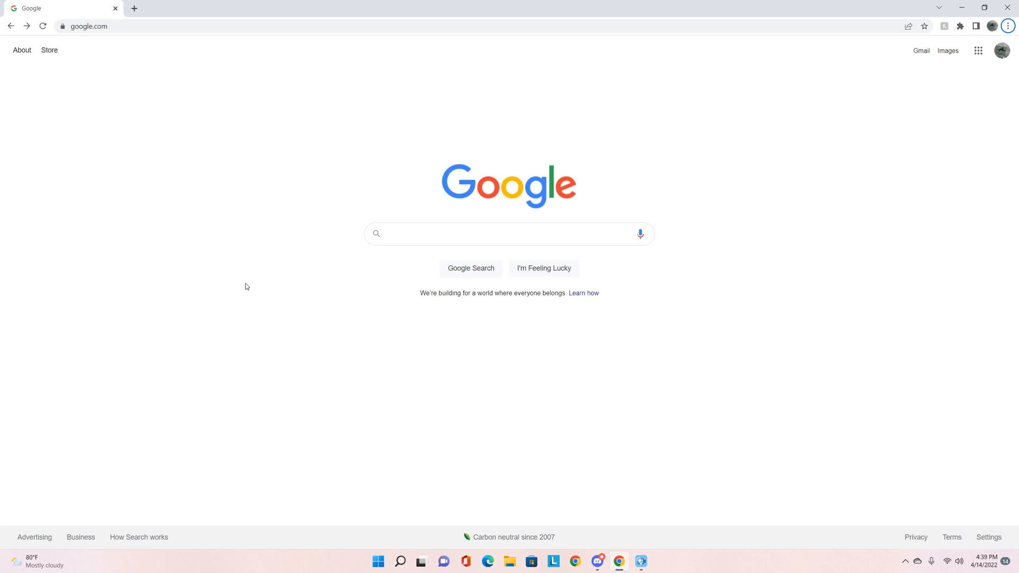
Search Google for 'cronus zen download' via the 'cron' suggestion
{"action": "left_click", "coordinate": [508, 234]}
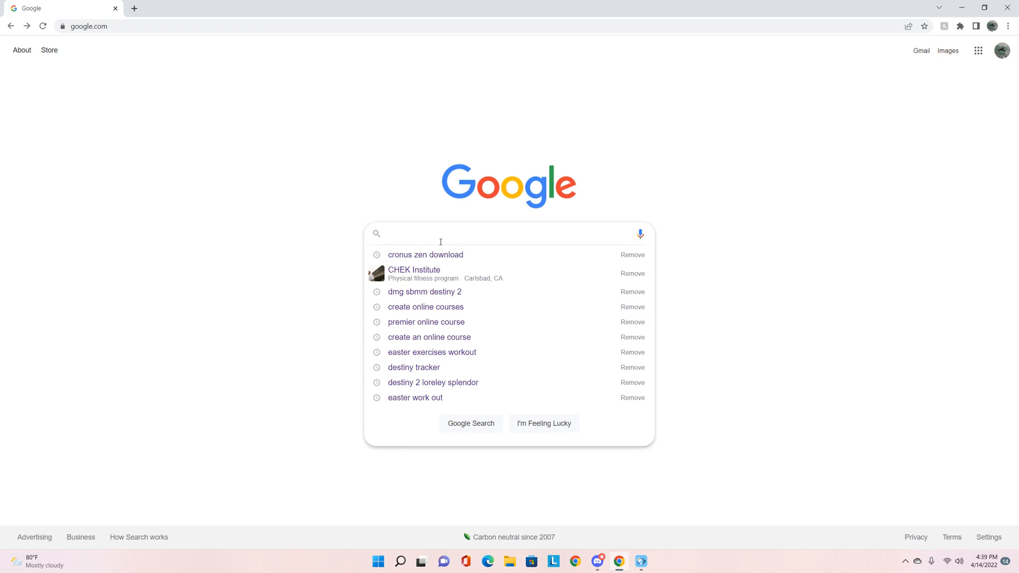
{"action": "mouse_move", "coordinate": [447, 255]}
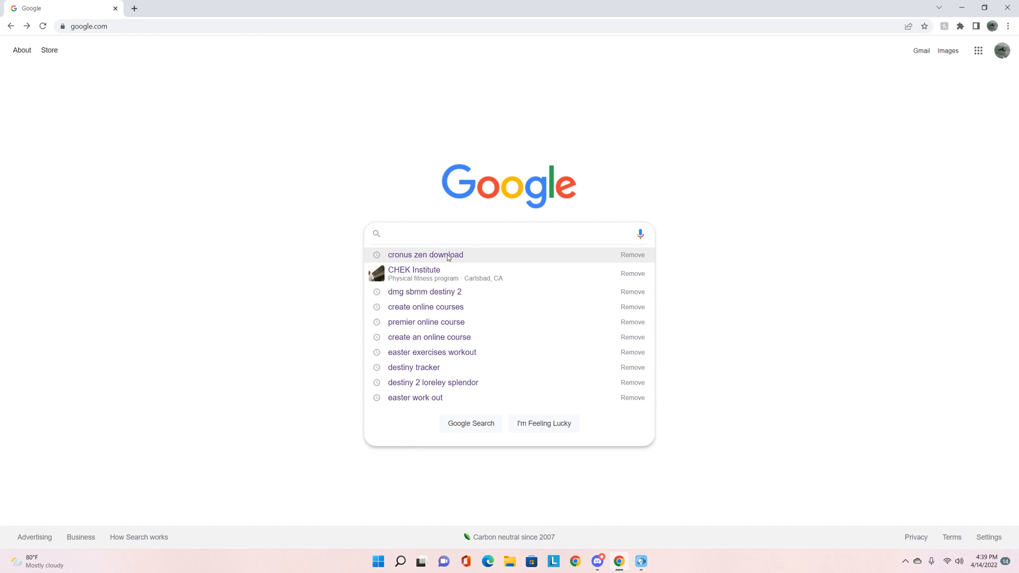
{"action": "type", "text": "cron"}
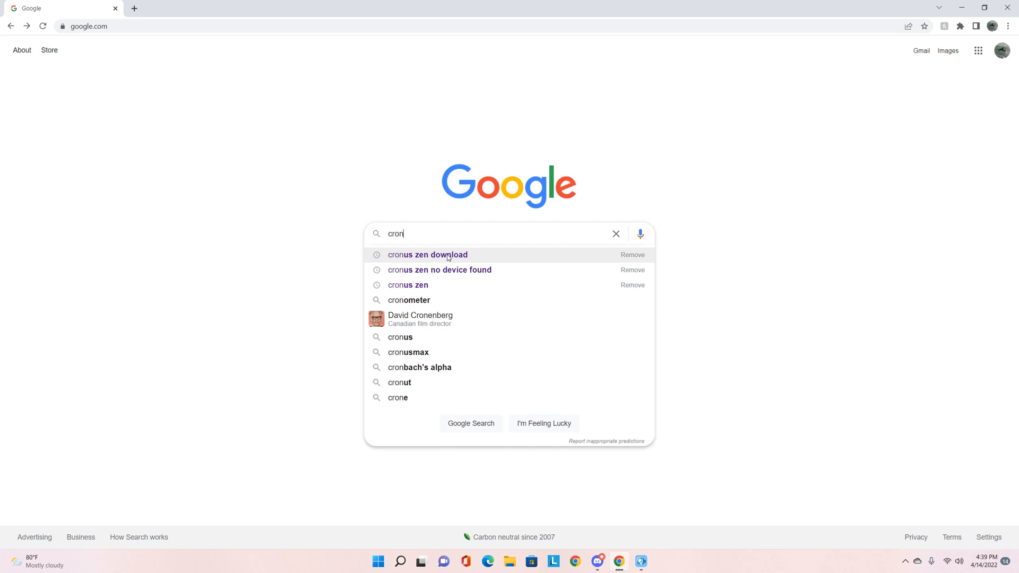
{"action": "left_click", "coordinate": [426, 253]}
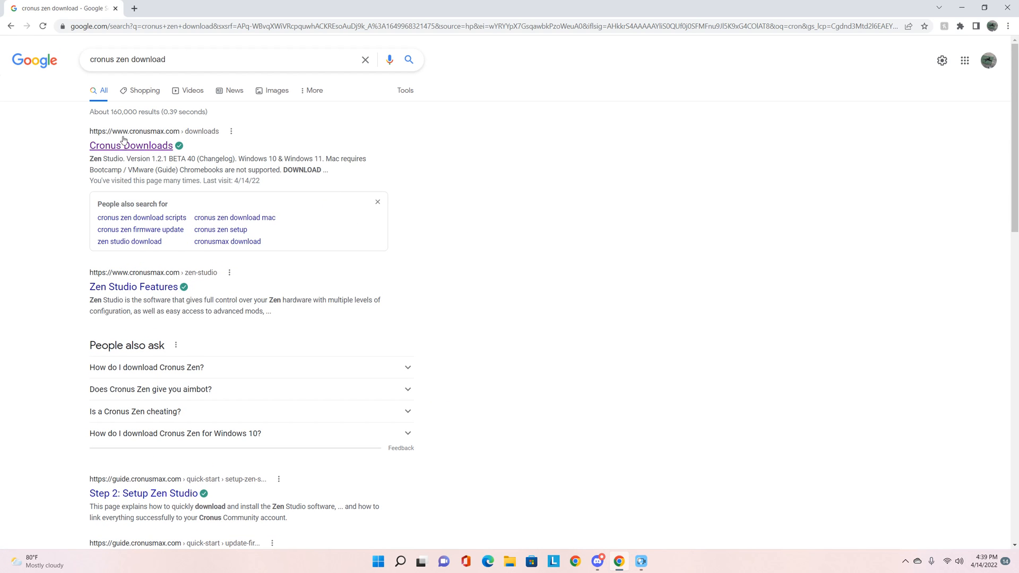
{"action": "mouse_move", "coordinate": [137, 145]}
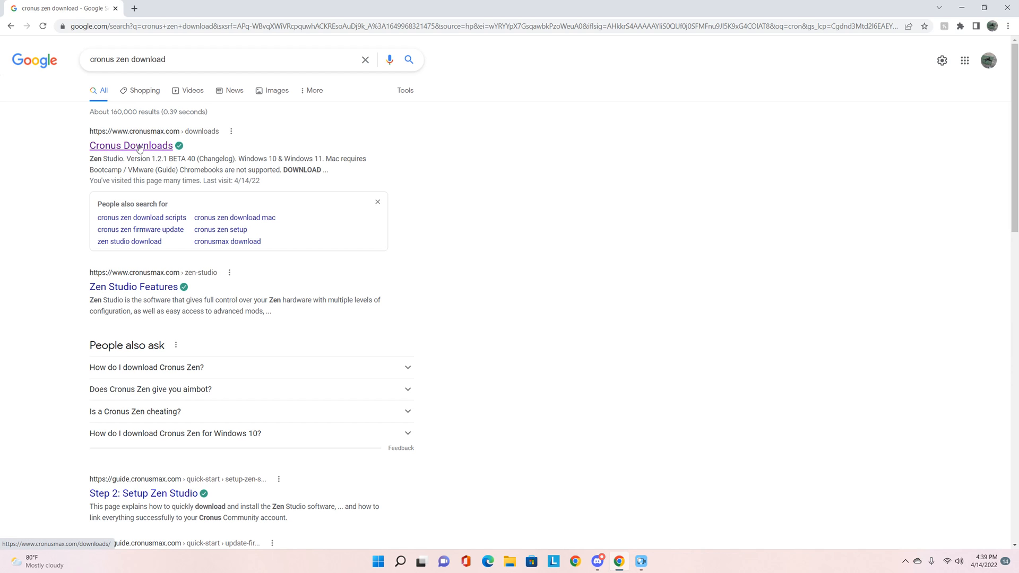
Open the Cronus Downloads result and scroll to the Collective Minds Firmware Update Tool row
{"action": "left_click", "coordinate": [130, 145]}
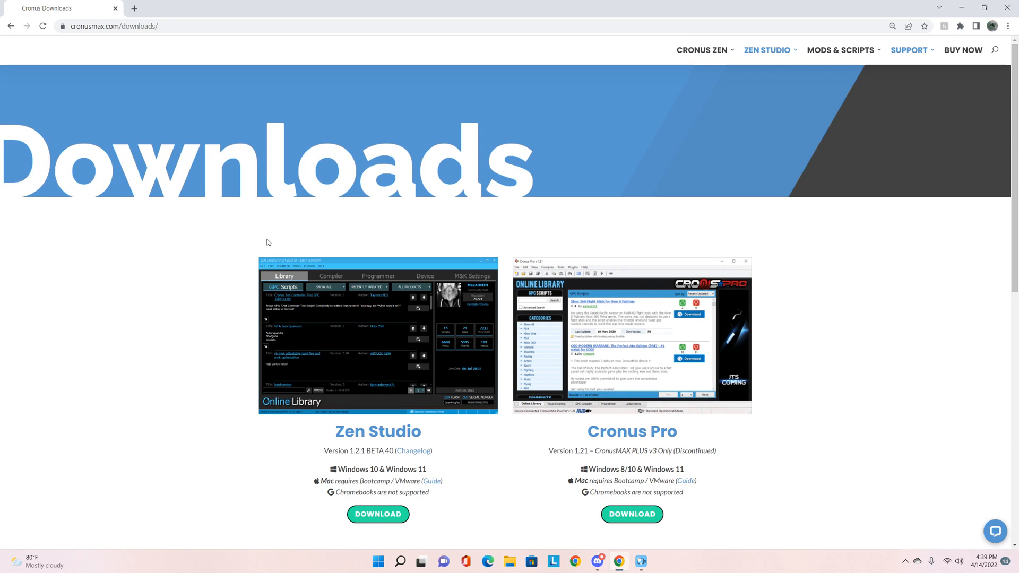
{"action": "mouse_move", "coordinate": [428, 371]}
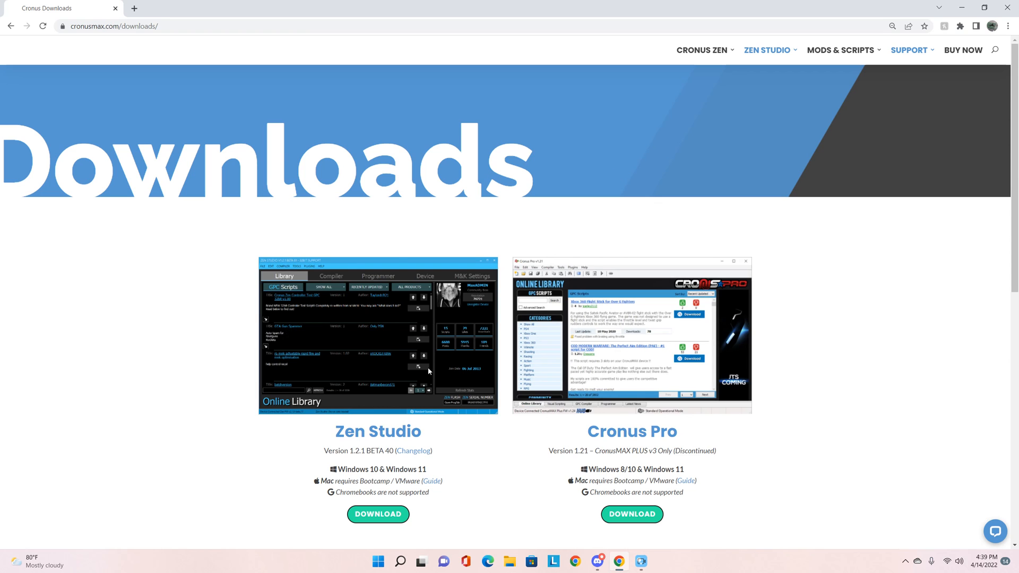
{"action": "scroll", "scroll_direction": "down", "scroll_amount": 3}
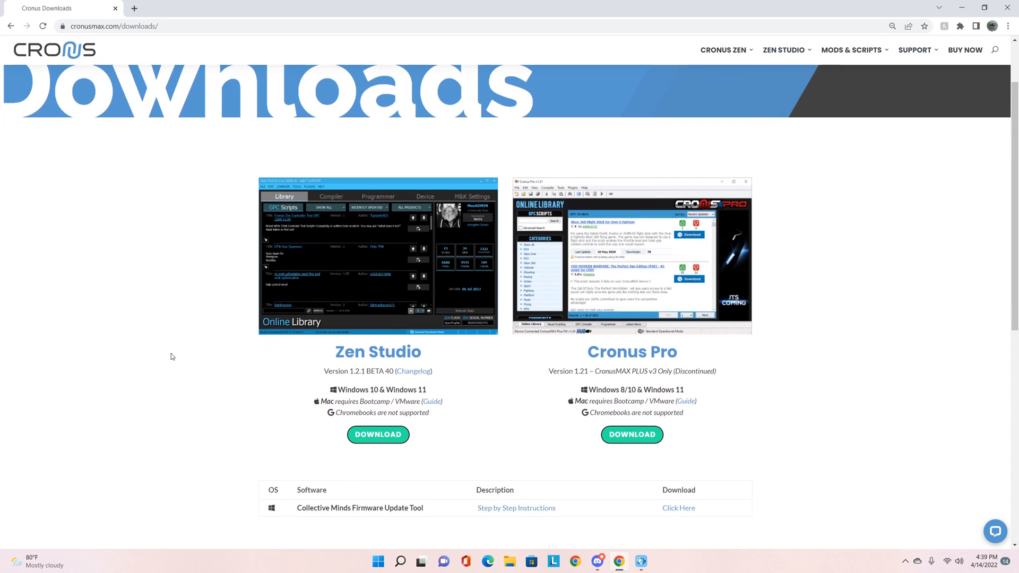
{"action": "scroll", "scroll_direction": "down", "scroll_amount": 3}
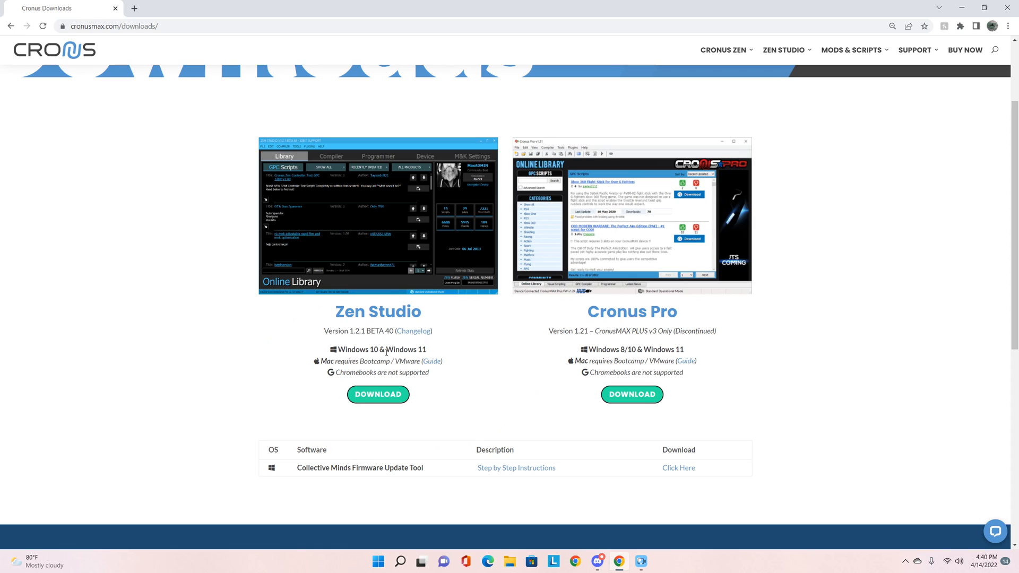
{"action": "mouse_move", "coordinate": [419, 351]}
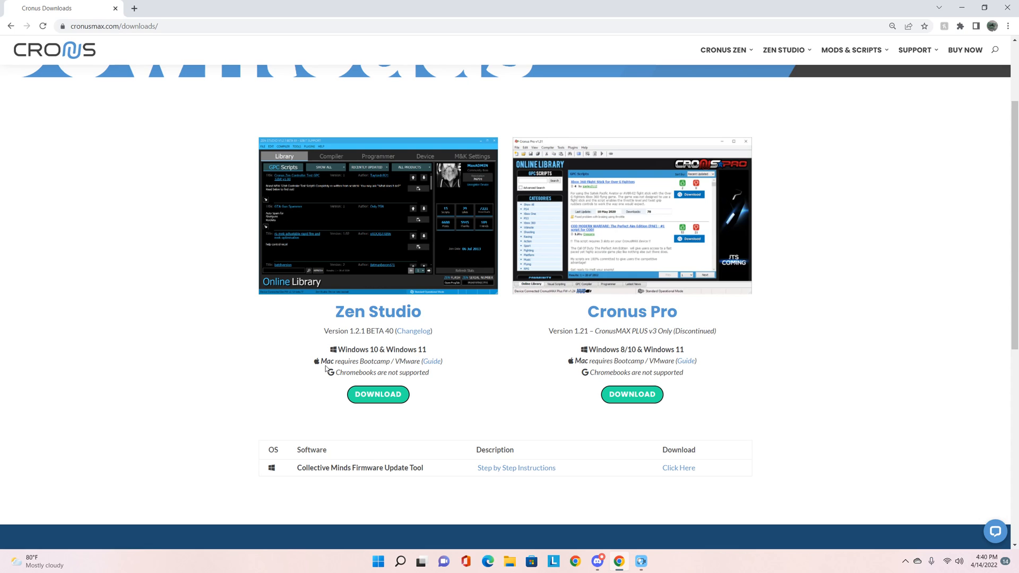
{"action": "mouse_move", "coordinate": [415, 366]}
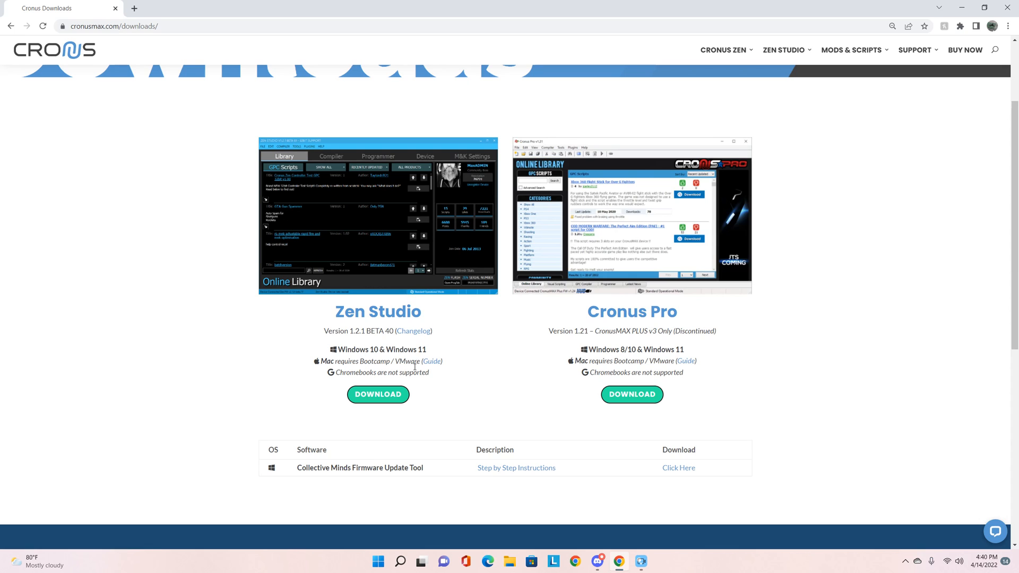
{"action": "mouse_move", "coordinate": [432, 361]}
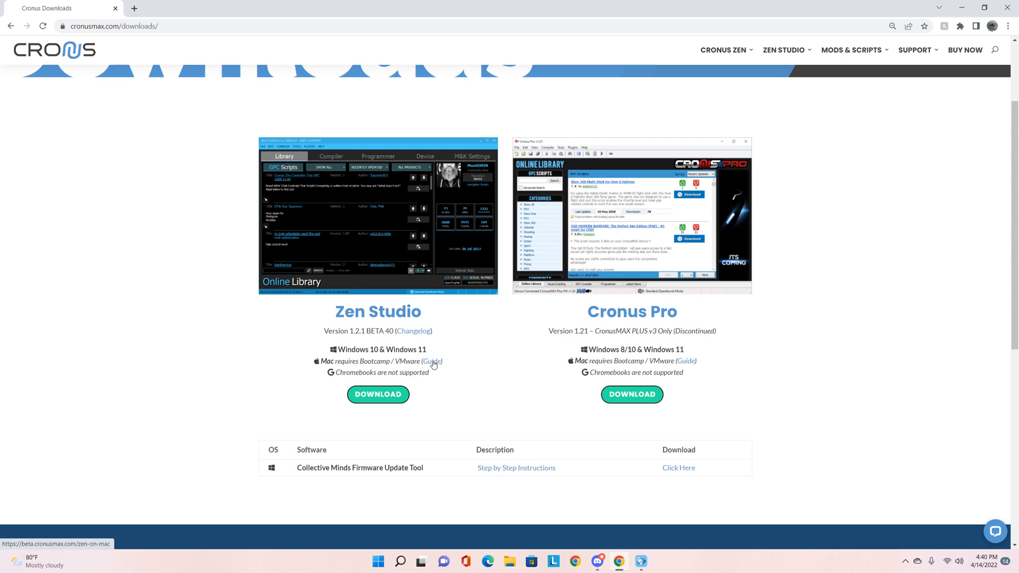
{"action": "mouse_move", "coordinate": [435, 363]}
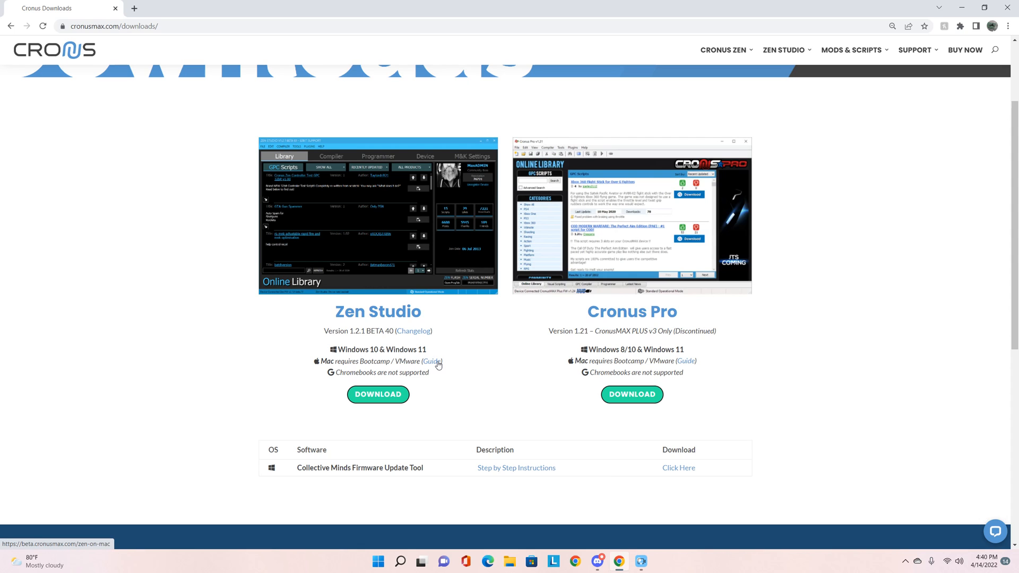
{"action": "mouse_move", "coordinate": [400, 297]}
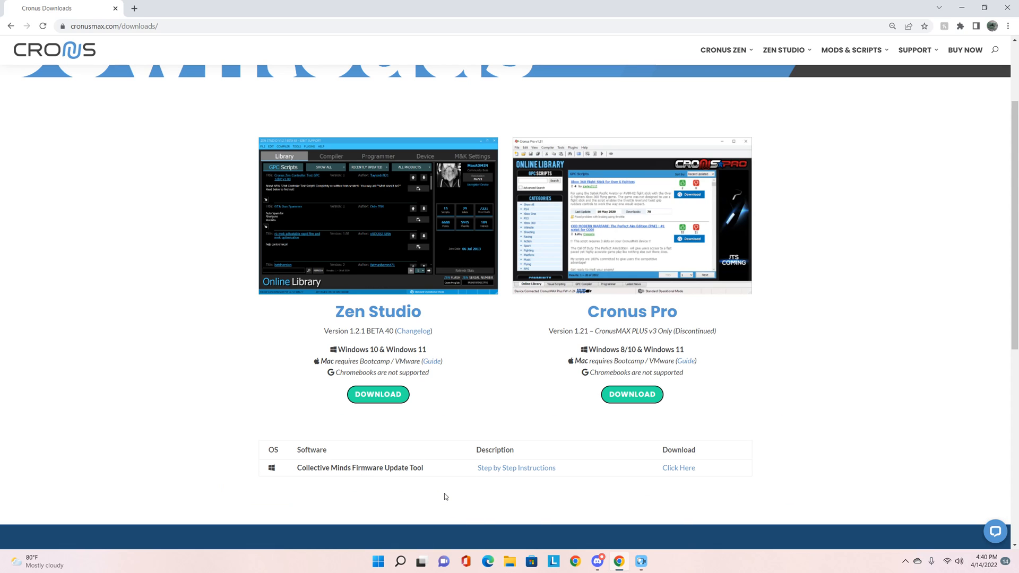
{"action": "scroll", "scroll_direction": "down", "scroll_amount": 3}
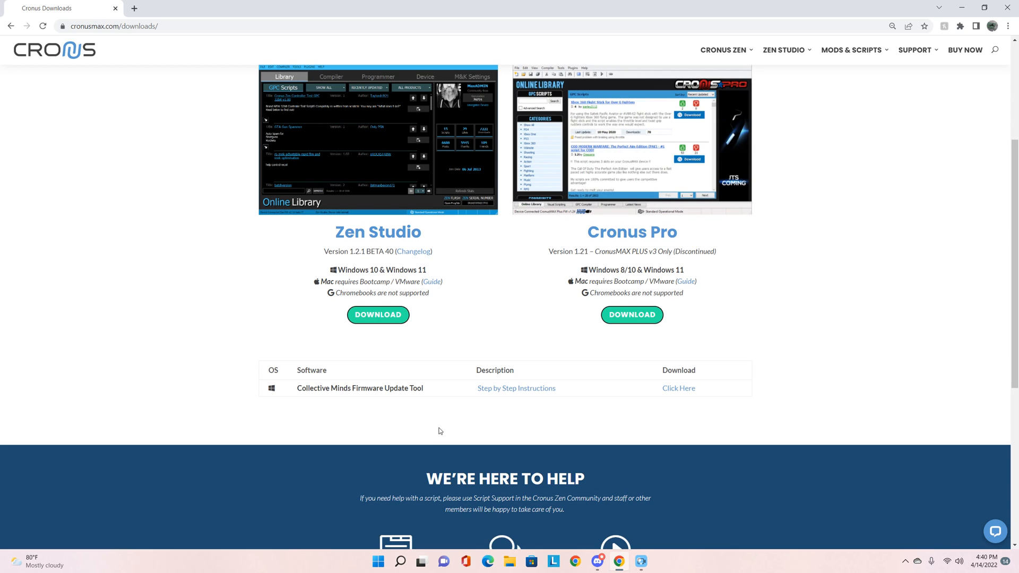
{"action": "scroll", "scroll_direction": "down", "scroll_amount": 3}
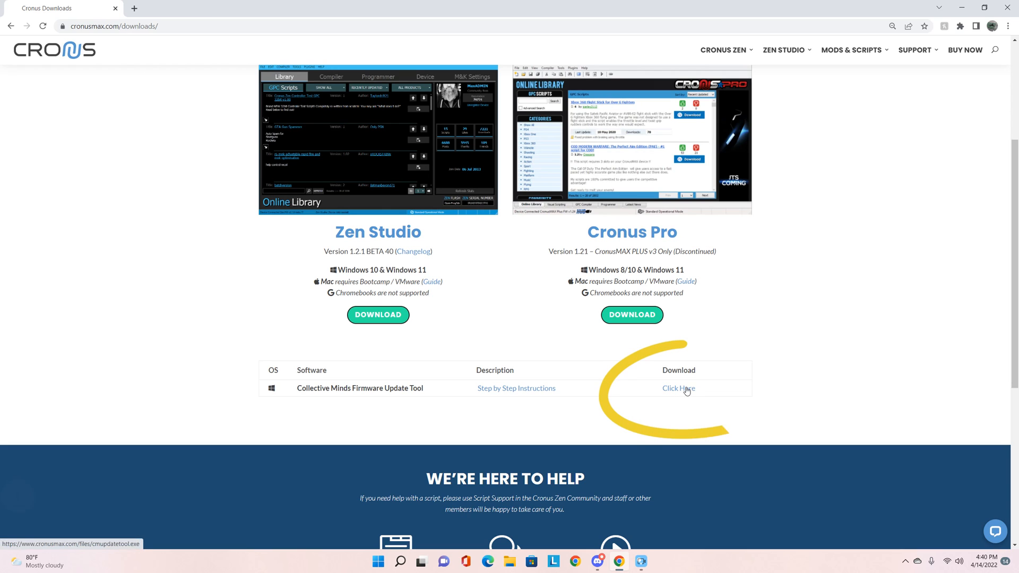
Download cmupdatetool.exe and run it from the download bar
{"action": "left_click", "coordinate": [678, 389]}
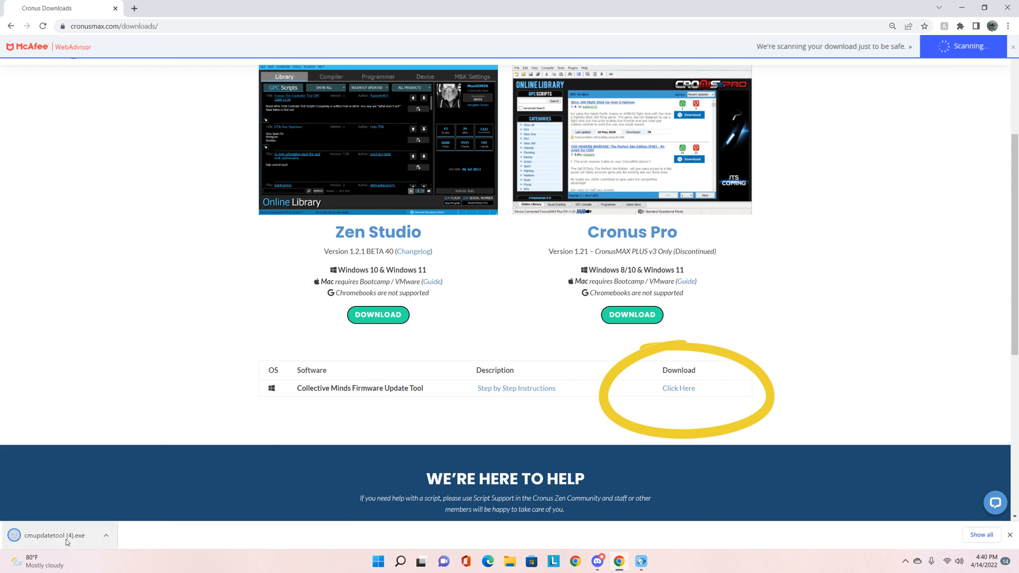
{"action": "left_click", "coordinate": [106, 535]}
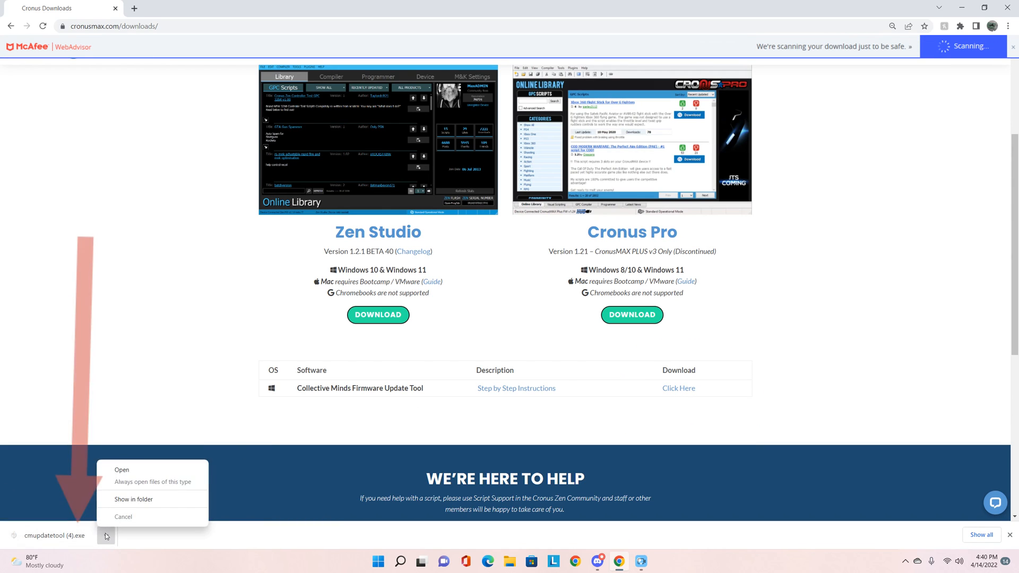
{"action": "left_click", "coordinate": [121, 469]}
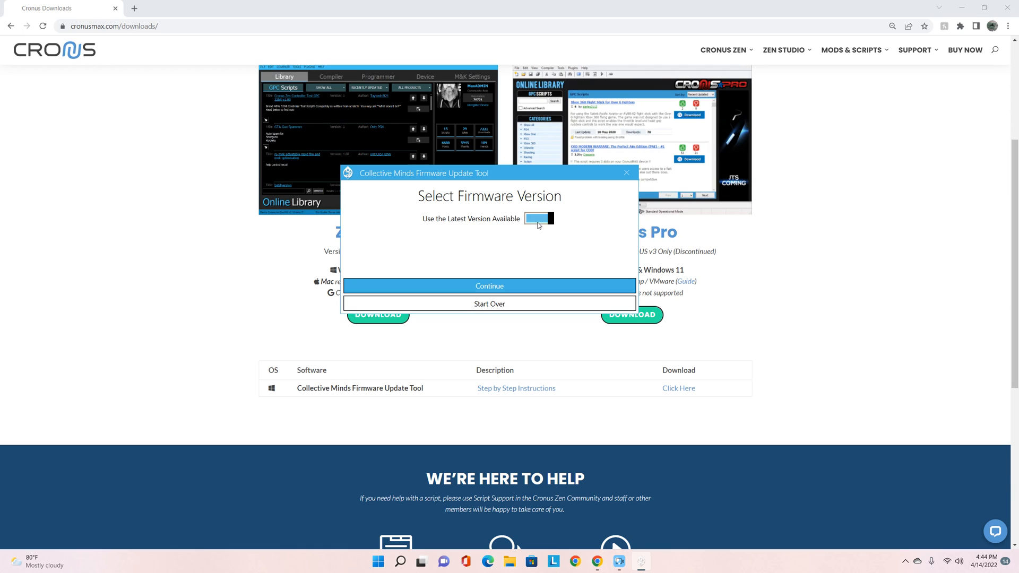
Disable 'Use the Latest Version Available', choose 2.1.0-beta.16 and continue
{"action": "left_click", "coordinate": [538, 217]}
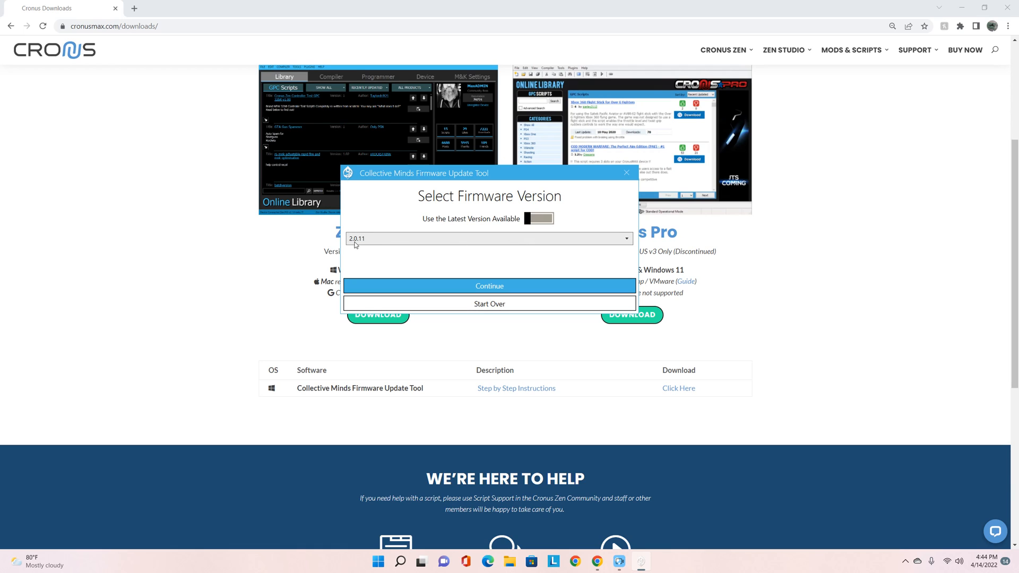
{"action": "mouse_move", "coordinate": [517, 244]}
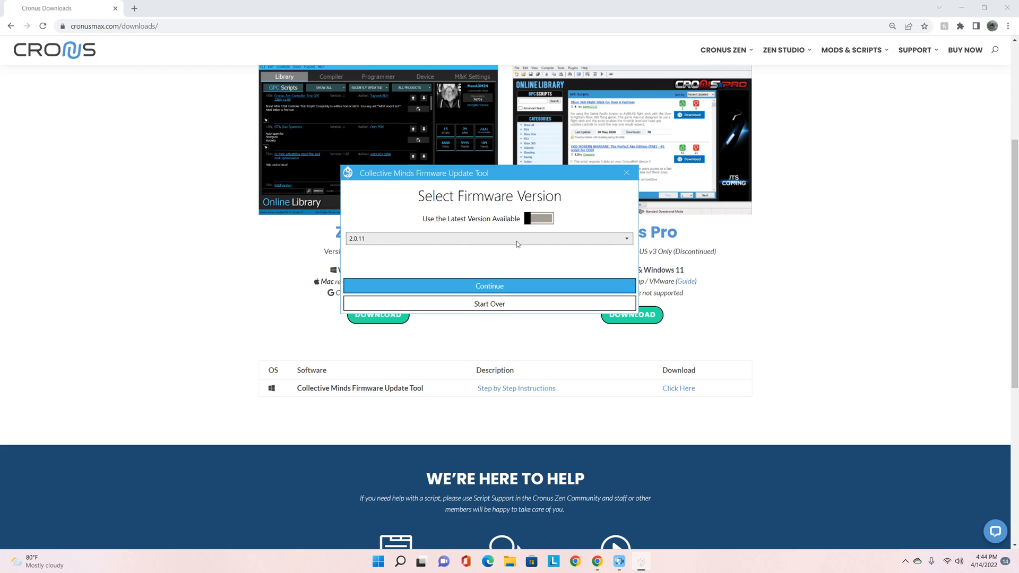
{"action": "left_click", "coordinate": [625, 238]}
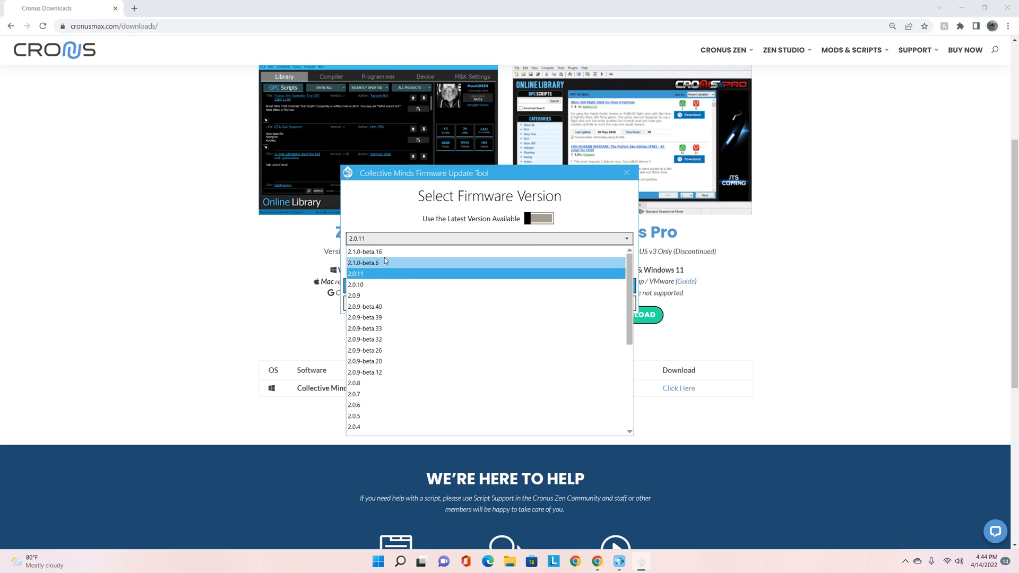
{"action": "mouse_move", "coordinate": [365, 253]}
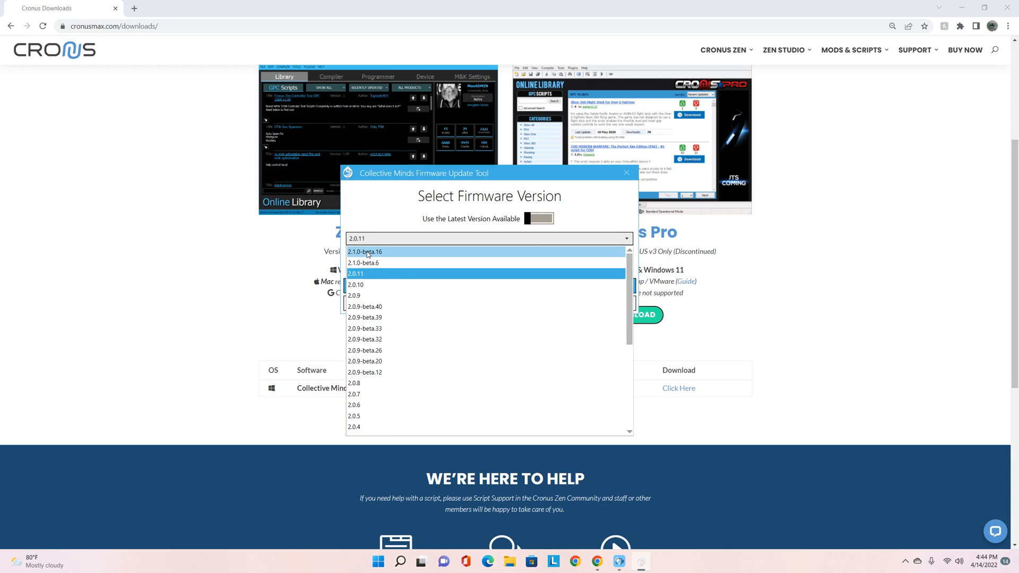
{"action": "left_click", "coordinate": [364, 251]}
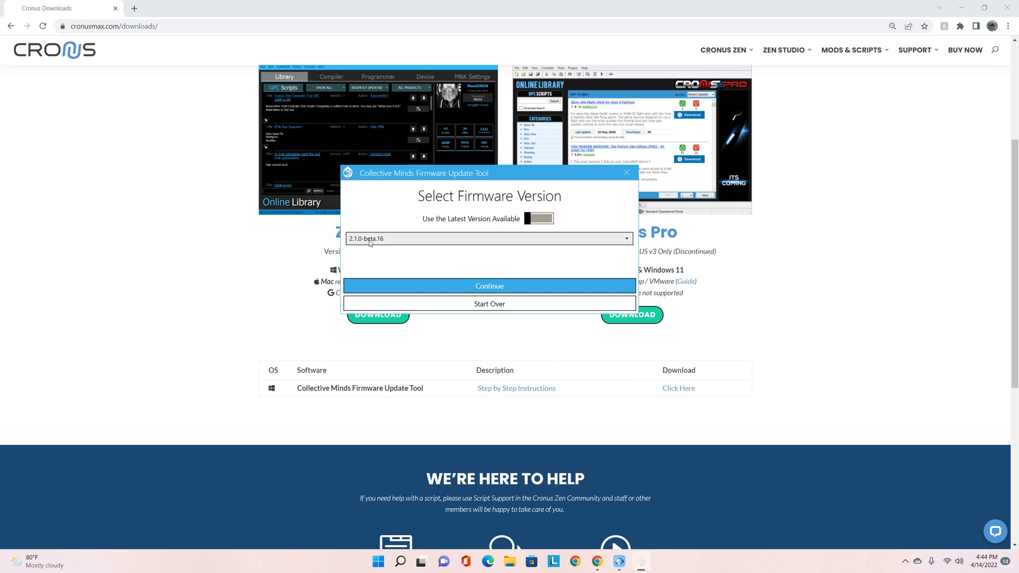
{"action": "left_click", "coordinate": [488, 285]}
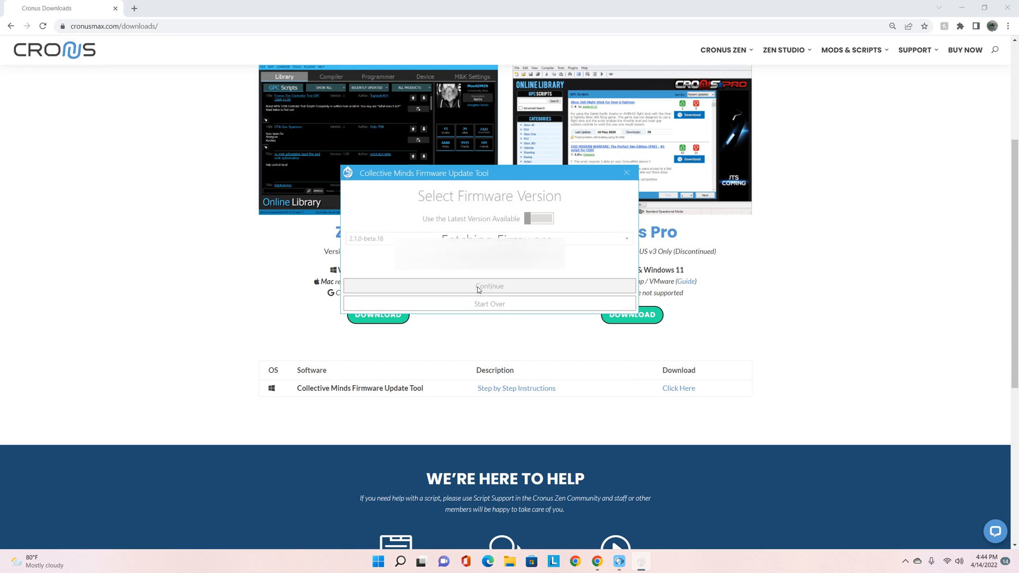
Flash firmware 2.1.0-beta.16 to the device and close the tool after Update Completed
{"action": "left_click", "coordinate": [489, 285]}
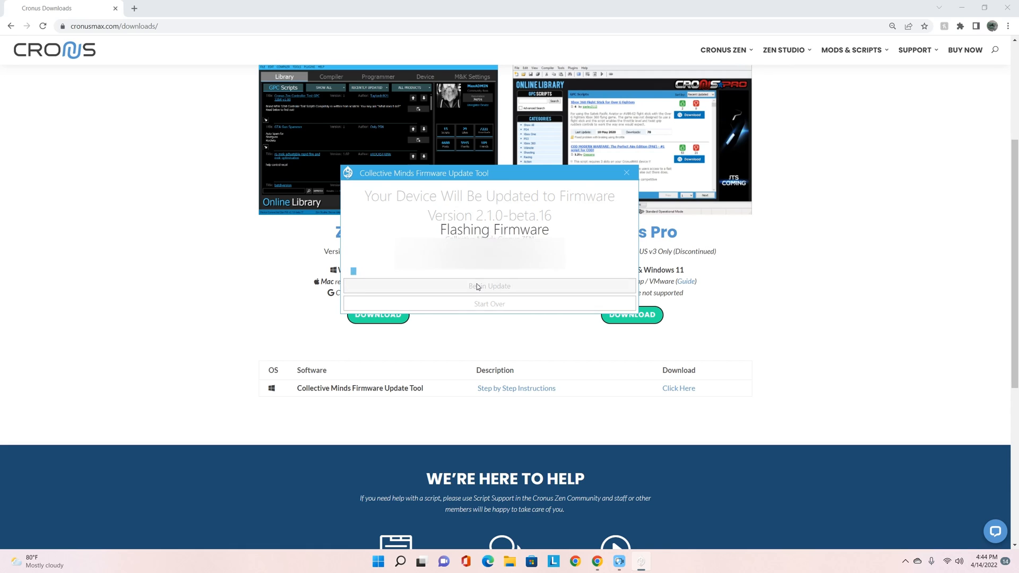
{"action": "left_click", "coordinate": [488, 285]}
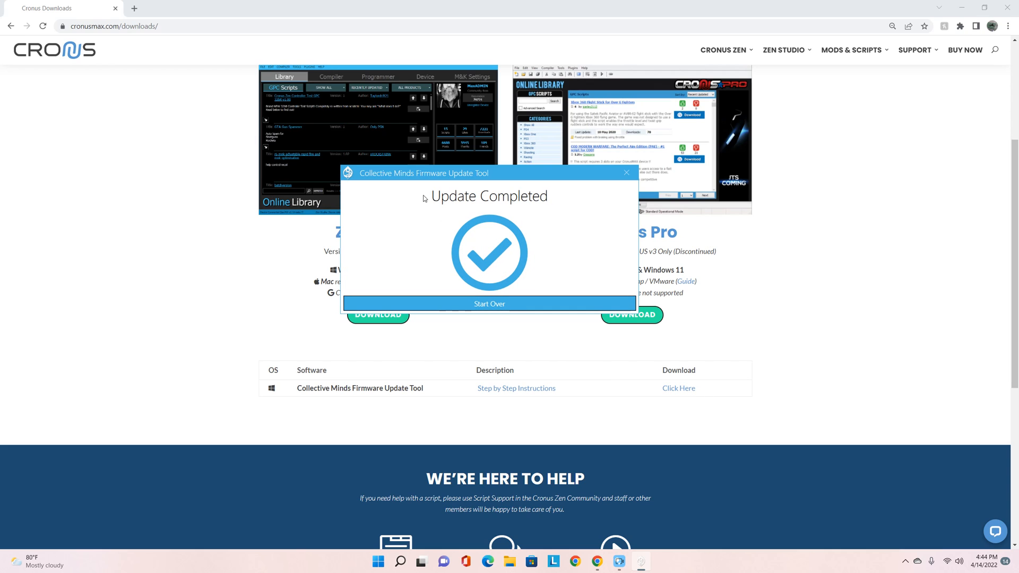
{"action": "mouse_move", "coordinate": [548, 201]}
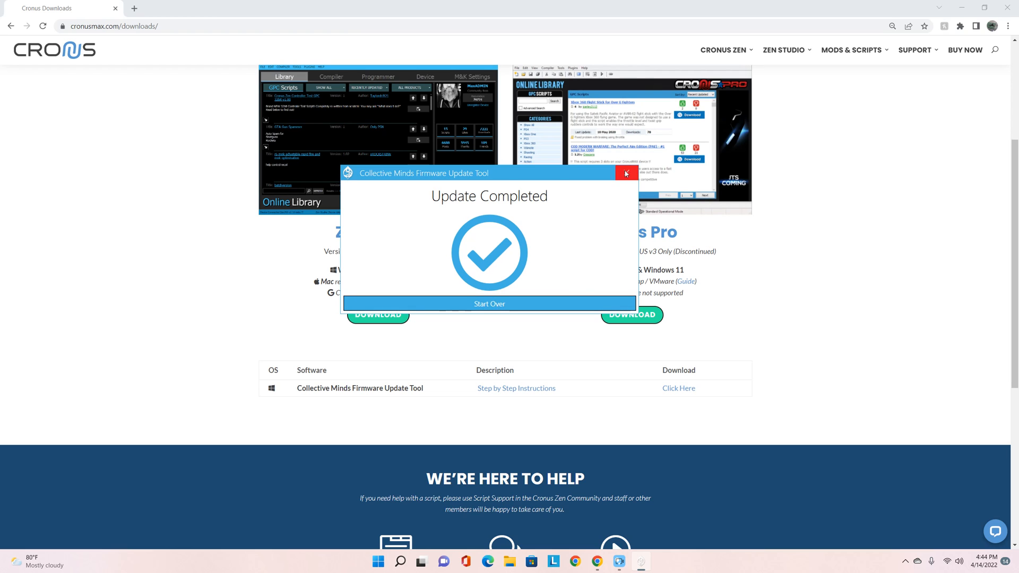
{"action": "left_click", "coordinate": [626, 173]}
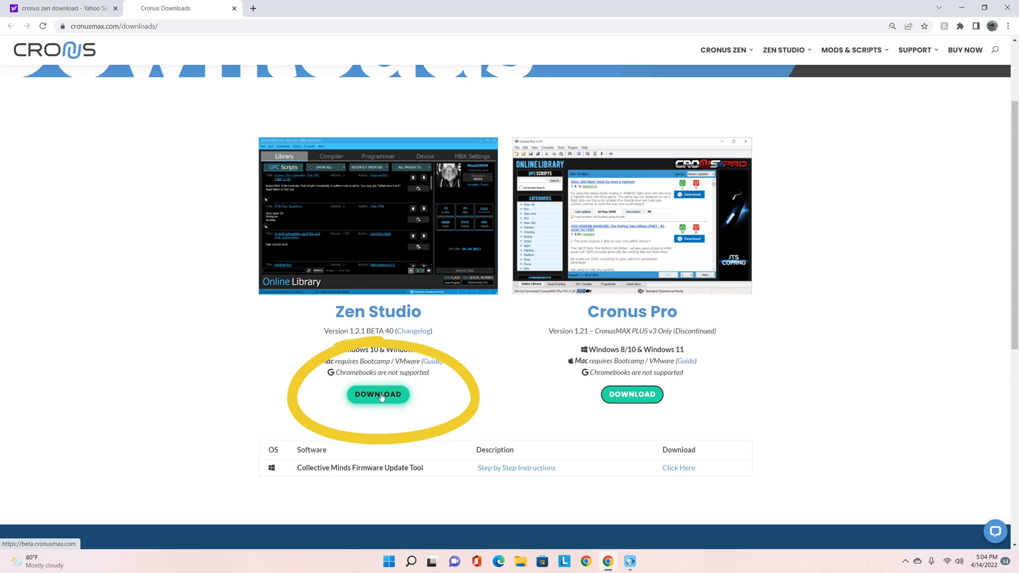
Go to the Zen Studio download guide, Step 2 - Install Zen Studio, and open 'Zen Studio v1.2.1 Beta 40.txt'
{"action": "left_click", "coordinate": [378, 395]}
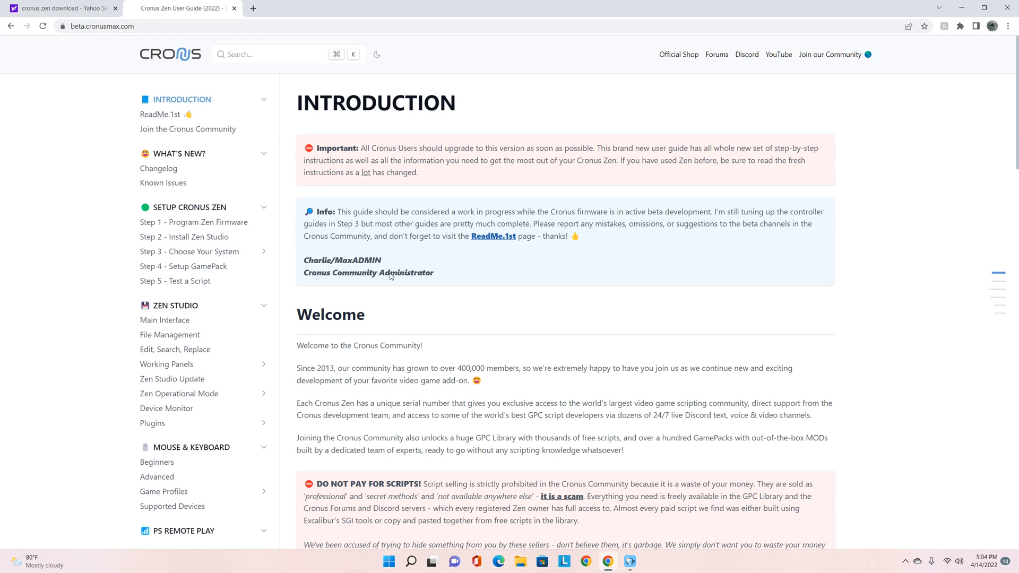
{"action": "mouse_move", "coordinate": [376, 127]}
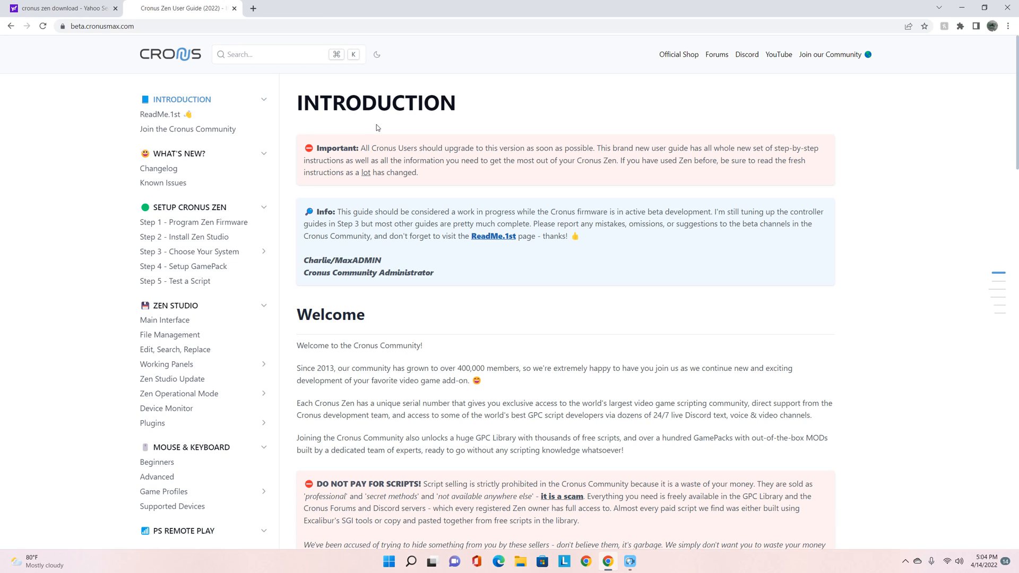
{"action": "mouse_move", "coordinate": [693, 239]}
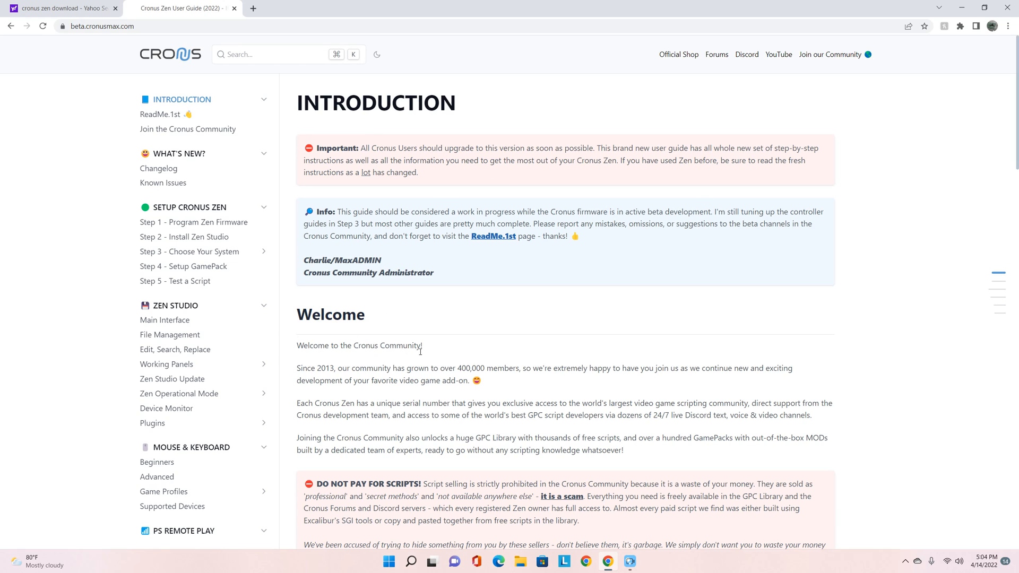
{"action": "scroll", "scroll_direction": "down", "scroll_amount": 3}
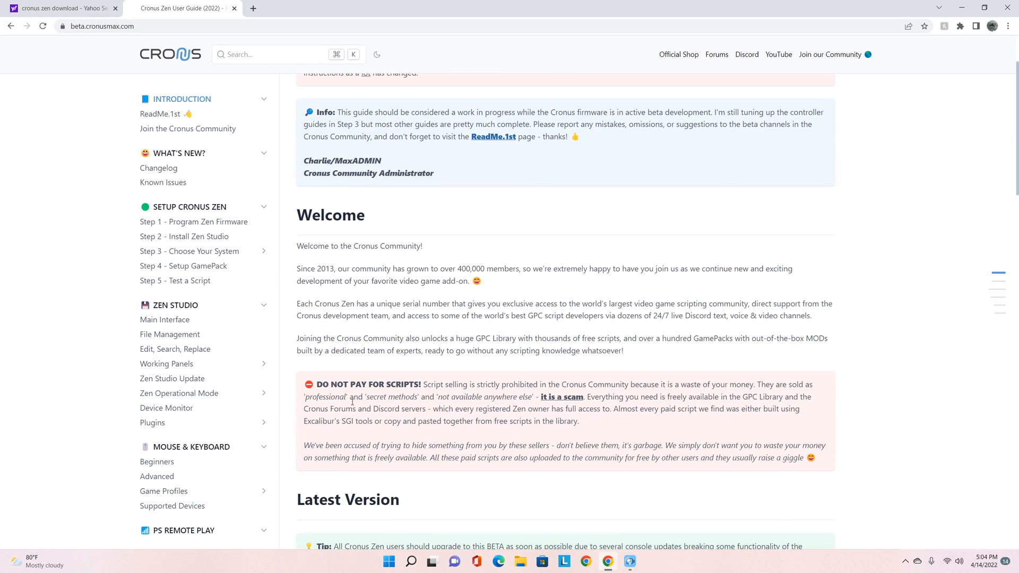
{"action": "scroll", "scroll_direction": "up", "scroll_amount": 3}
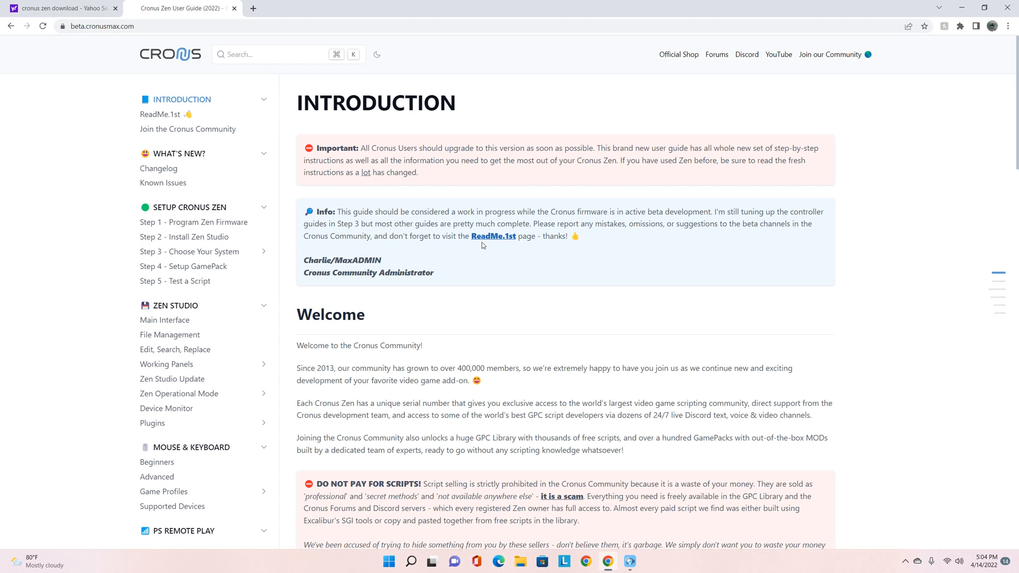
{"action": "mouse_move", "coordinate": [543, 273]}
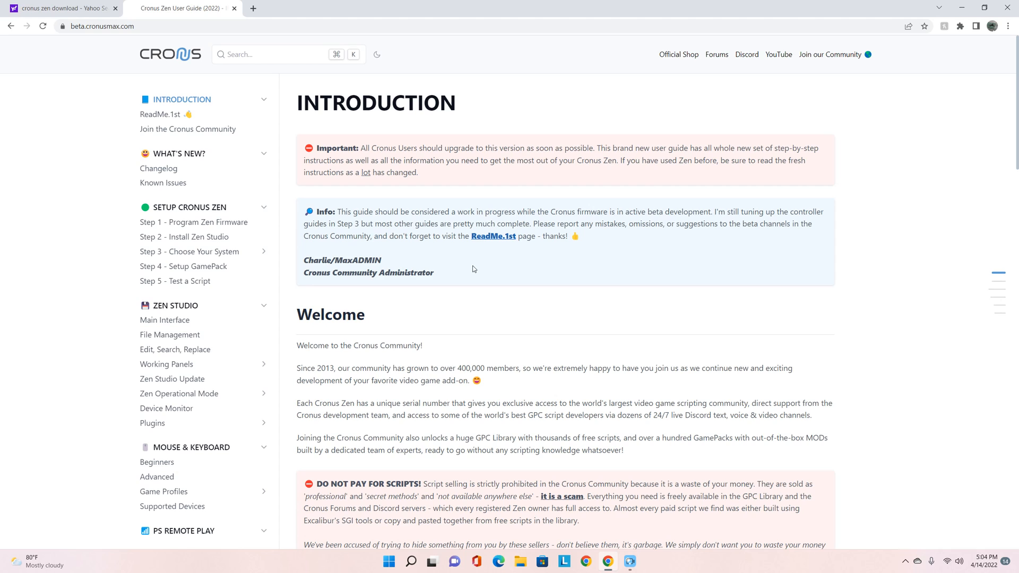
{"action": "mouse_move", "coordinate": [611, 263]}
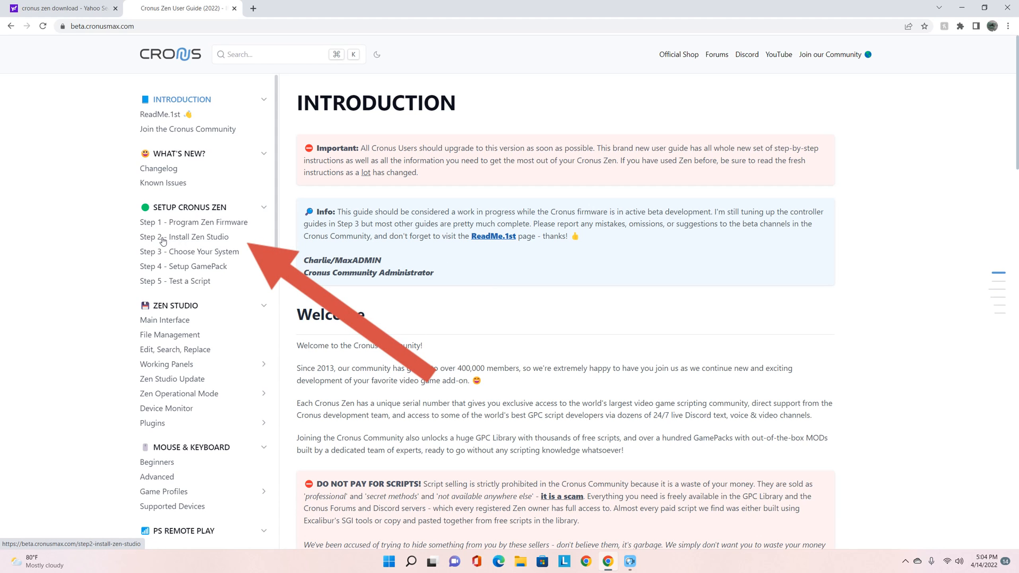
{"action": "mouse_move", "coordinate": [204, 241]}
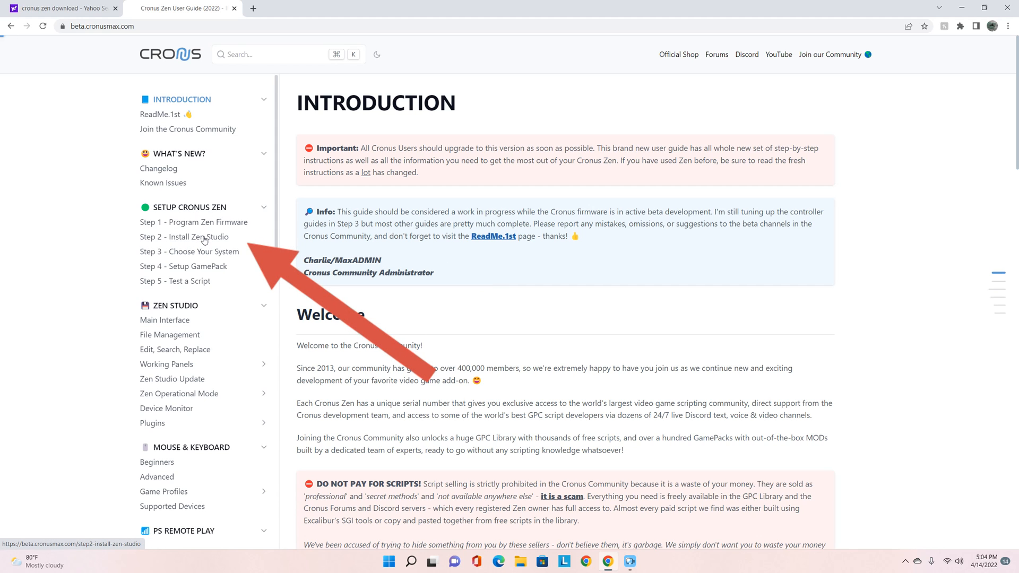
{"action": "left_click", "coordinate": [184, 236]}
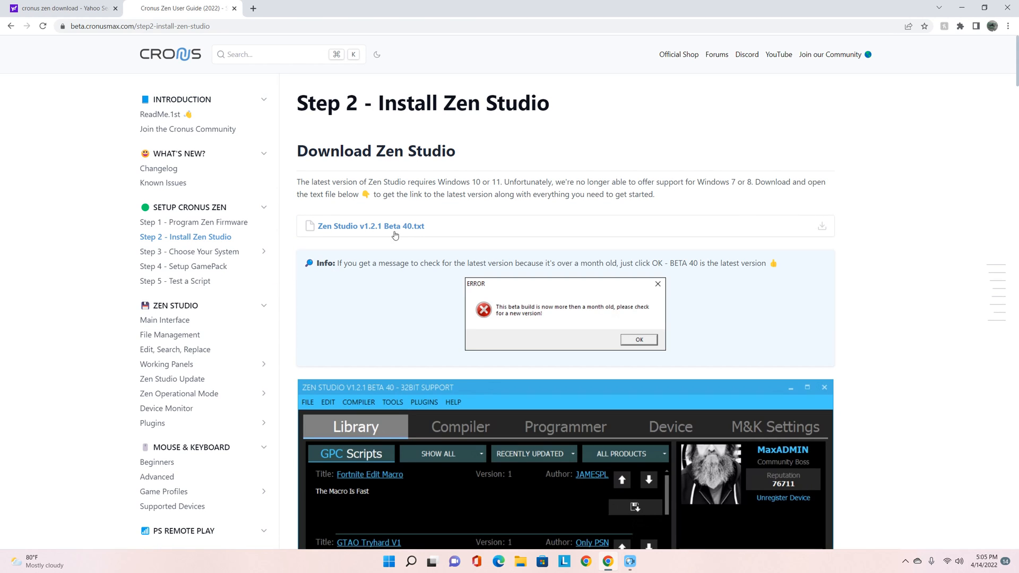
{"action": "mouse_move", "coordinate": [371, 225]}
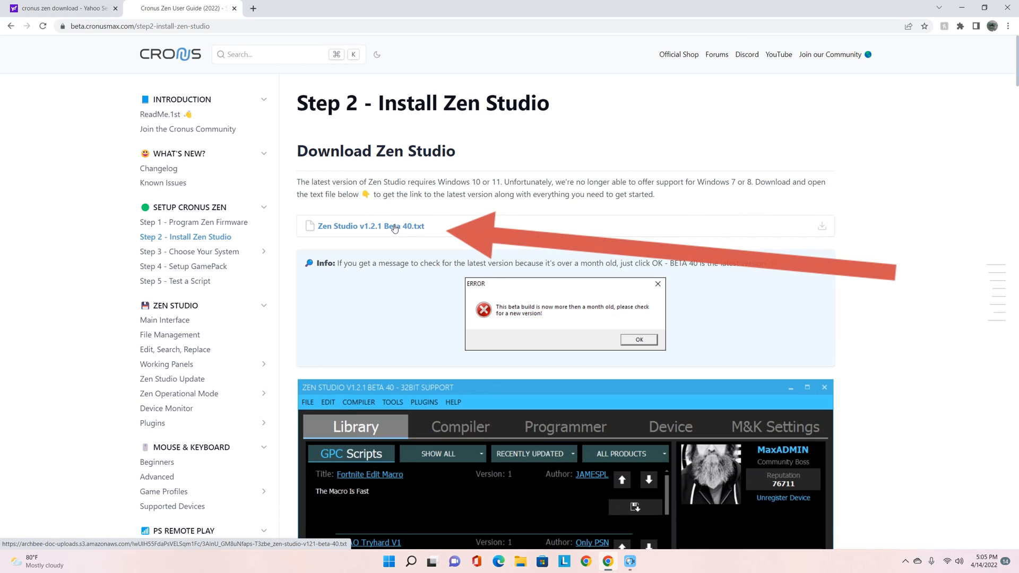
{"action": "left_click", "coordinate": [370, 225]}
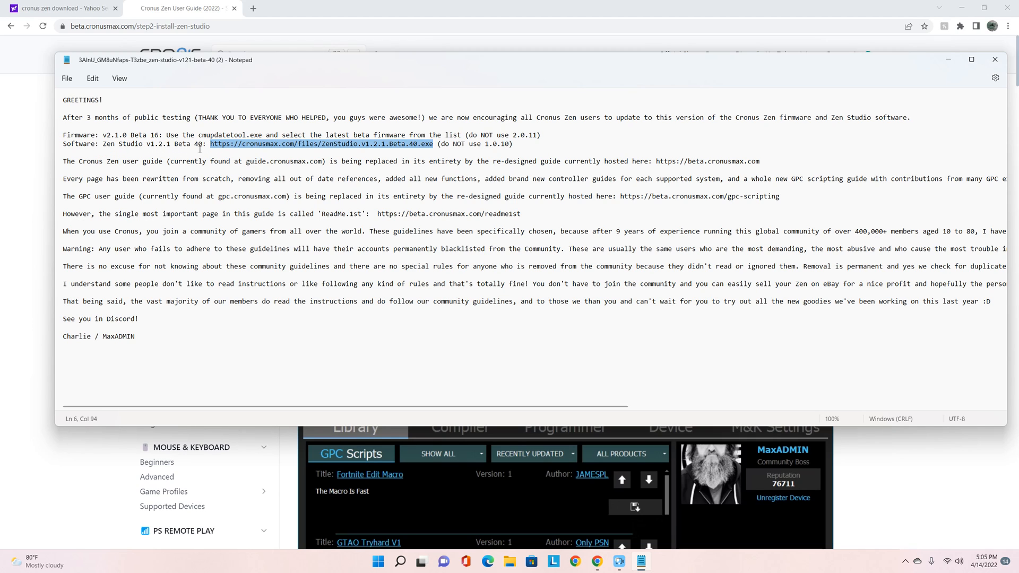
Copy the Beta 40 link, paste it in a new tab to launch Zen Studio, and accept the outdated-build warning
{"action": "right_click", "coordinate": [321, 143]}
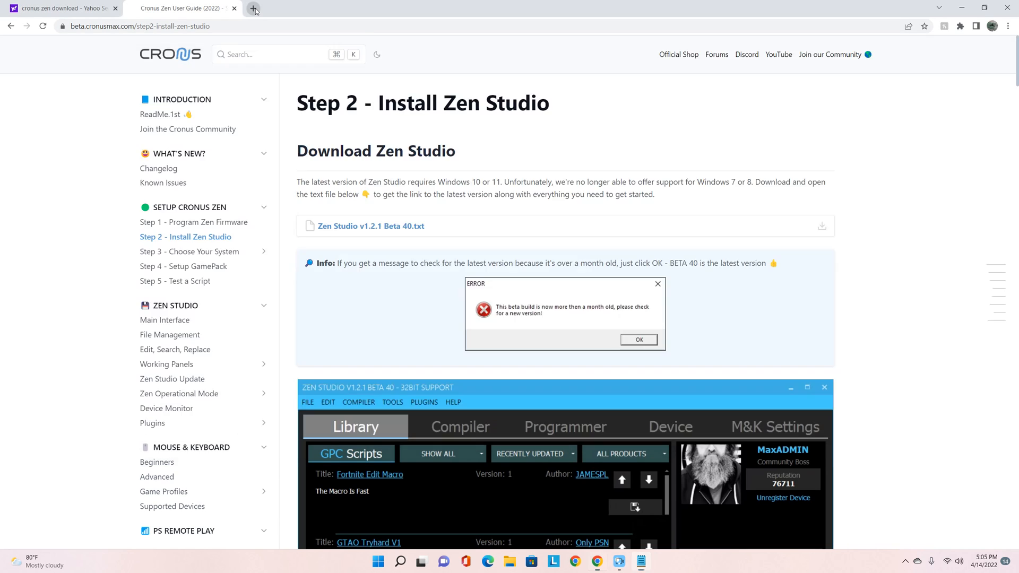
{"action": "left_click", "coordinate": [253, 8]}
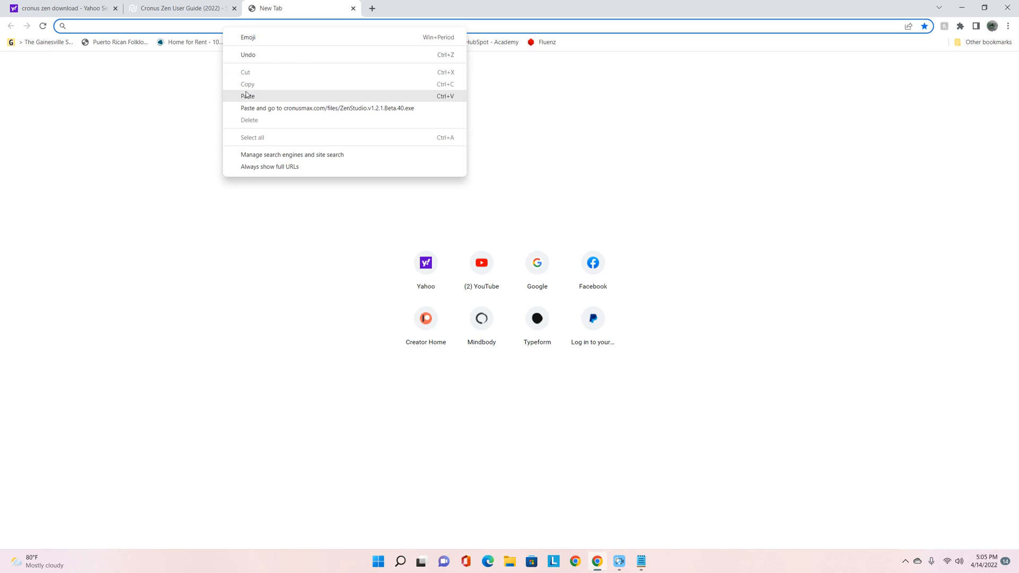
{"action": "left_click", "coordinate": [328, 108]}
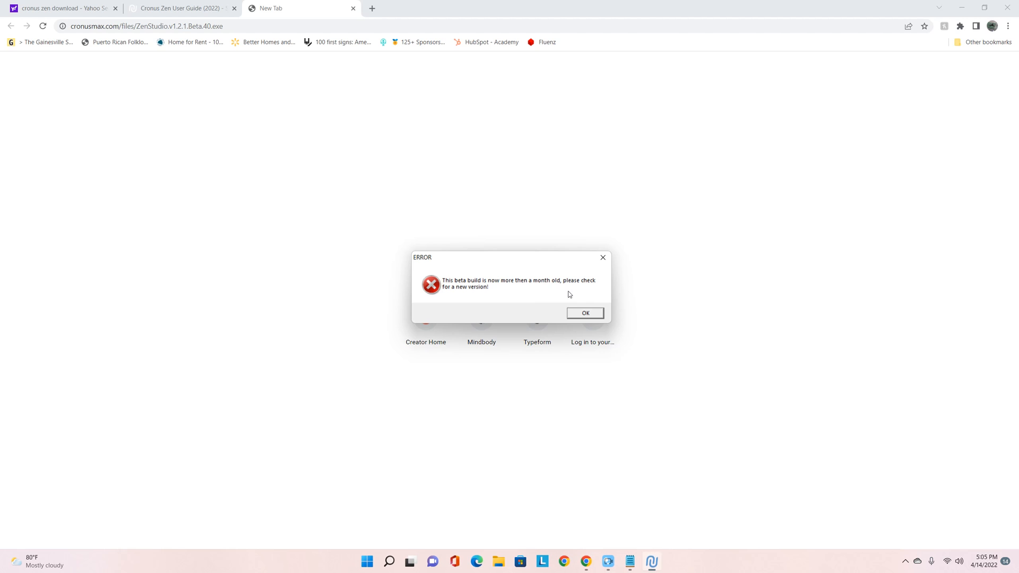
{"action": "left_click", "coordinate": [584, 312]}
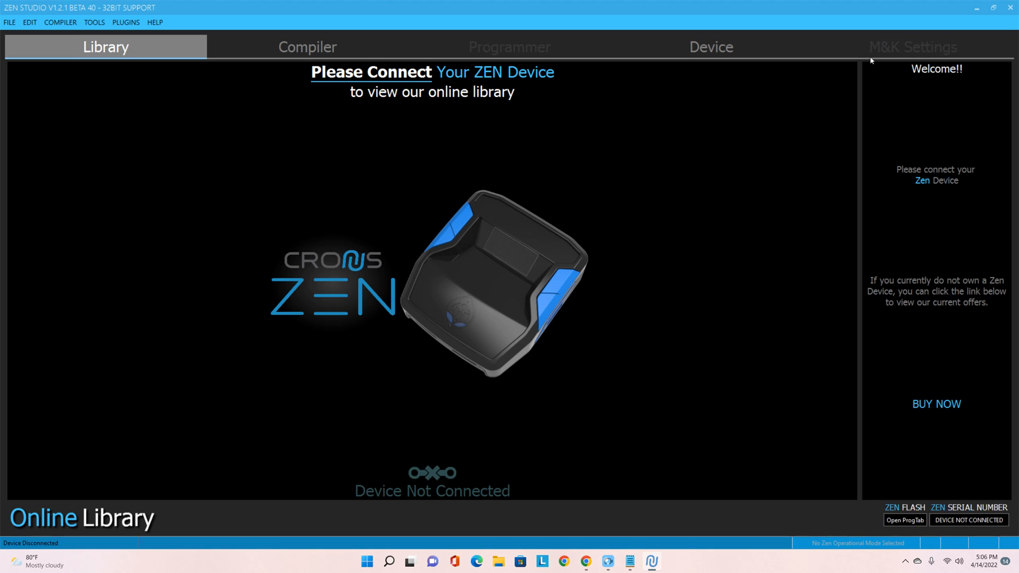
{"action": "mouse_move", "coordinate": [375, 403]}
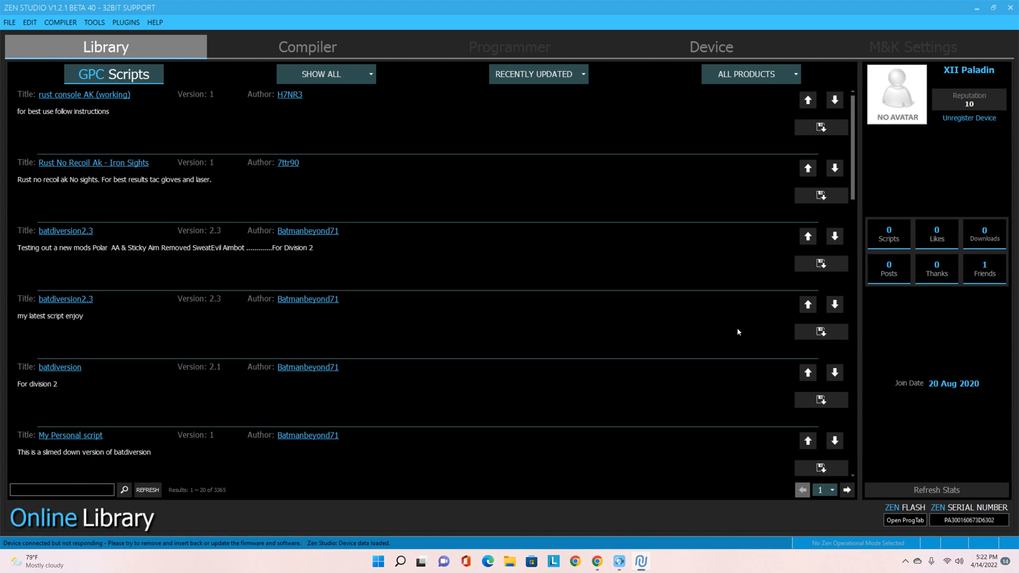
{"action": "mouse_move", "coordinate": [389, 171]}
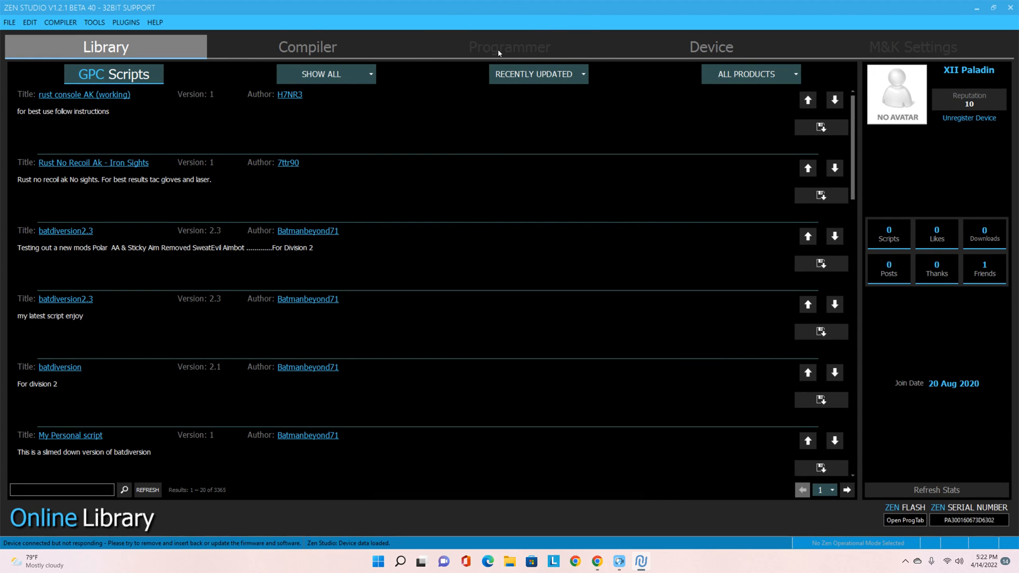
{"action": "mouse_move", "coordinate": [505, 100]}
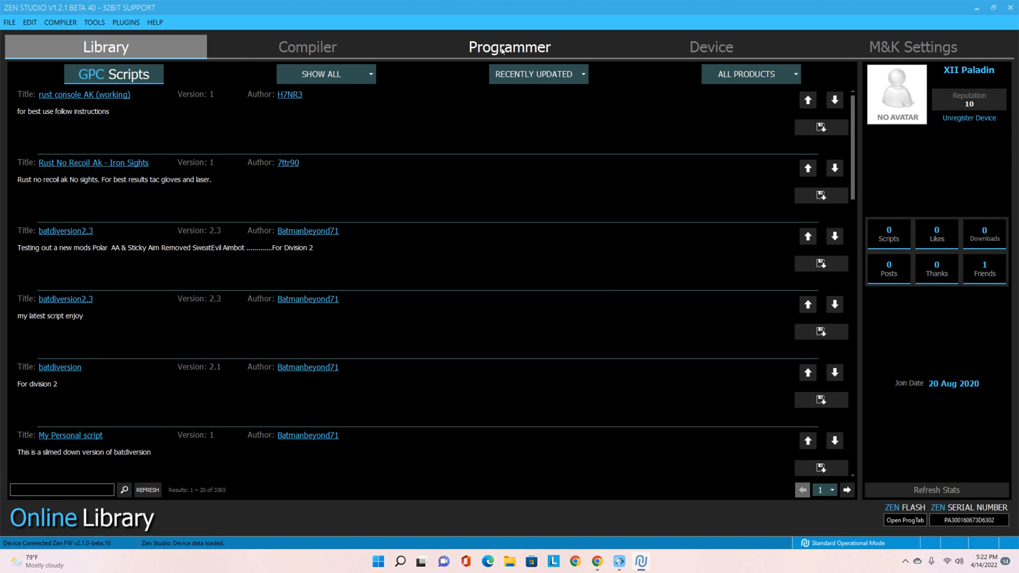
{"action": "mouse_move", "coordinate": [516, 56]}
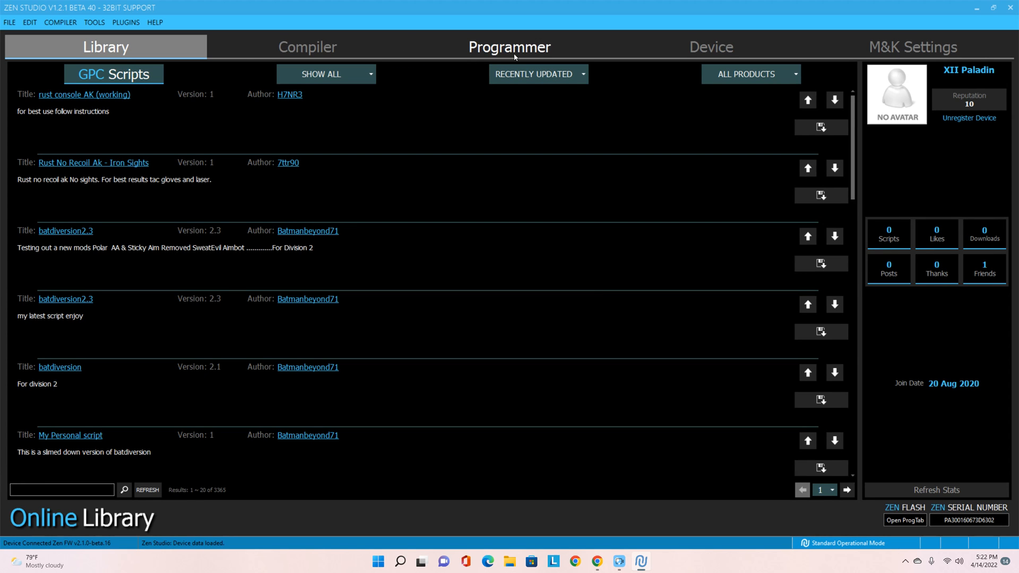
Enter the Programmer view, dismiss the device synchronized message, and check Doom Eternal's gamepack info
{"action": "left_click", "coordinate": [508, 47]}
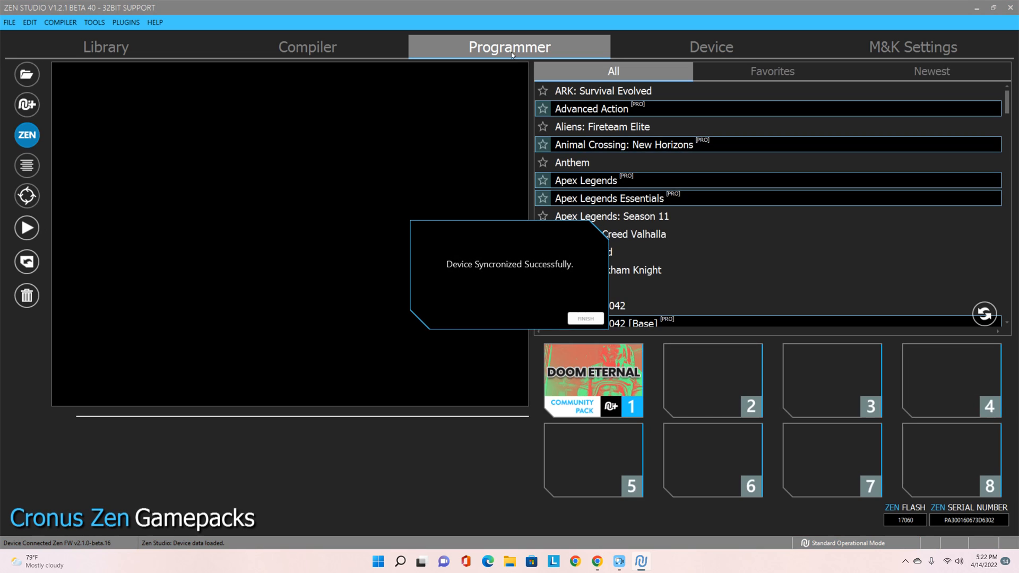
{"action": "mouse_move", "coordinate": [550, 269]}
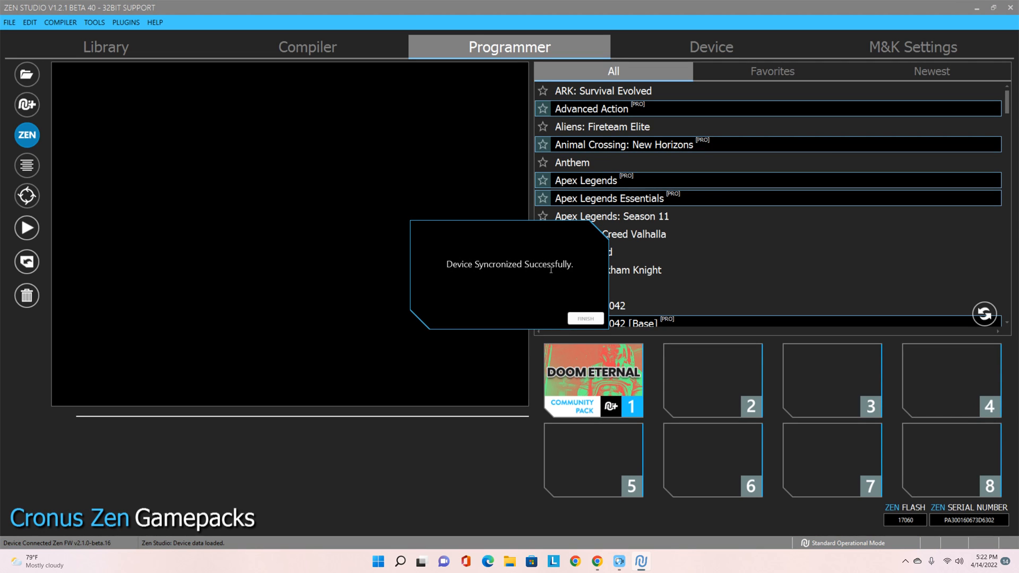
{"action": "left_click", "coordinate": [584, 318]}
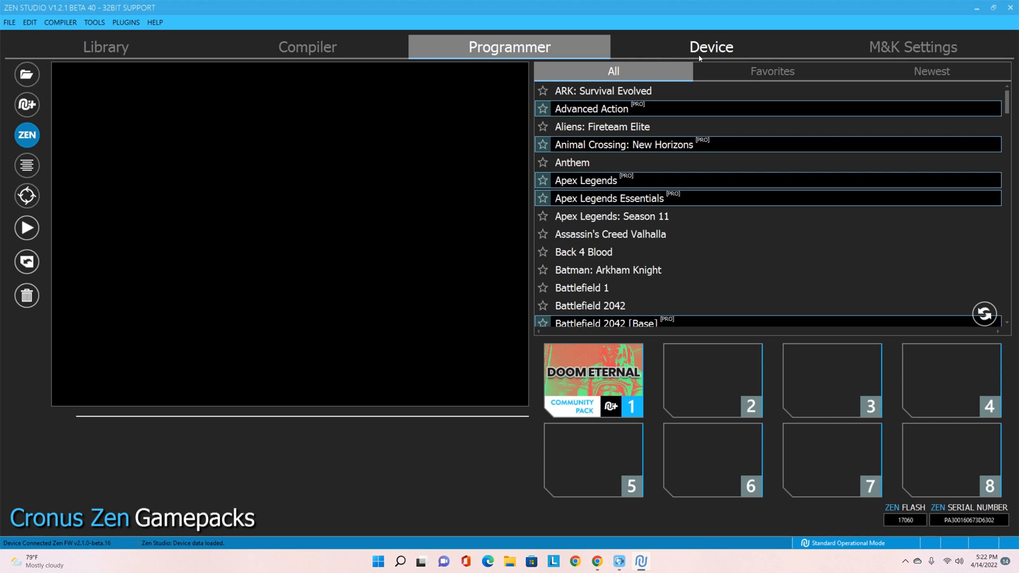
{"action": "left_click", "coordinate": [912, 46]}
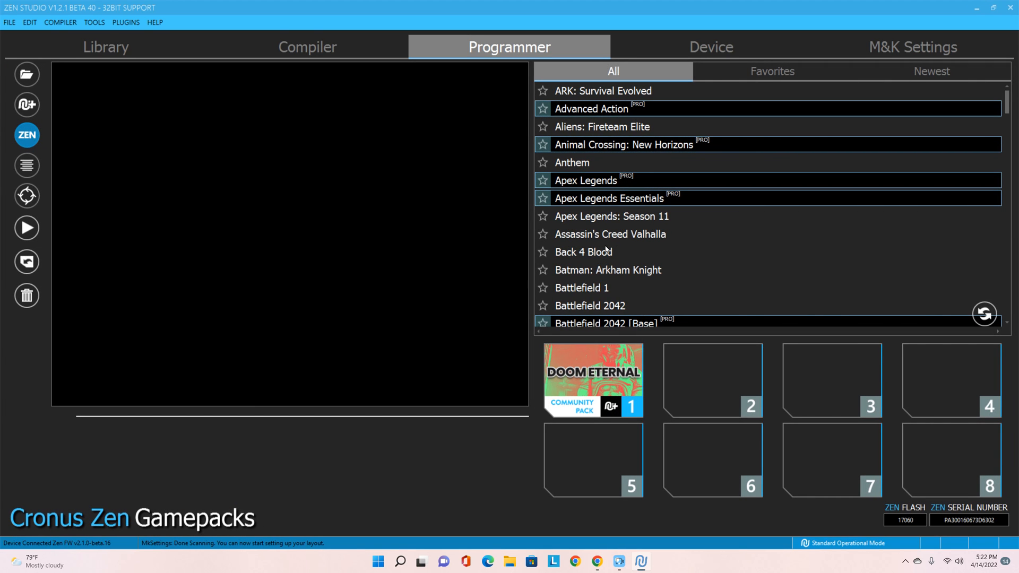
{"action": "mouse_move", "coordinate": [569, 354]}
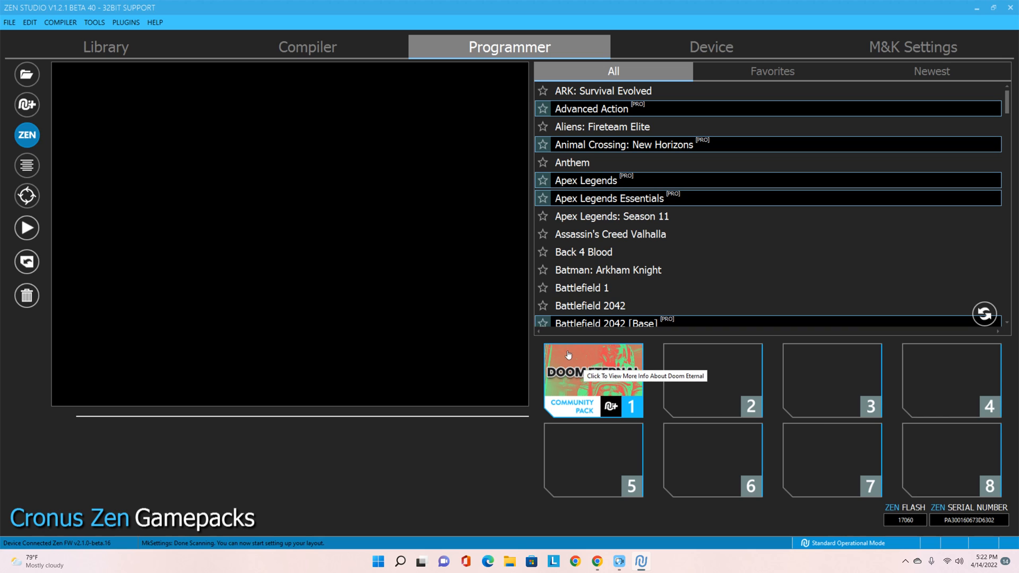
{"action": "mouse_move", "coordinate": [584, 354]}
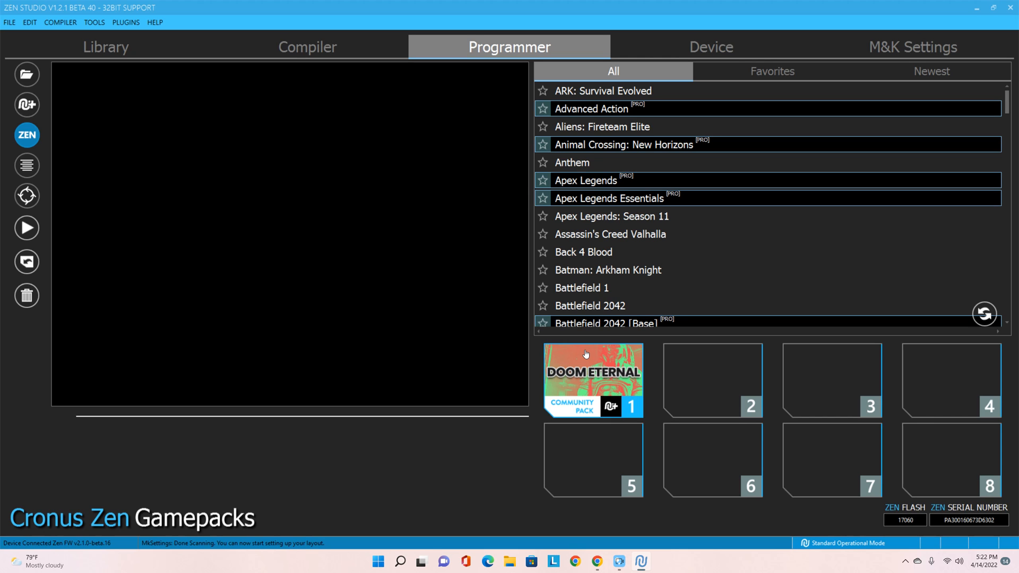
{"action": "left_click", "coordinate": [105, 47]}
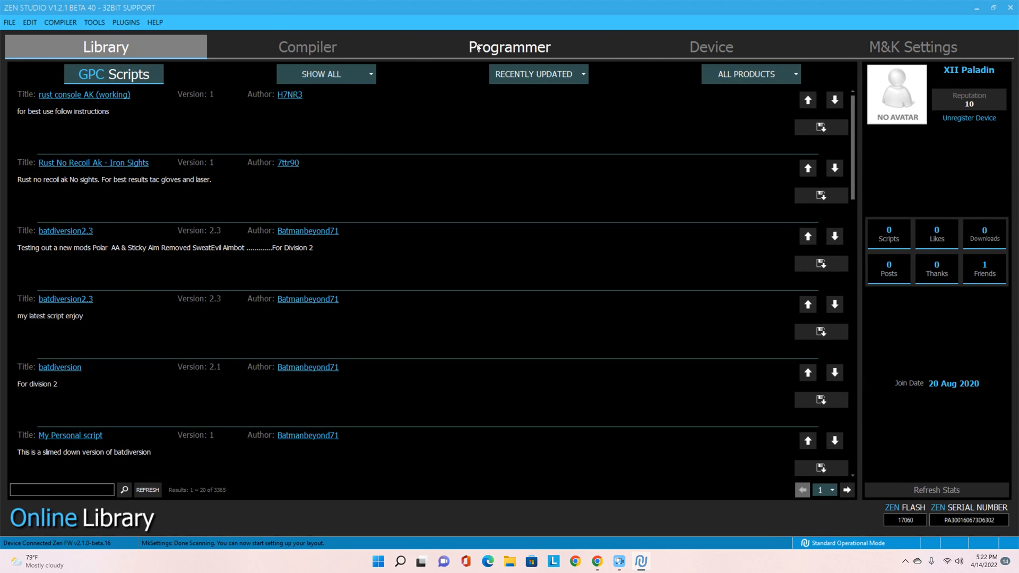
{"action": "left_click", "coordinate": [509, 45]}
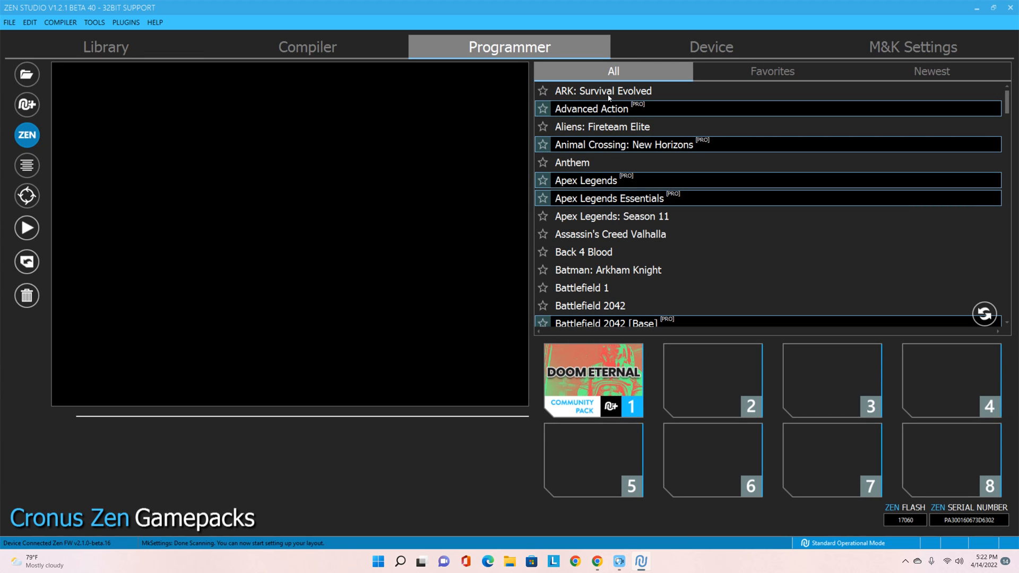
Scroll the All gamepack list past Call of Duty to Destiny 2: Season of the Risen
{"action": "scroll", "scroll_direction": "down", "scroll_amount": 3}
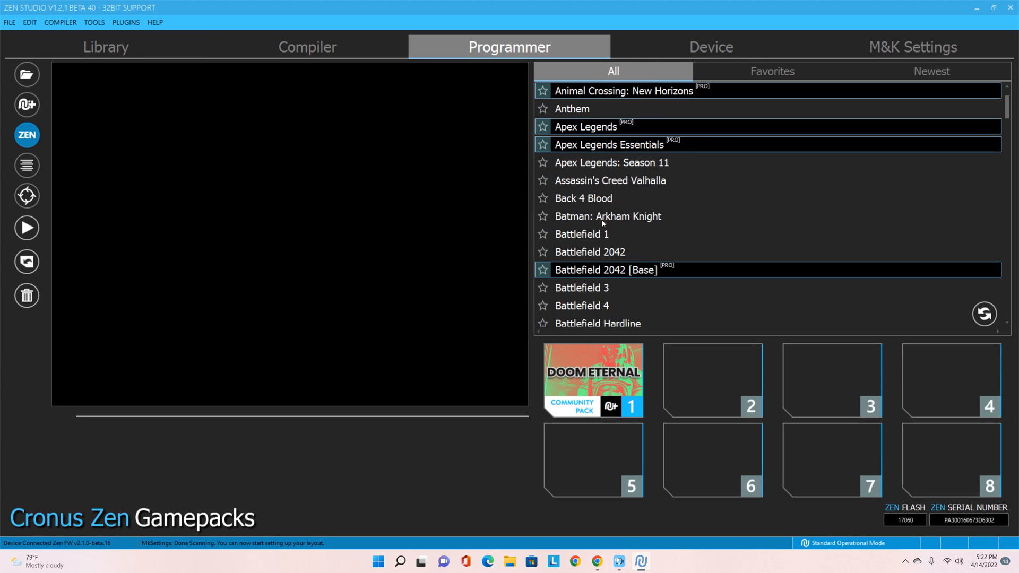
{"action": "scroll", "scroll_direction": "down", "scroll_amount": 3}
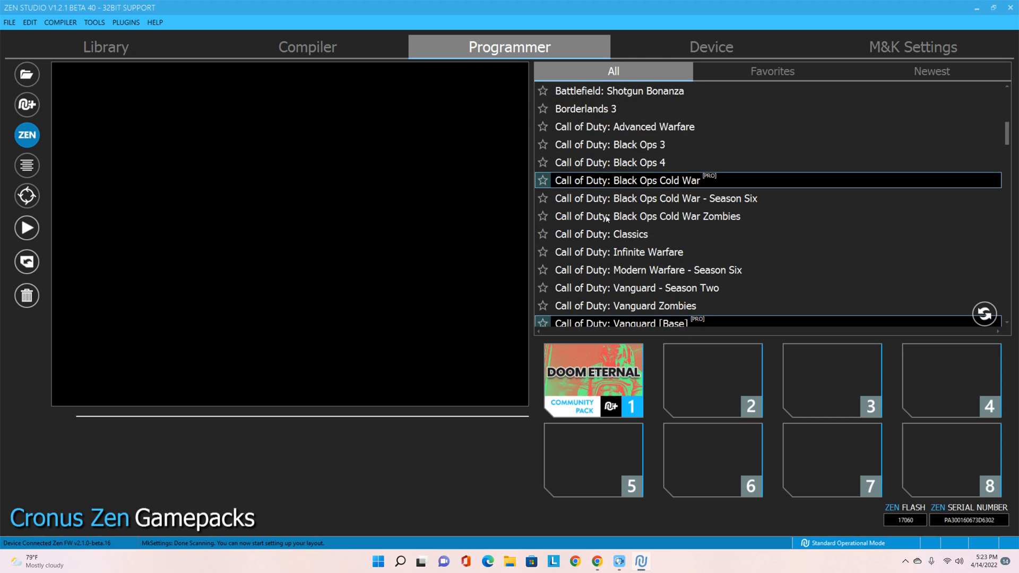
{"action": "scroll", "scroll_direction": "down", "scroll_amount": 3}
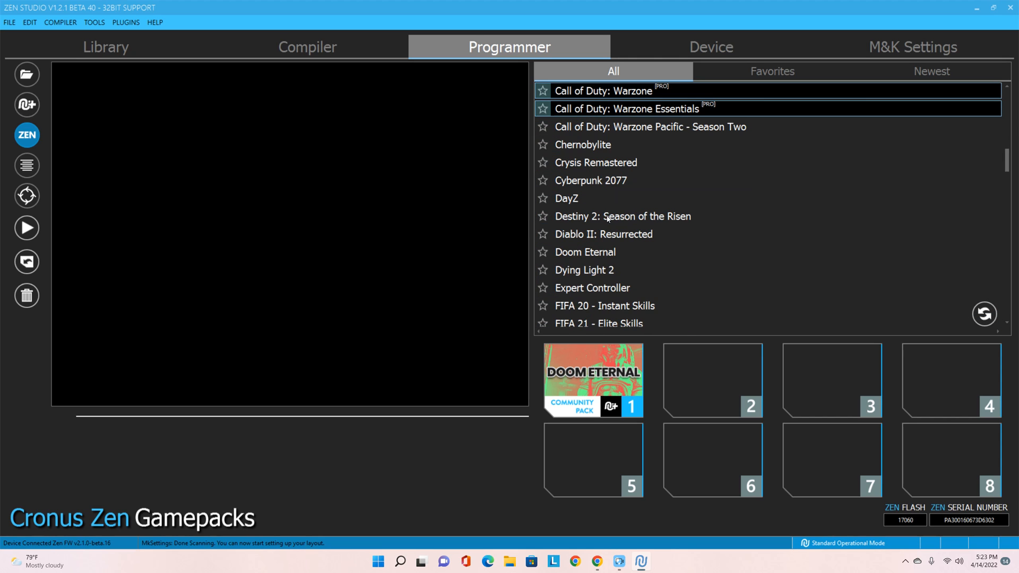
Load Destiny 2: Season of the Risen into slot 2 and set primary anti-recoil Inverted-Y, vertical 45
{"action": "left_click", "coordinate": [622, 216]}
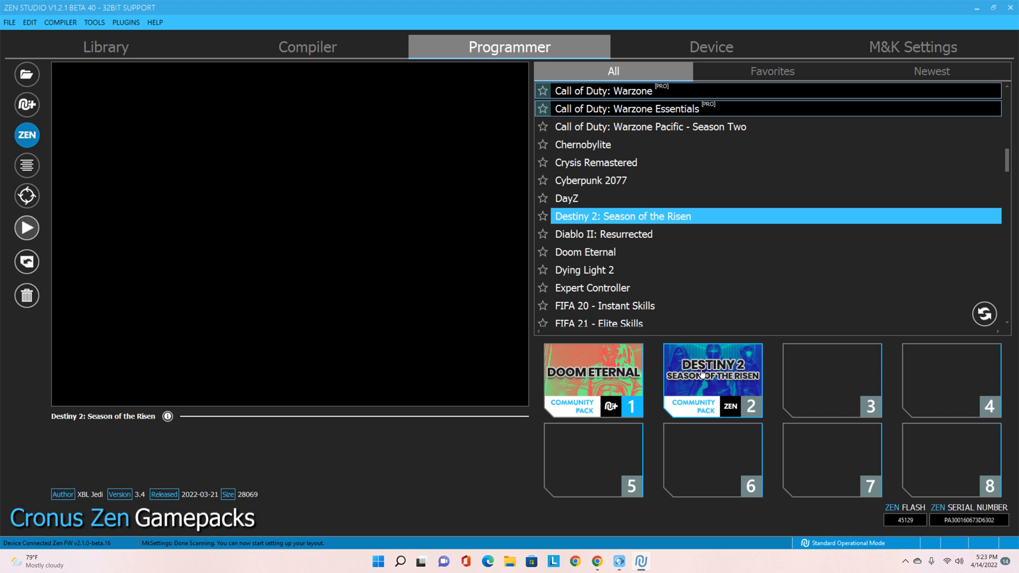
{"action": "left_click", "coordinate": [711, 380]}
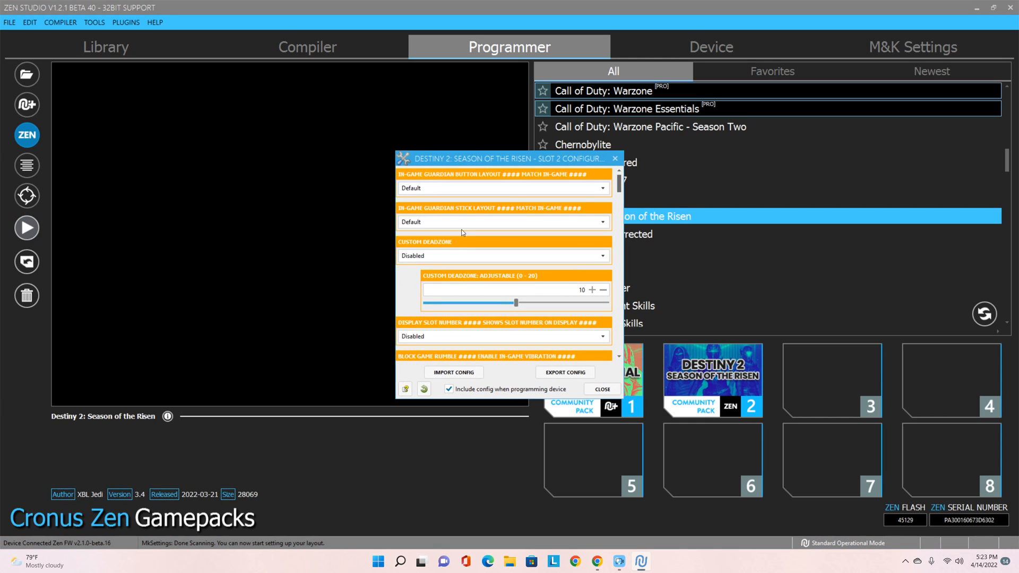
{"action": "mouse_move", "coordinate": [401, 300]}
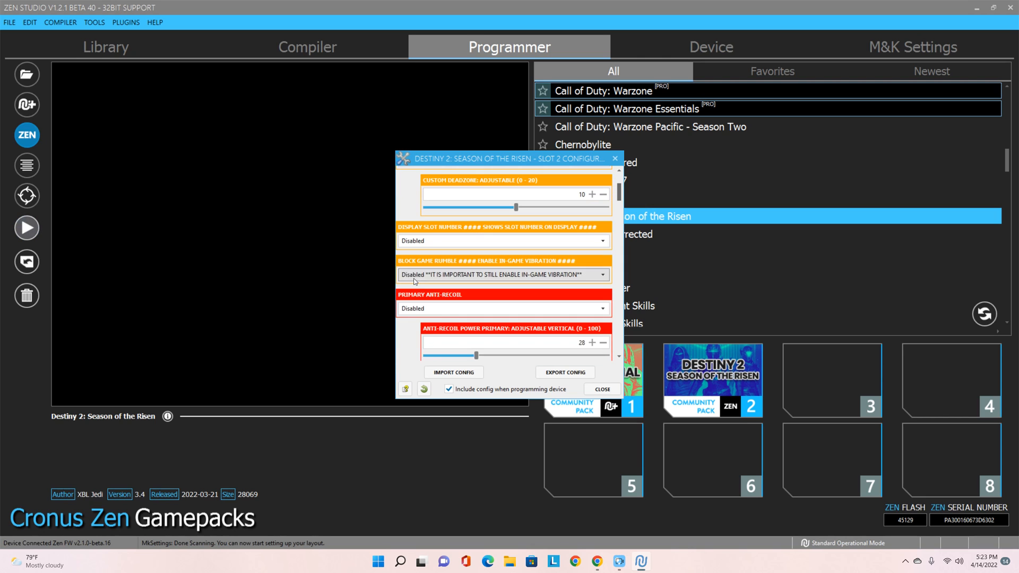
{"action": "left_click", "coordinate": [502, 308]}
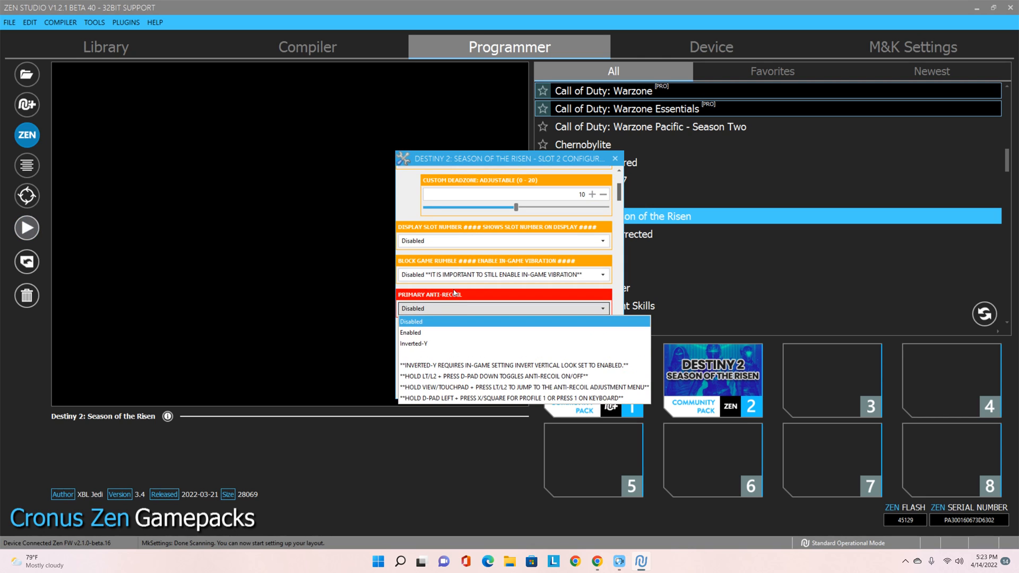
{"action": "left_click", "coordinate": [413, 342]}
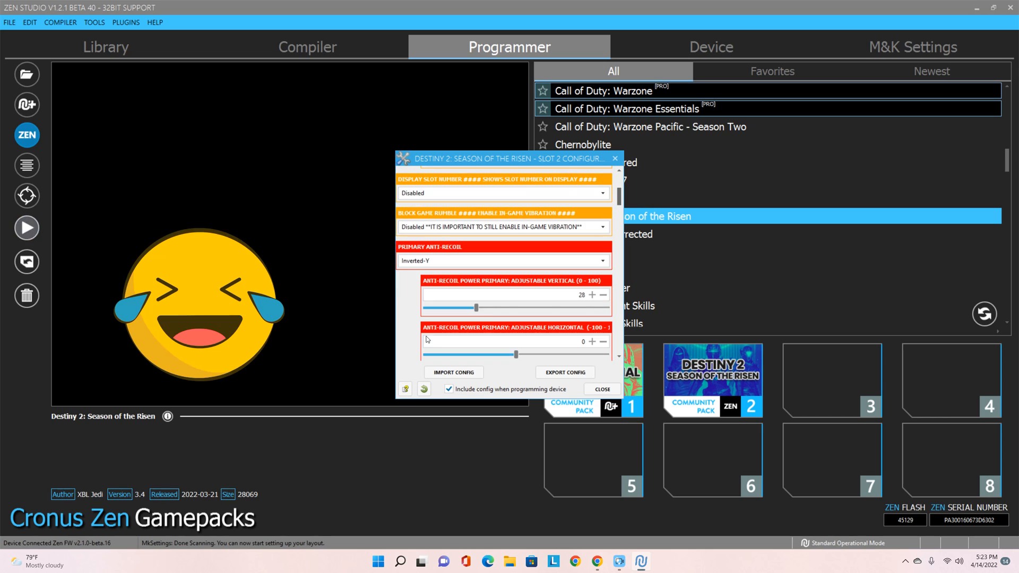
{"action": "left_click_drag", "start_coordinate": [477, 308], "coordinate": [490, 308]}
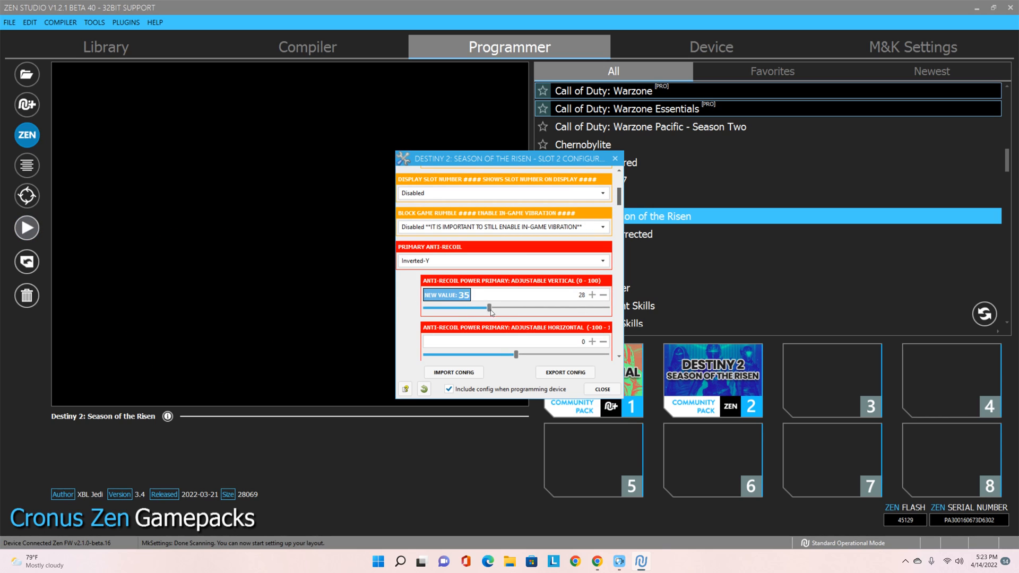
{"action": "left_click_drag", "start_coordinate": [489, 307], "coordinate": [508, 308]}
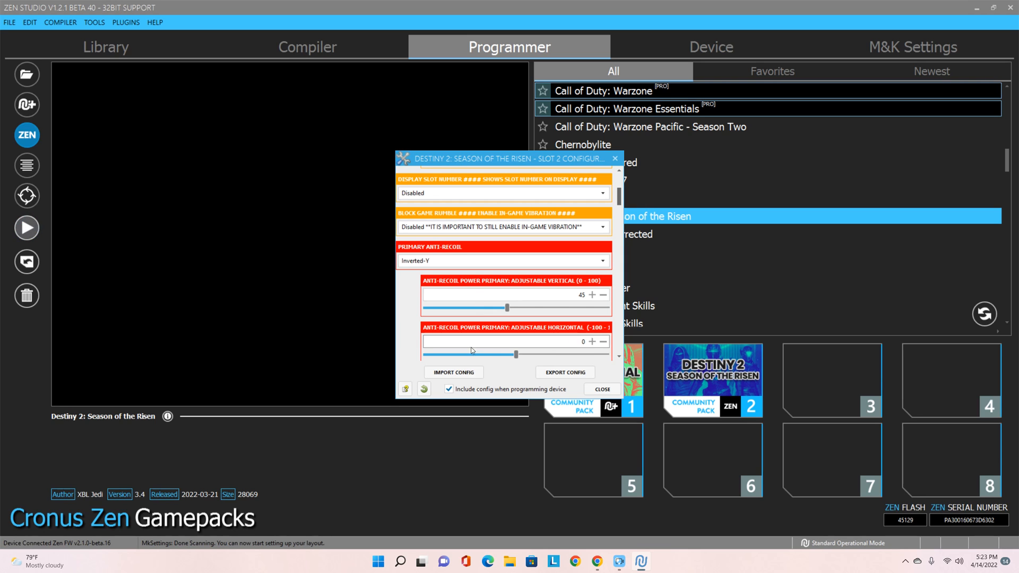
Set secondary anti-recoil Inverted-Y with vertical 40 and heavy anti-recoil Inverted-Y
{"action": "scroll", "scroll_direction": "down", "scroll_amount": 3}
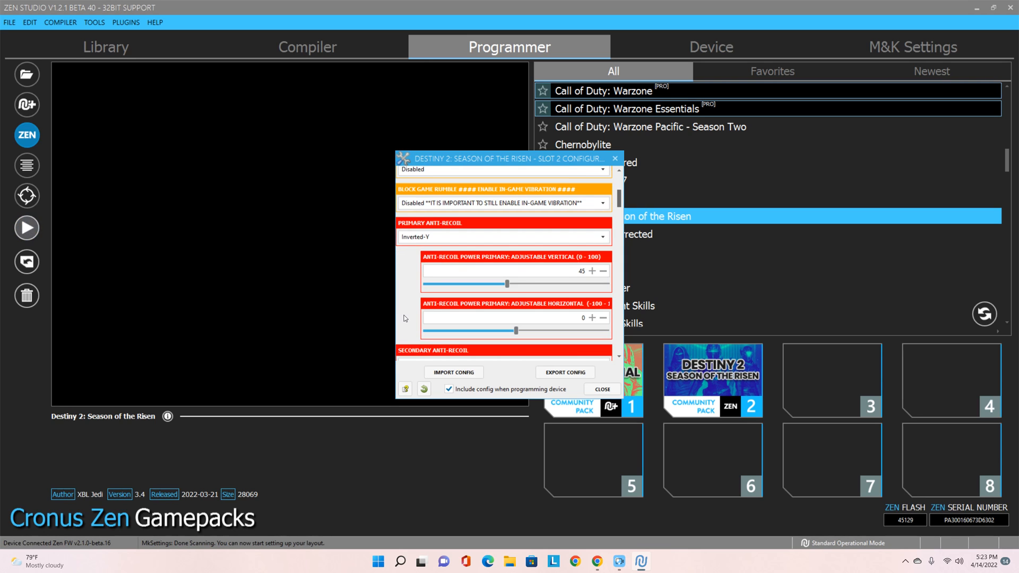
{"action": "left_click", "coordinate": [503, 269]}
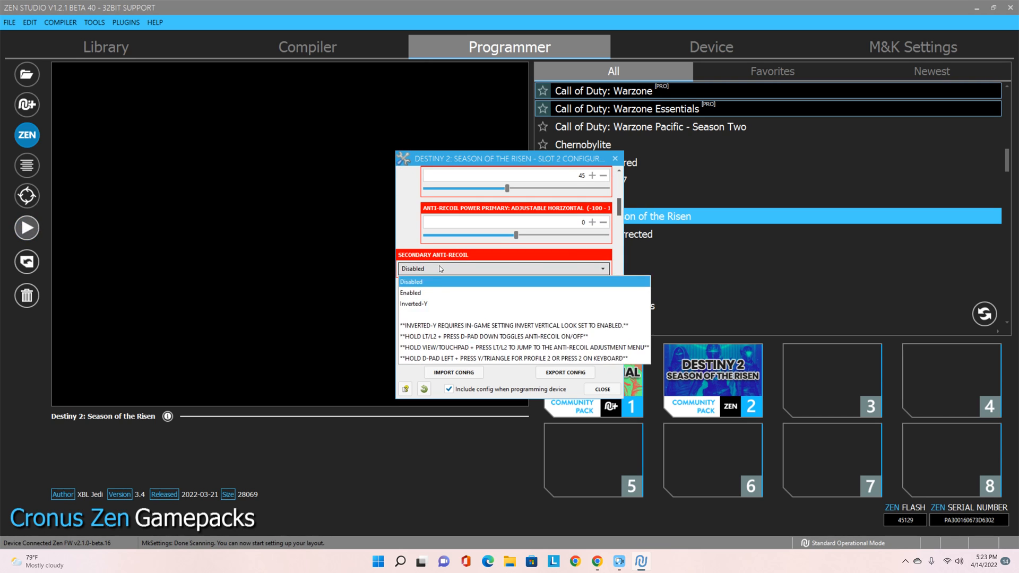
{"action": "left_click", "coordinate": [413, 304]}
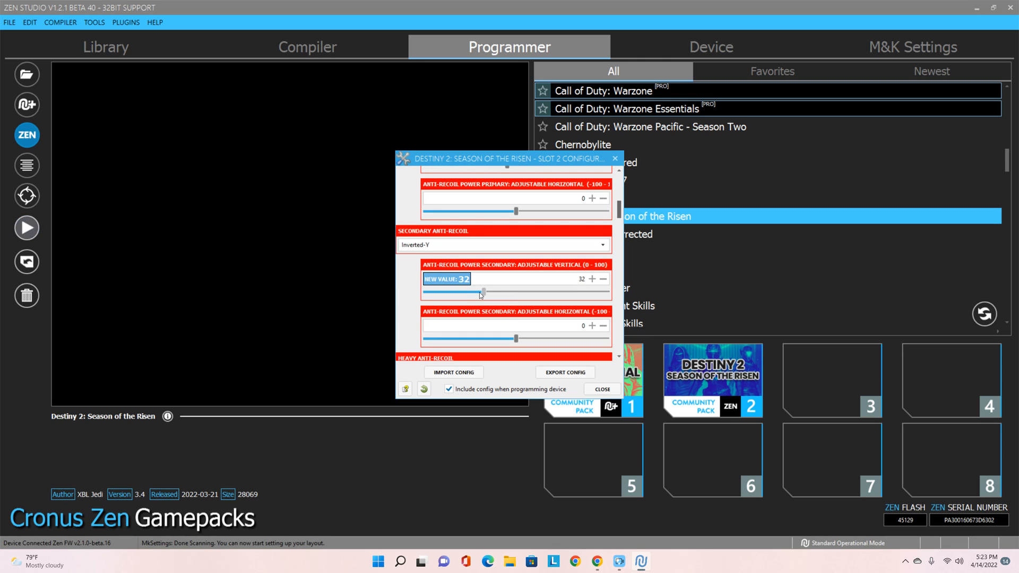
{"action": "left_click_drag", "start_coordinate": [462, 293], "coordinate": [499, 293]}
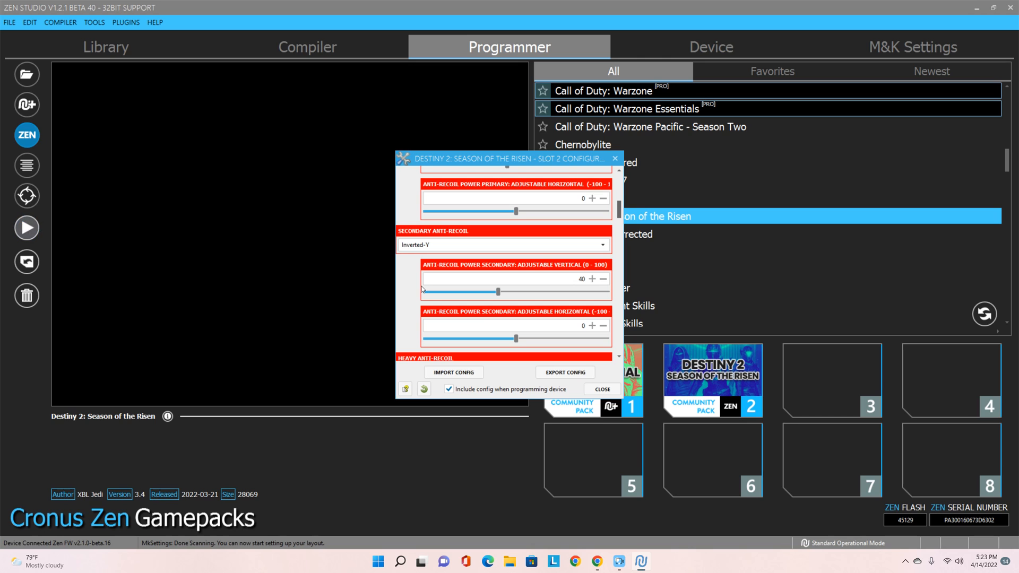
{"action": "scroll", "scroll_direction": "down", "scroll_amount": 3}
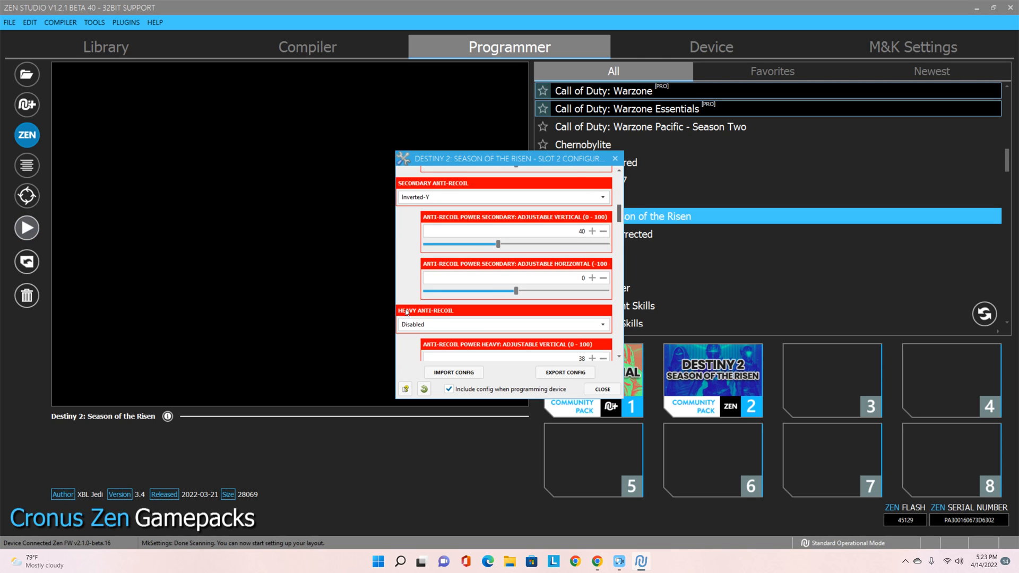
{"action": "left_click", "coordinate": [502, 301]}
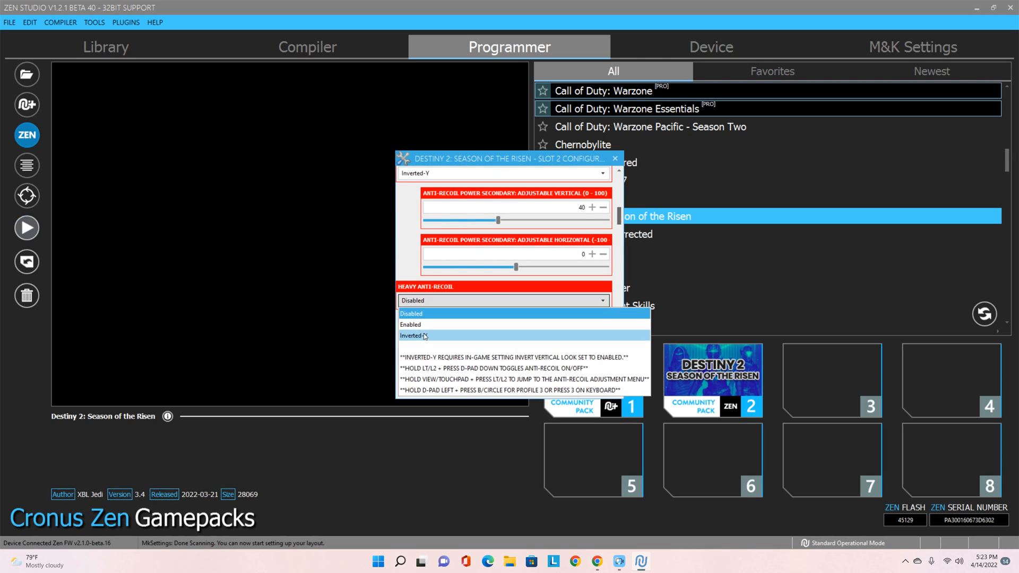
{"action": "left_click", "coordinate": [412, 335]}
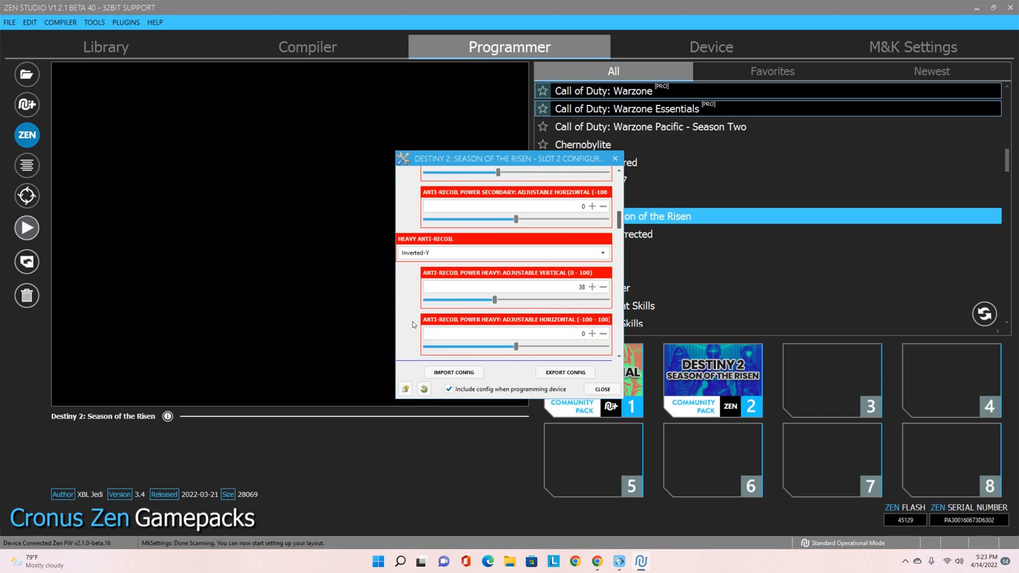
Raise aim assist controller strength to 30 and set primary fire mod to Adjustable Rapid Fire
{"action": "scroll", "scroll_direction": "down", "scroll_amount": 3}
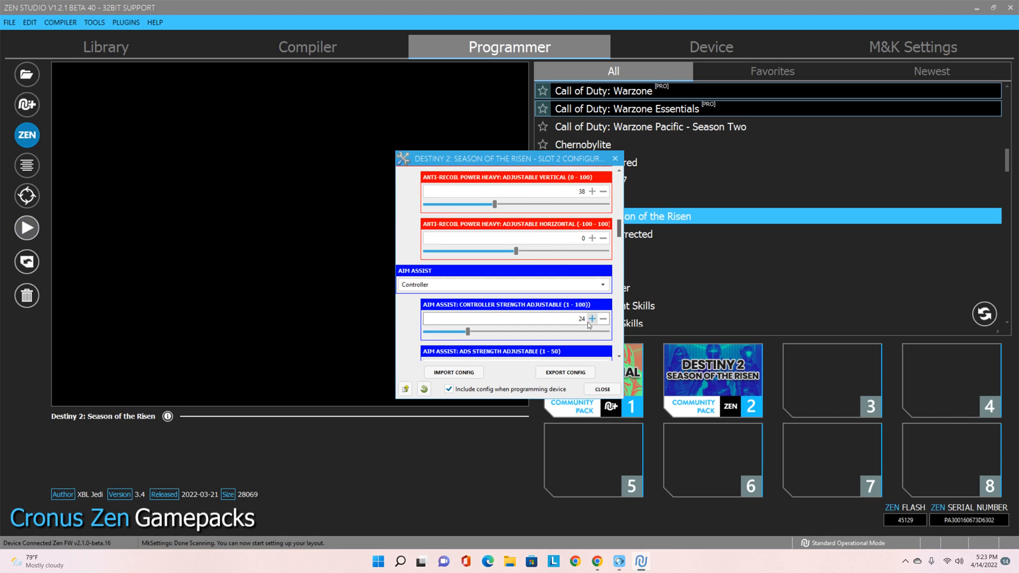
{"action": "left_click", "coordinate": [591, 318]}
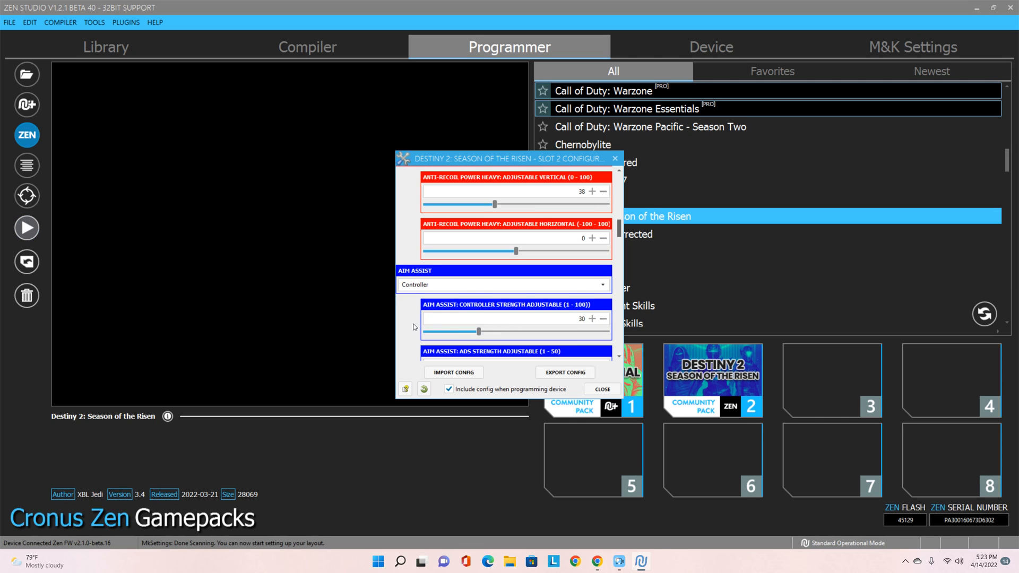
{"action": "scroll", "scroll_direction": "down", "scroll_amount": 3}
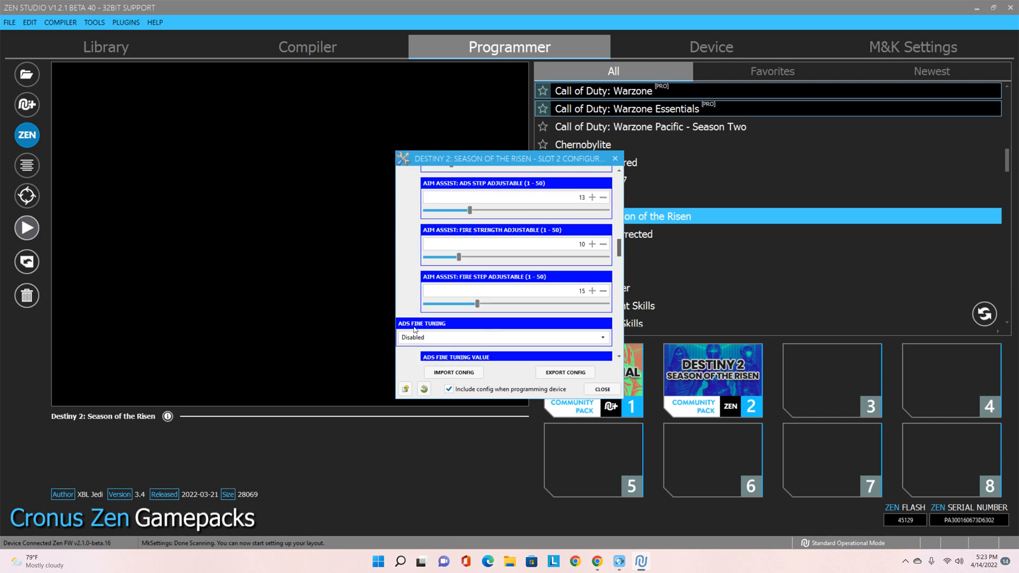
{"action": "scroll", "scroll_direction": "down", "scroll_amount": 3}
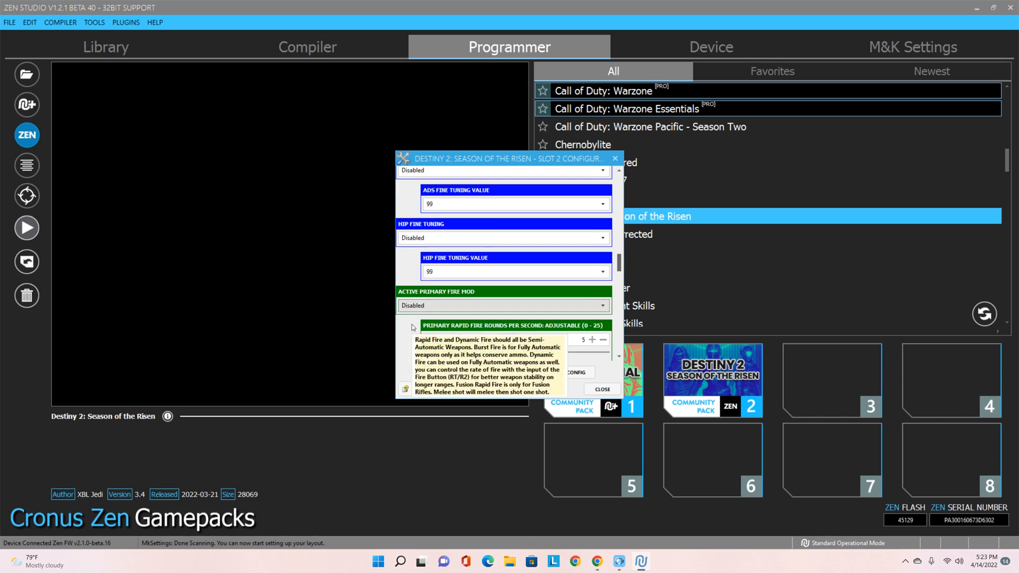
{"action": "scroll", "scroll_direction": "down", "scroll_amount": 3}
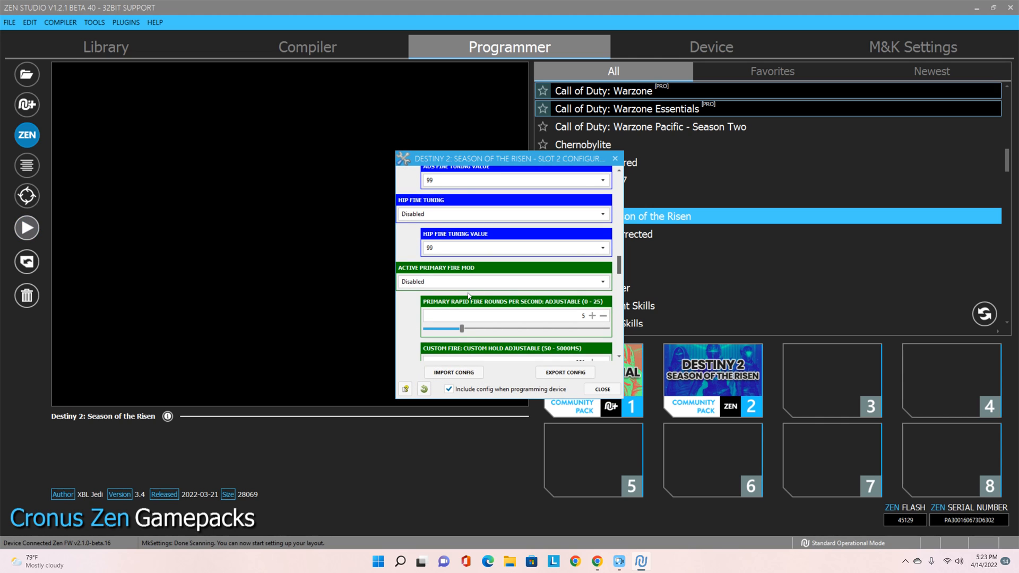
{"action": "left_click", "coordinate": [503, 281]}
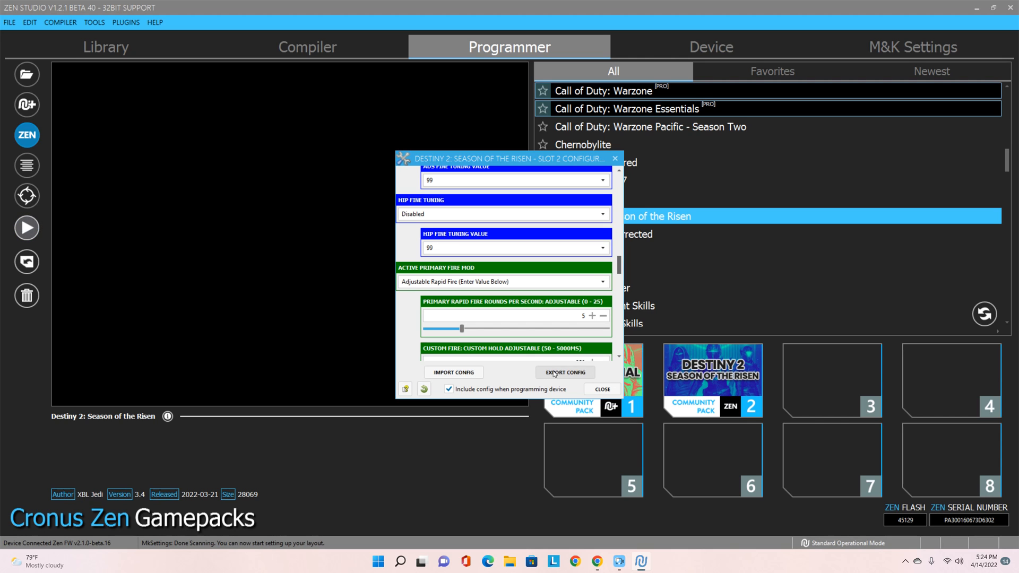
Export the slot 2 configuration to the Desktop and confirm the success message
{"action": "left_click", "coordinate": [563, 373]}
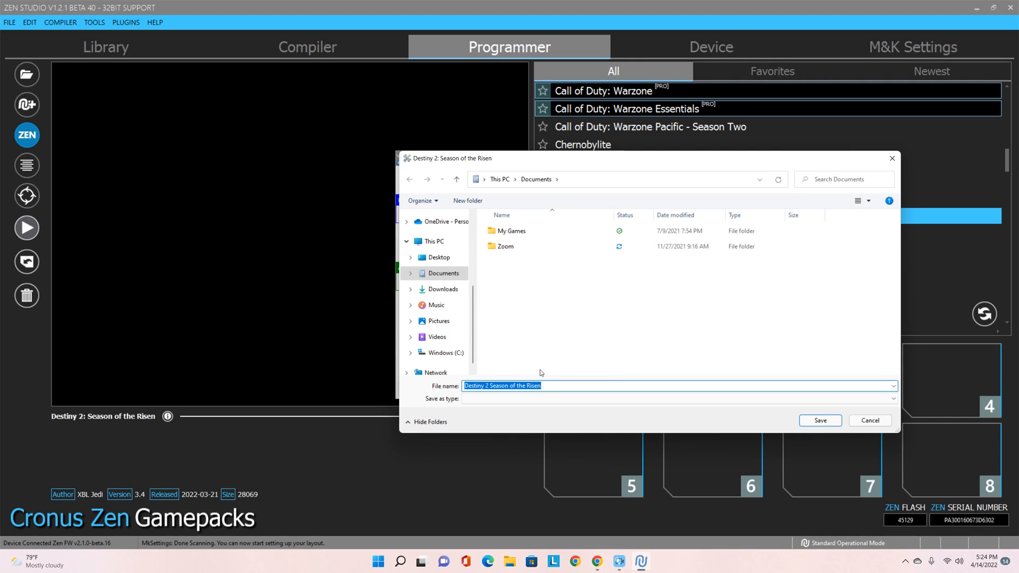
{"action": "left_click", "coordinate": [438, 237]}
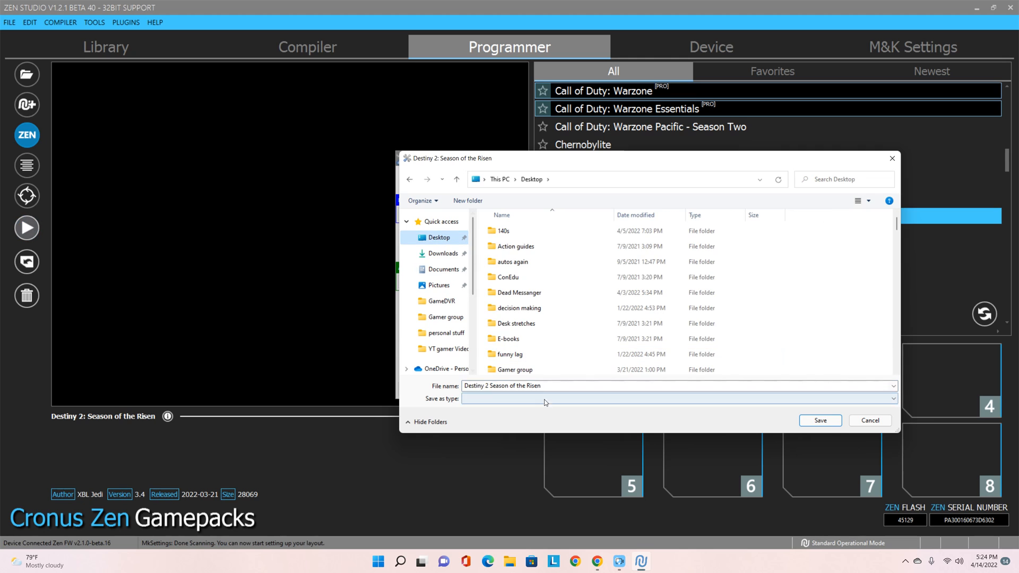
{"action": "left_click", "coordinate": [818, 420]}
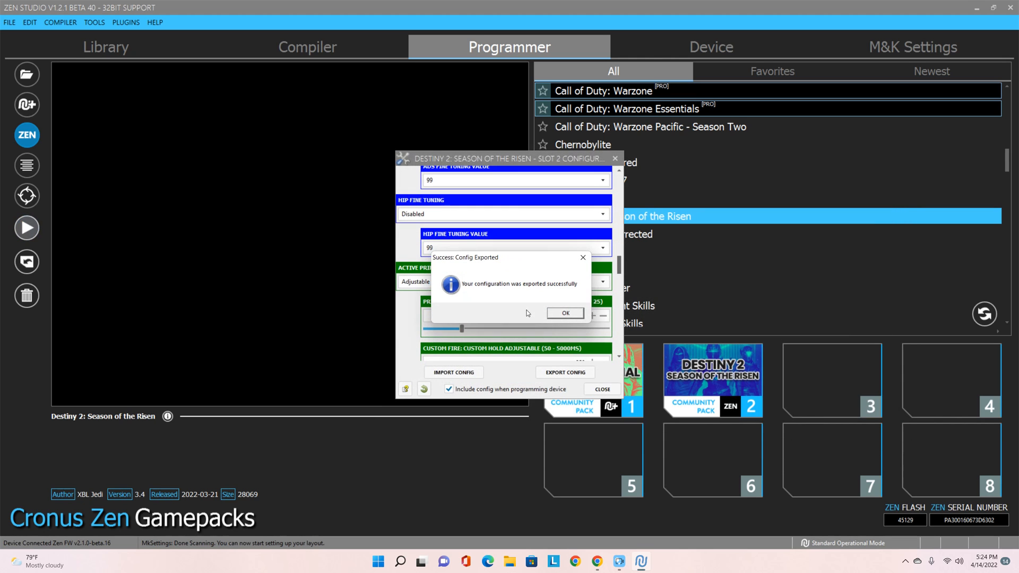
{"action": "left_click", "coordinate": [563, 312]}
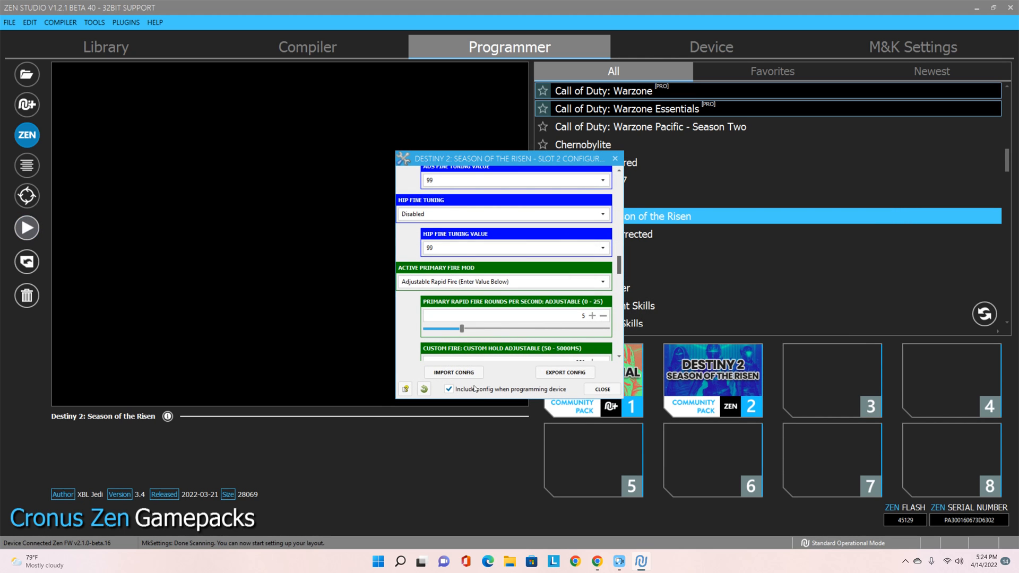
{"action": "left_click", "coordinate": [448, 388]}
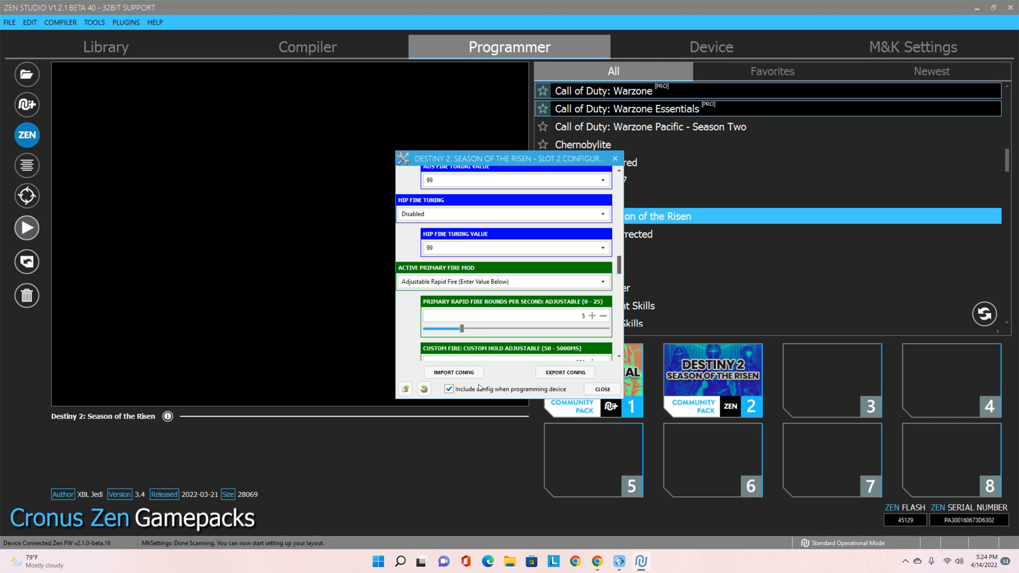
{"action": "mouse_move", "coordinate": [454, 372]}
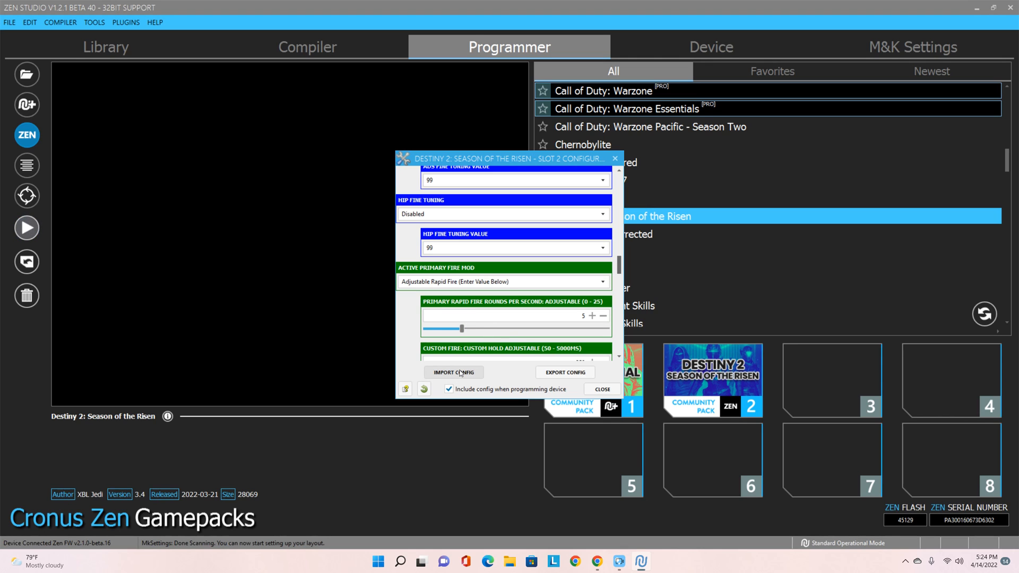
{"action": "mouse_move", "coordinate": [413, 316]}
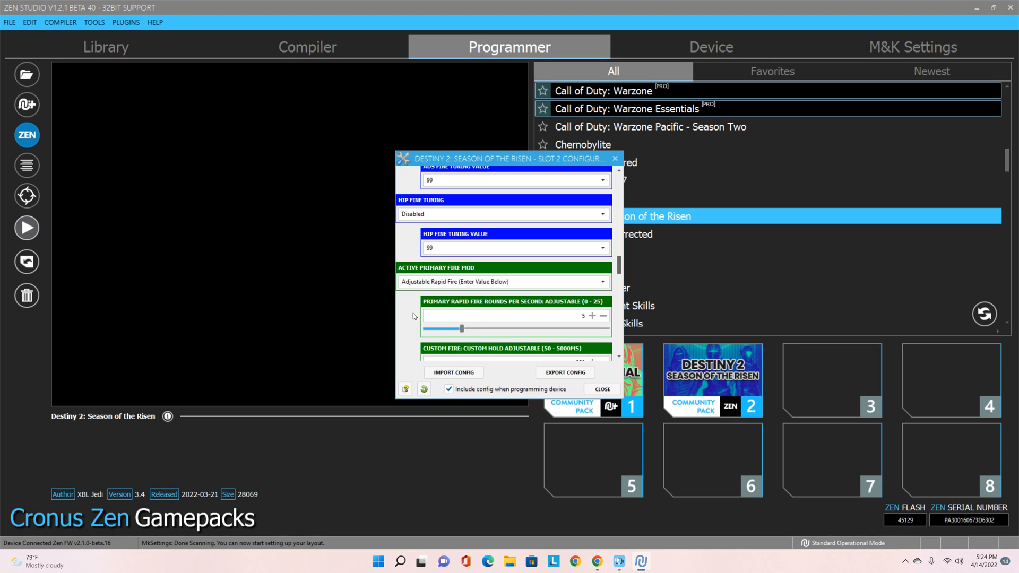
{"action": "scroll", "scroll_direction": "down", "scroll_amount": 3}
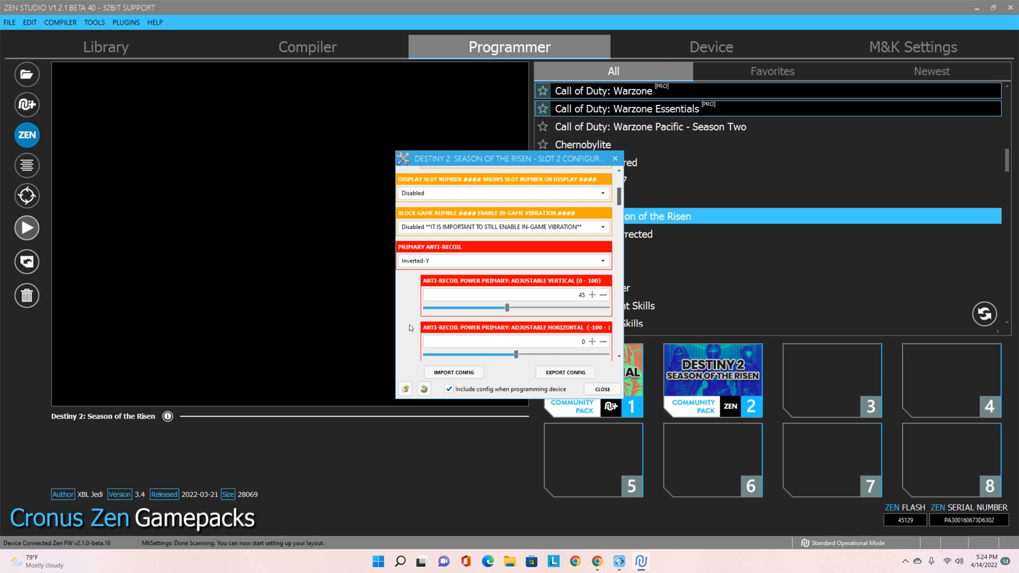
Raise Destiny 2's primary vertical anti-recoil to 48 and close its slot 2 configuration
{"action": "left_click", "coordinate": [591, 294]}
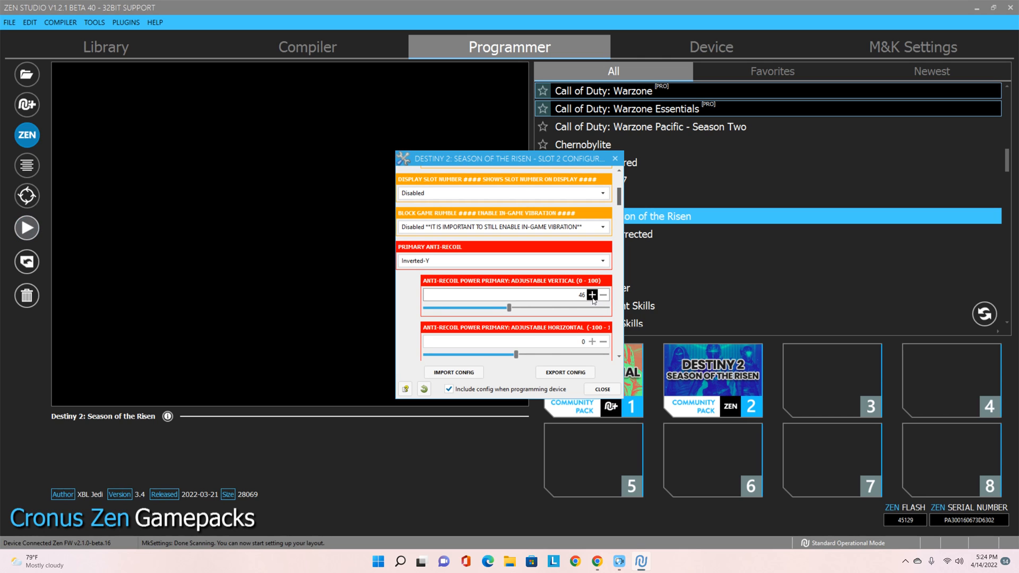
{"action": "scroll", "scroll_direction": "down", "scroll_amount": 3}
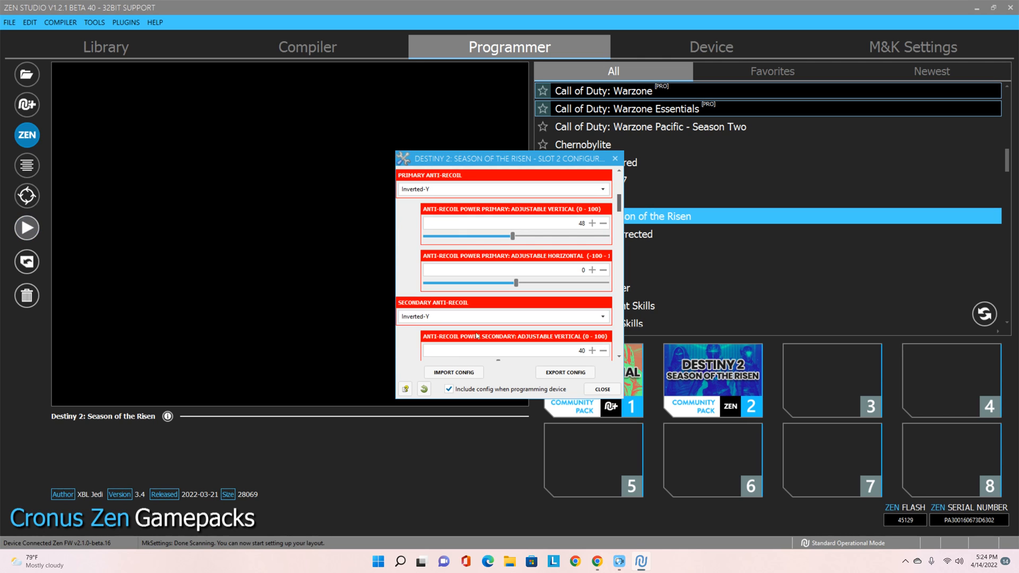
{"action": "mouse_move", "coordinate": [532, 464]}
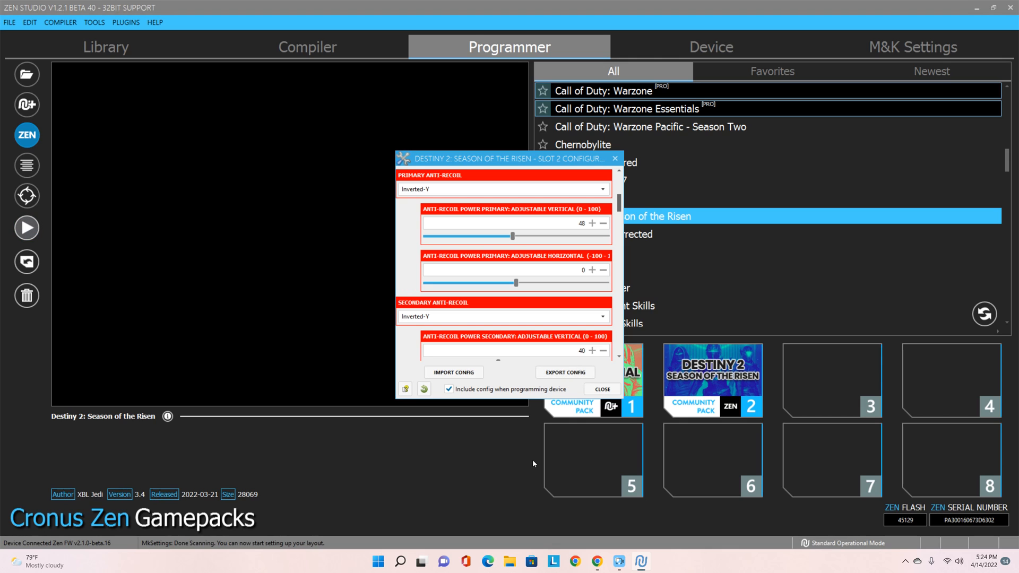
{"action": "mouse_move", "coordinate": [542, 570]}
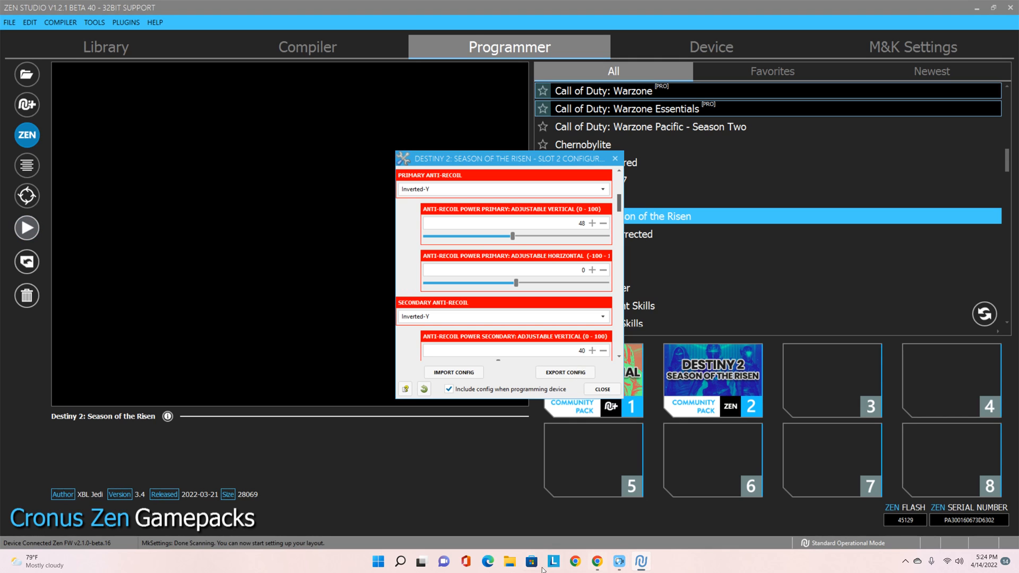
{"action": "mouse_move", "coordinate": [264, 321]}
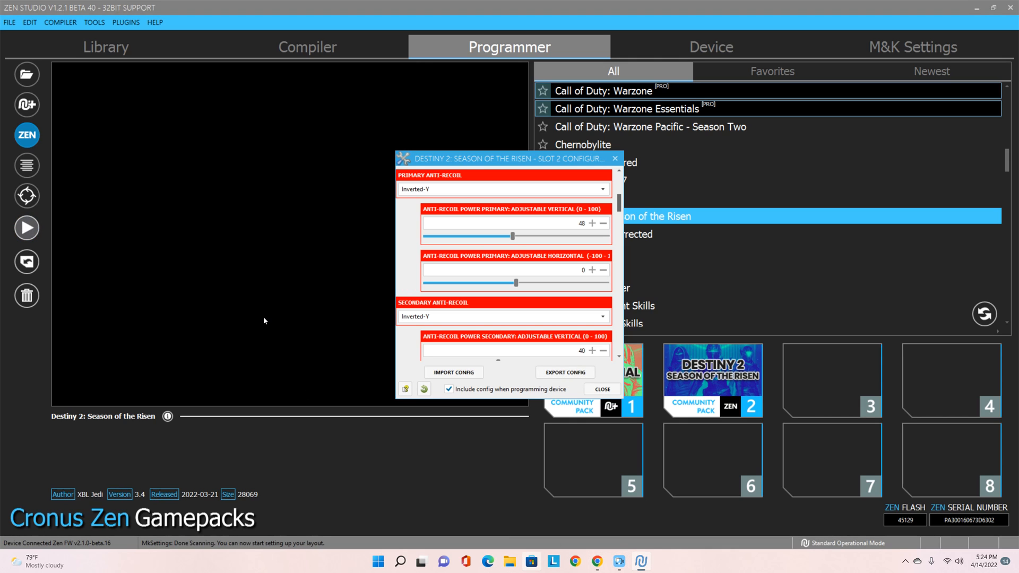
{"action": "mouse_move", "coordinate": [401, 250]}
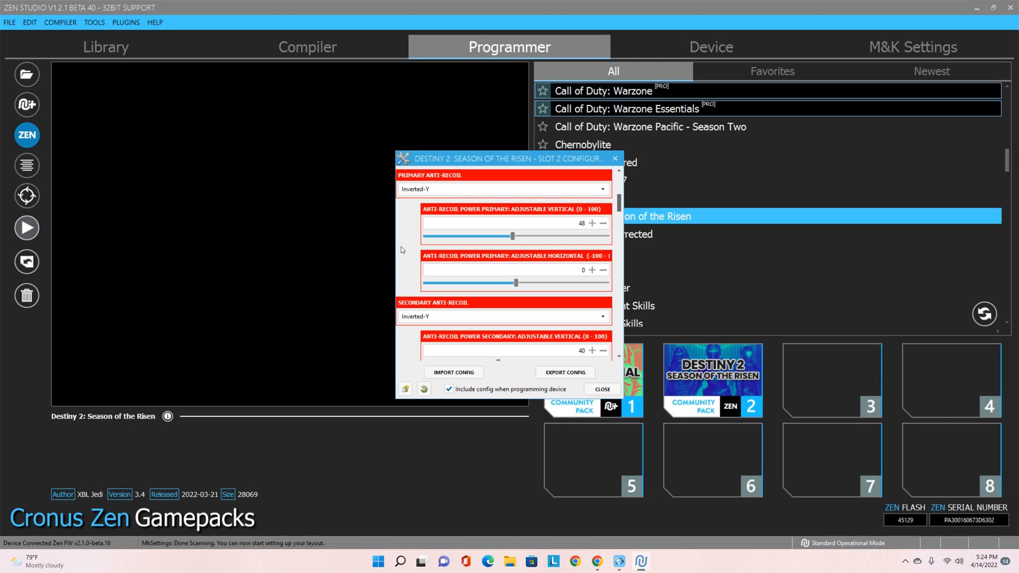
{"action": "mouse_move", "coordinate": [416, 262]}
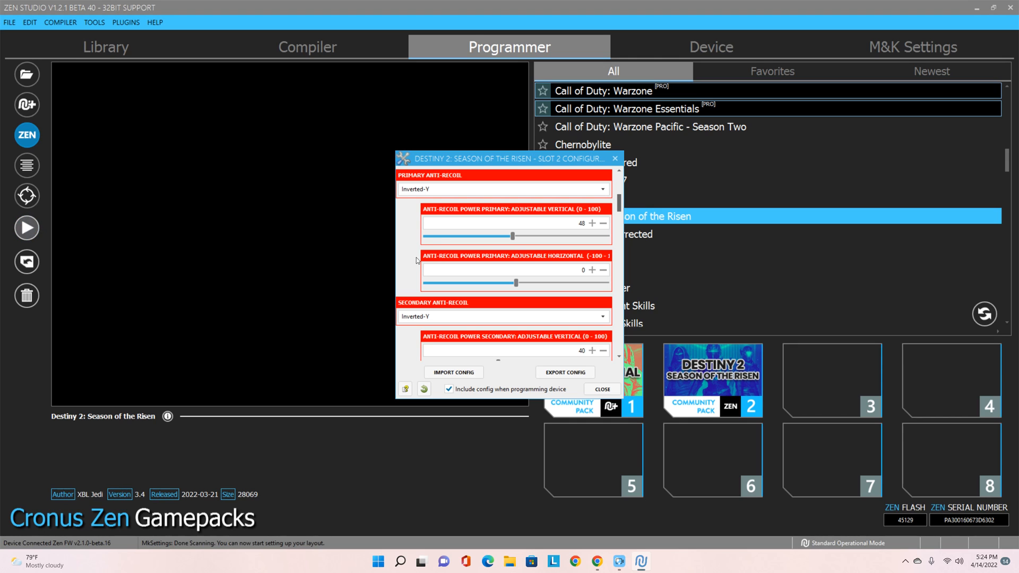
{"action": "mouse_move", "coordinate": [564, 372]}
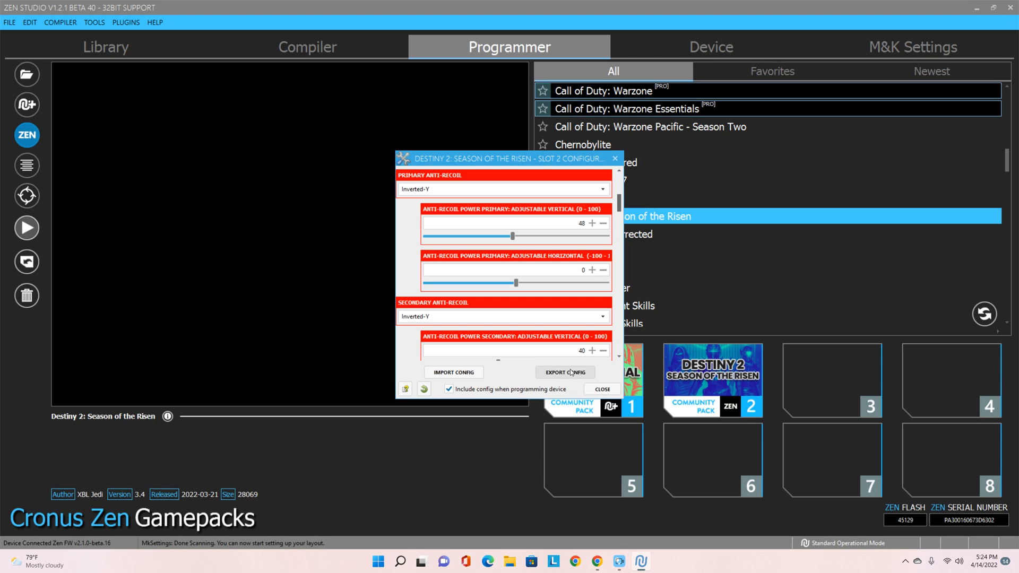
{"action": "mouse_move", "coordinate": [549, 506]}
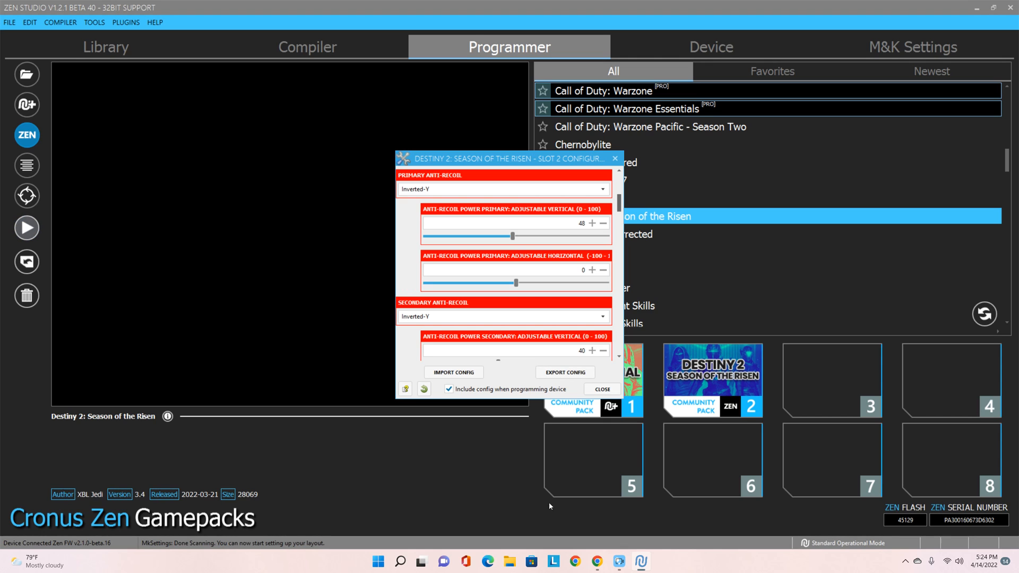
{"action": "mouse_move", "coordinate": [527, 490]}
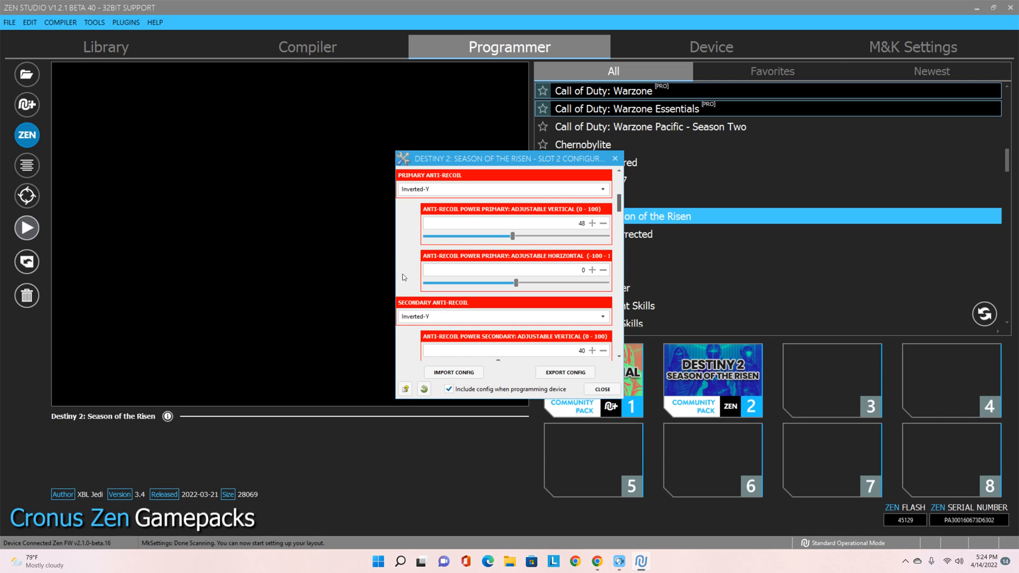
{"action": "scroll", "scroll_direction": "down", "scroll_amount": 3}
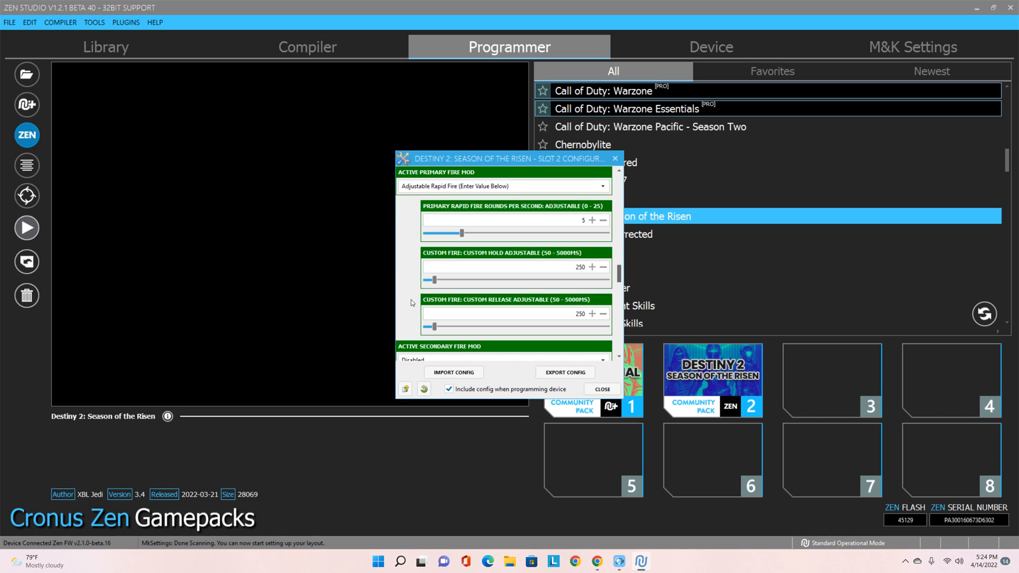
{"action": "scroll", "scroll_direction": "down", "scroll_amount": 3}
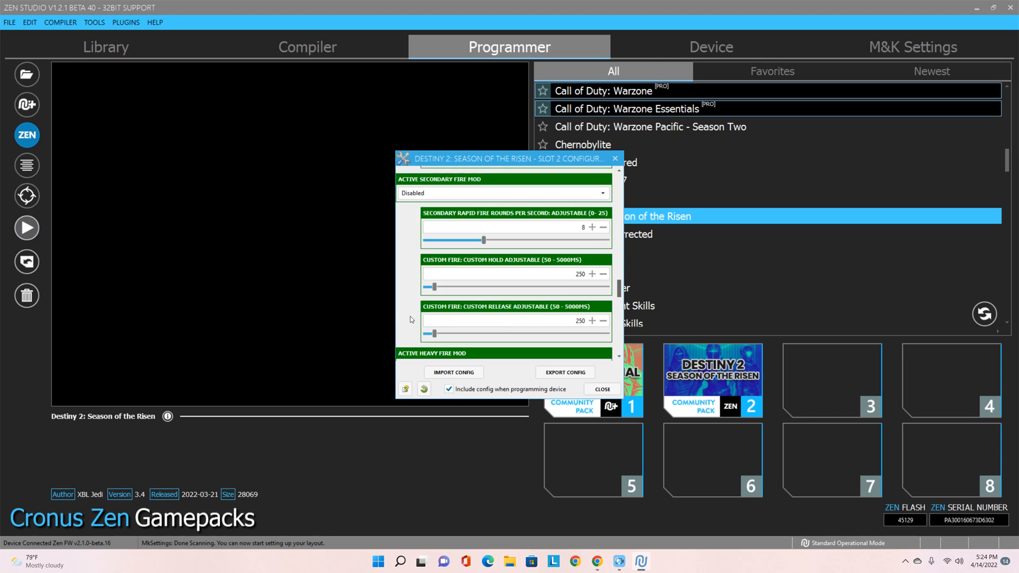
{"action": "scroll", "scroll_direction": "down", "scroll_amount": 3}
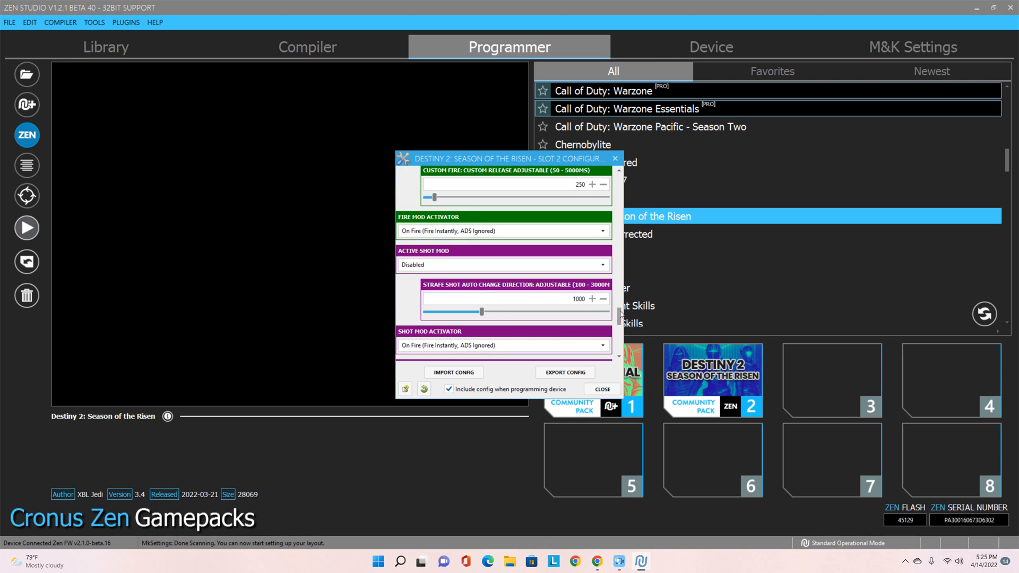
{"action": "left_click", "coordinate": [600, 389]}
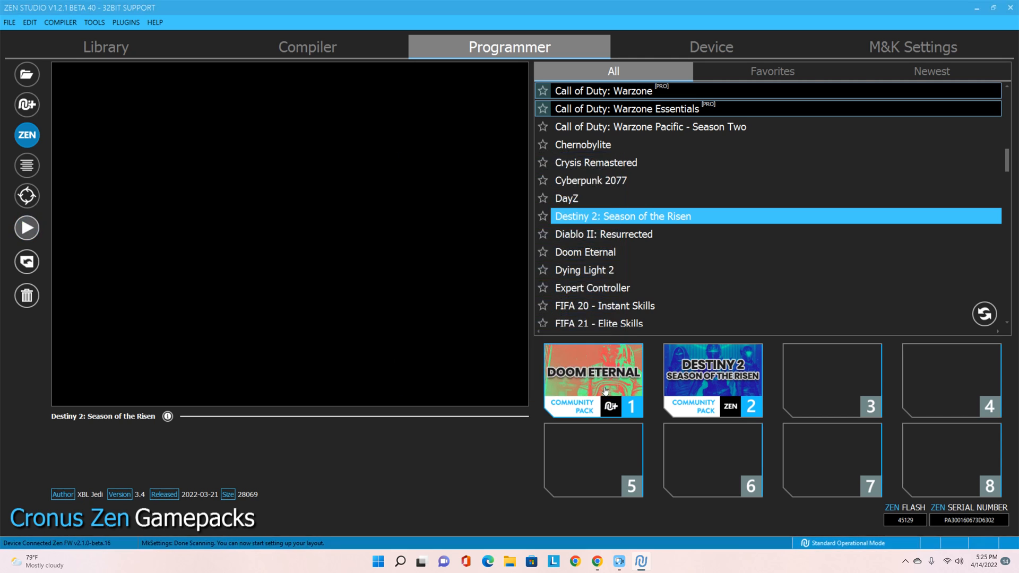
Give Doom Eternal in slot 1 Inverted-Y anti-recoil with vertical strength 47
{"action": "left_click", "coordinate": [592, 380]}
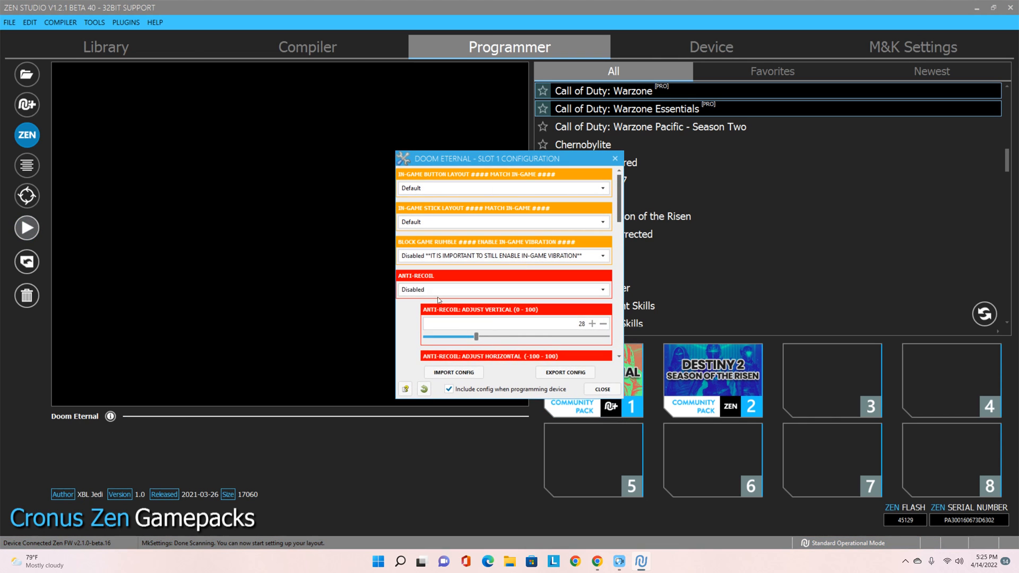
{"action": "left_click", "coordinate": [502, 289]}
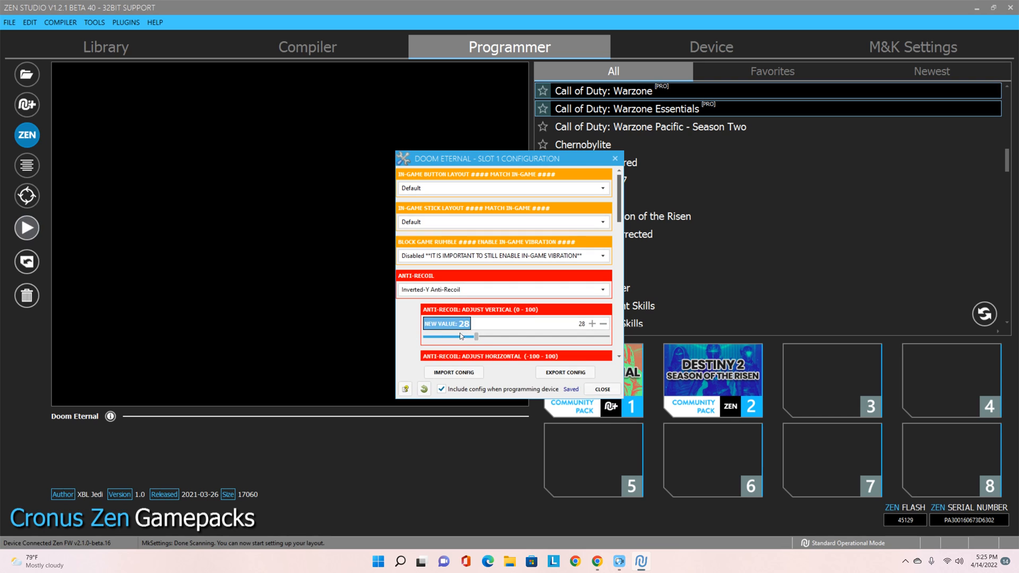
{"action": "left_click", "coordinate": [591, 323]}
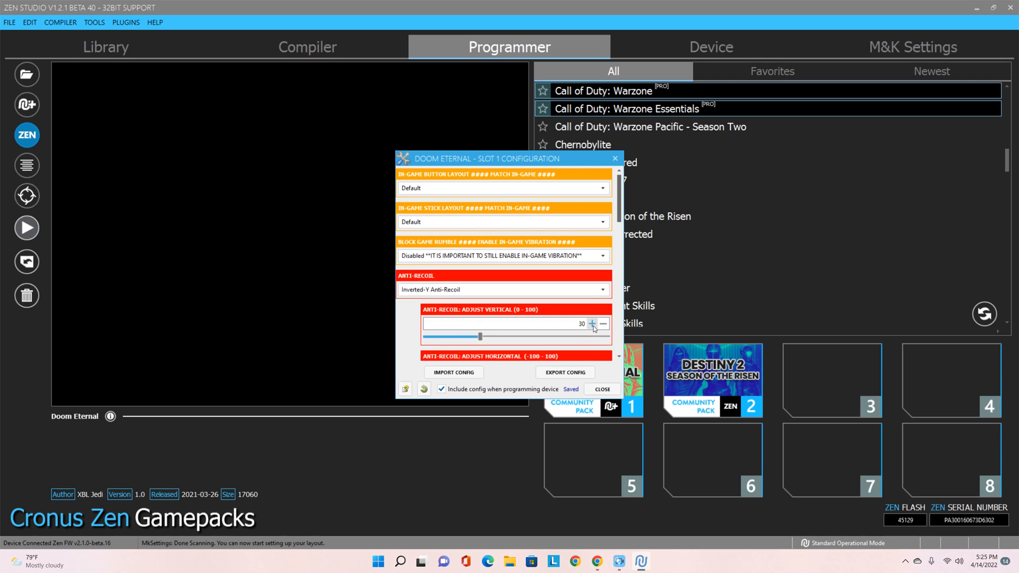
{"action": "left_click_drag", "start_coordinate": [480, 336], "coordinate": [497, 336]}
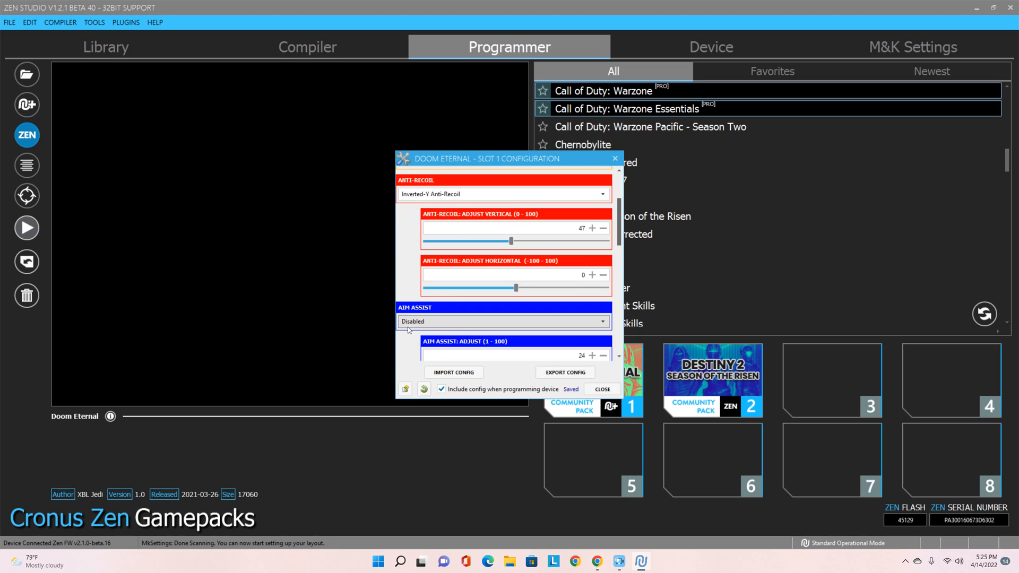
Enable Aim Assist at strength 30, choose Adjustable Rapid Fire, and close the slot 1 configuration
{"action": "left_click", "coordinate": [502, 320]}
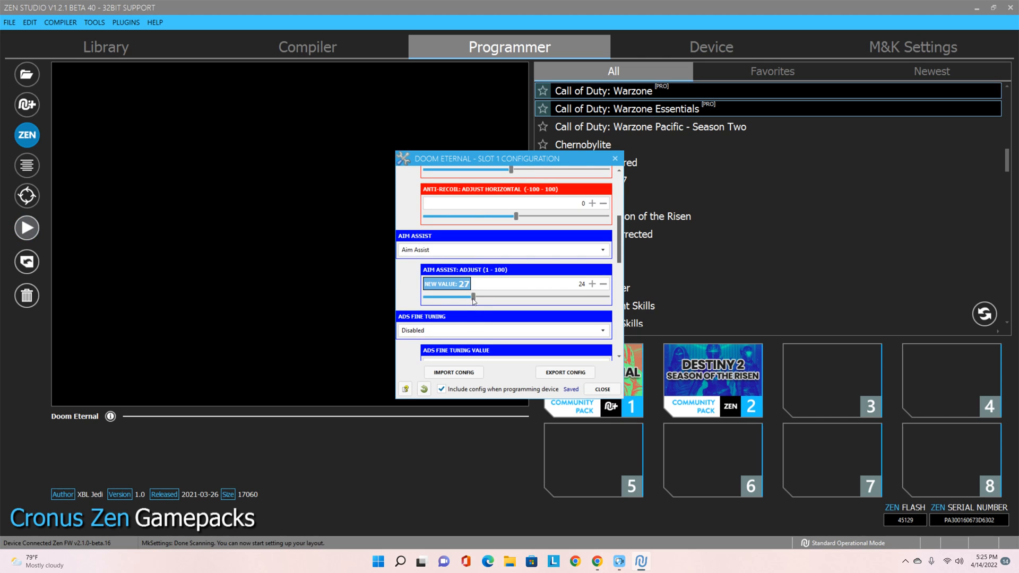
{"action": "left_click_drag", "start_coordinate": [474, 296], "coordinate": [477, 296]}
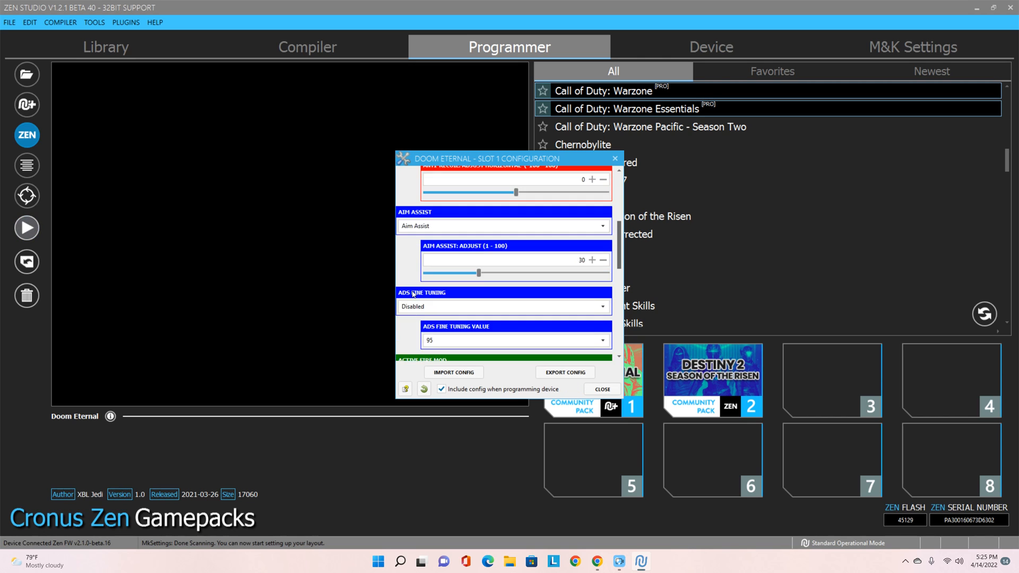
{"action": "left_click", "coordinate": [503, 303]}
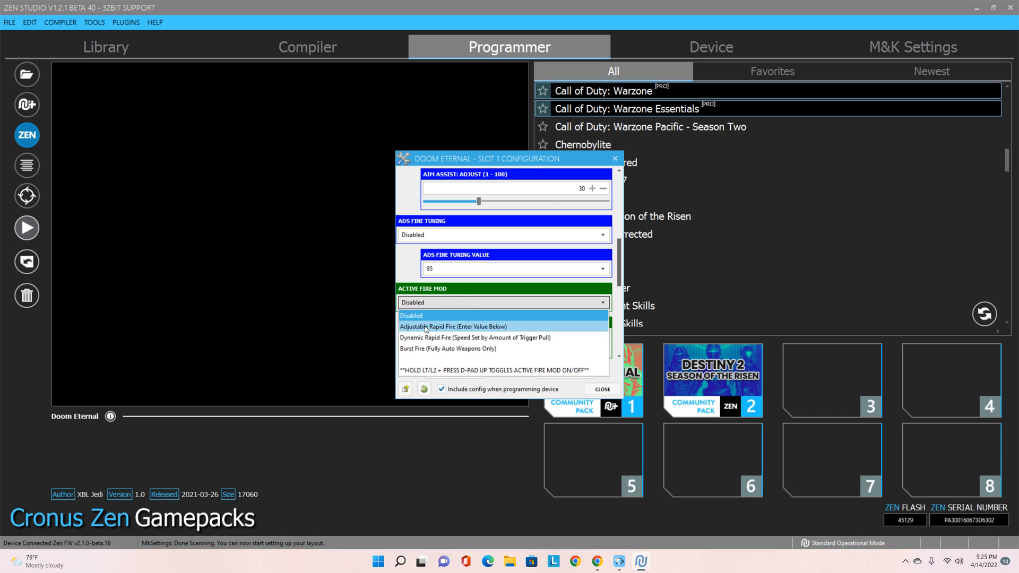
{"action": "left_click", "coordinate": [453, 326]}
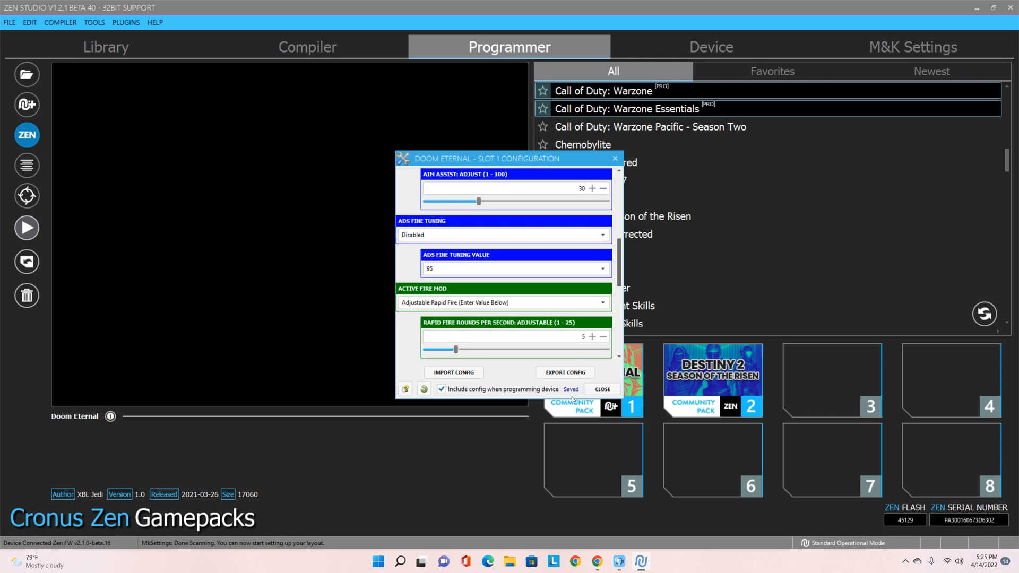
{"action": "left_click", "coordinate": [600, 388]}
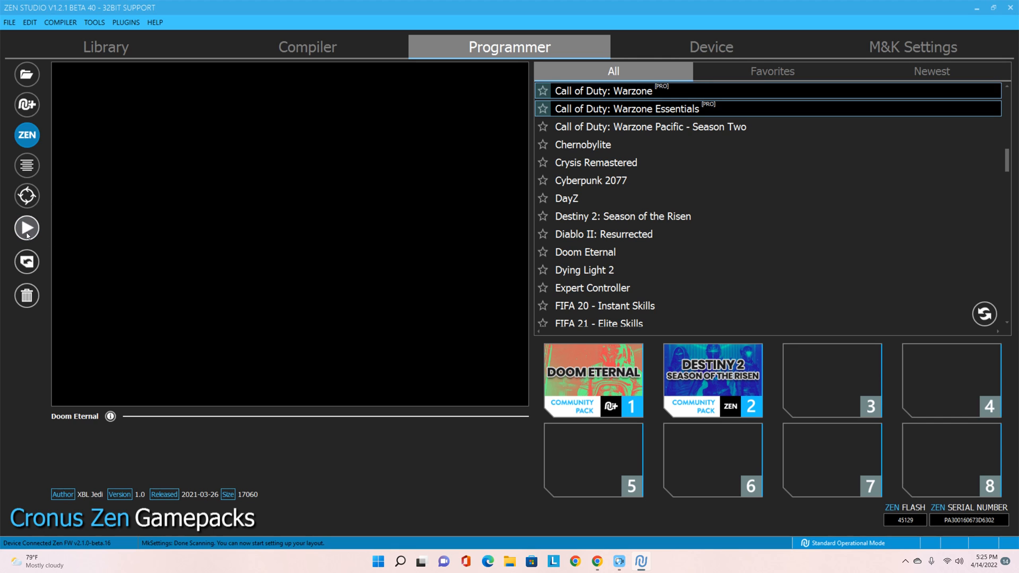
Program the gamepacks onto the device and dismiss the SUCCESS confirmation
{"action": "left_click", "coordinate": [26, 227]}
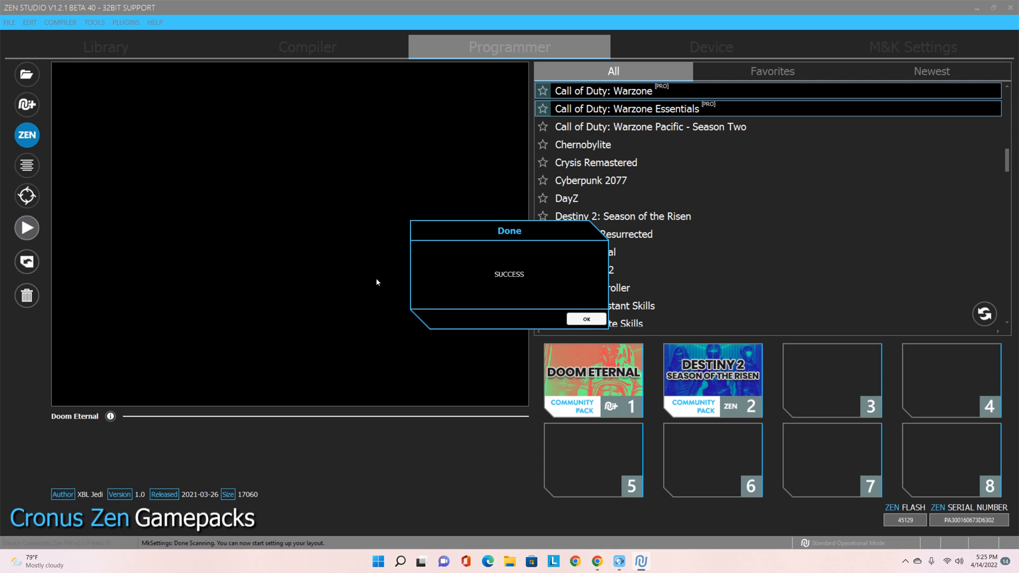
{"action": "left_click", "coordinate": [585, 319]}
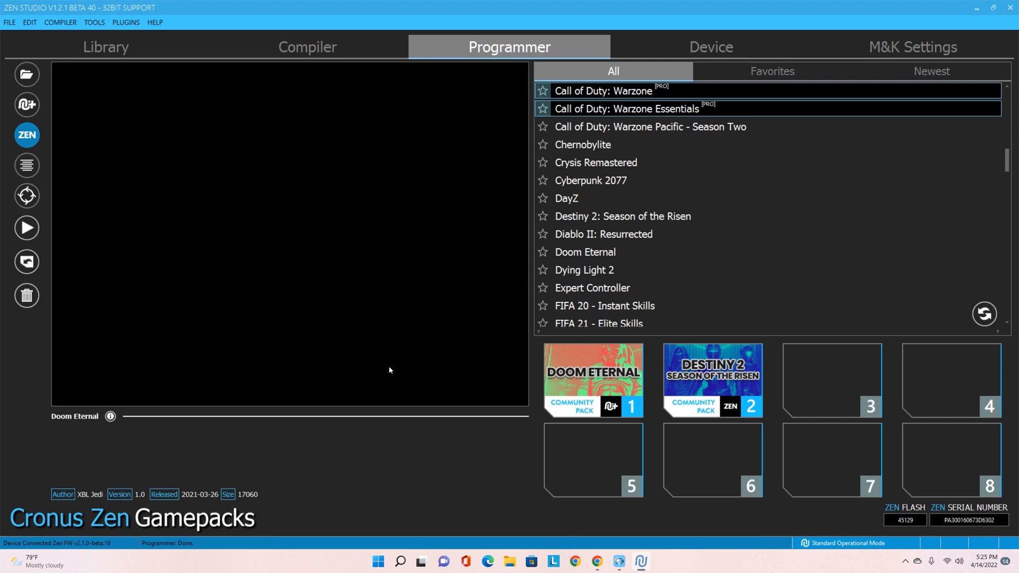
{"action": "mouse_move", "coordinate": [372, 363]}
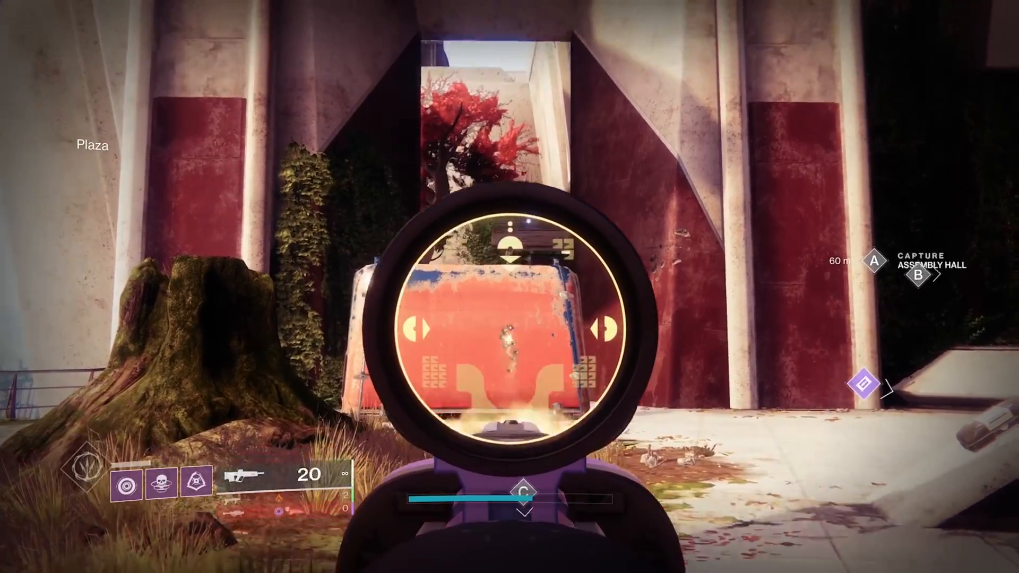
{"action": "left_click", "coordinate": [509, 328]}
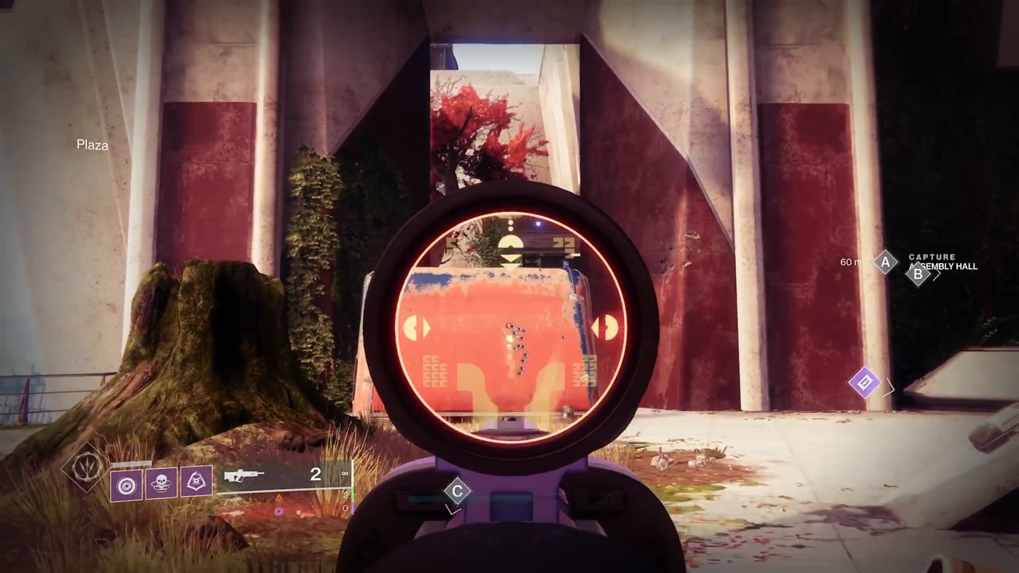